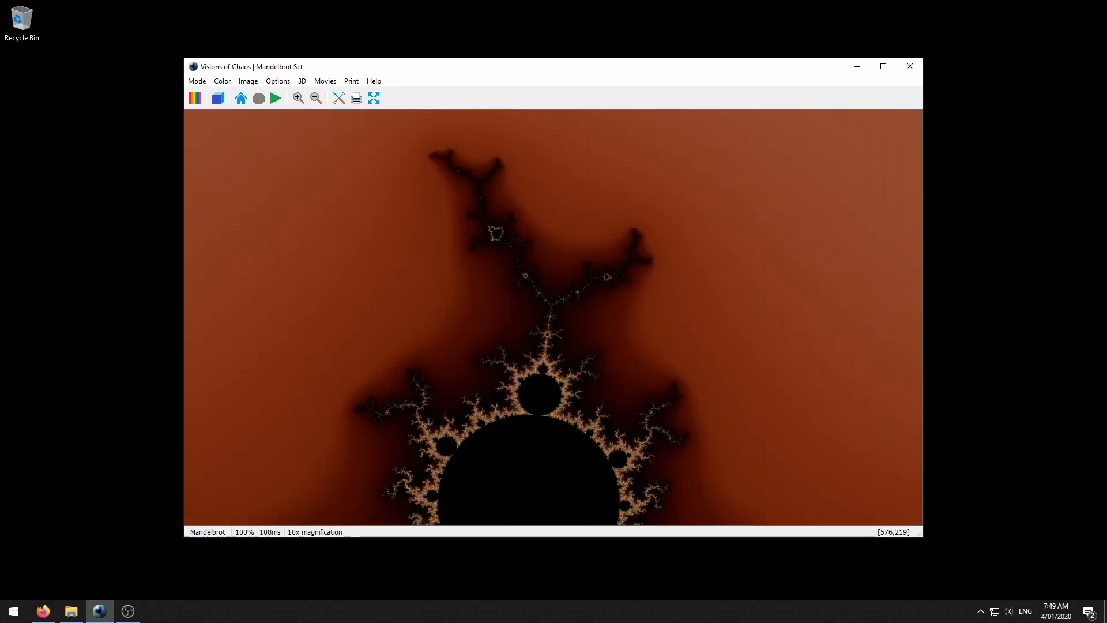
# - Drag a zoom box over a branching Mandelbrot filament to reach about 94x magnification
pyautogui.moveTo(508, 315); pyautogui.dragTo(582, 358)
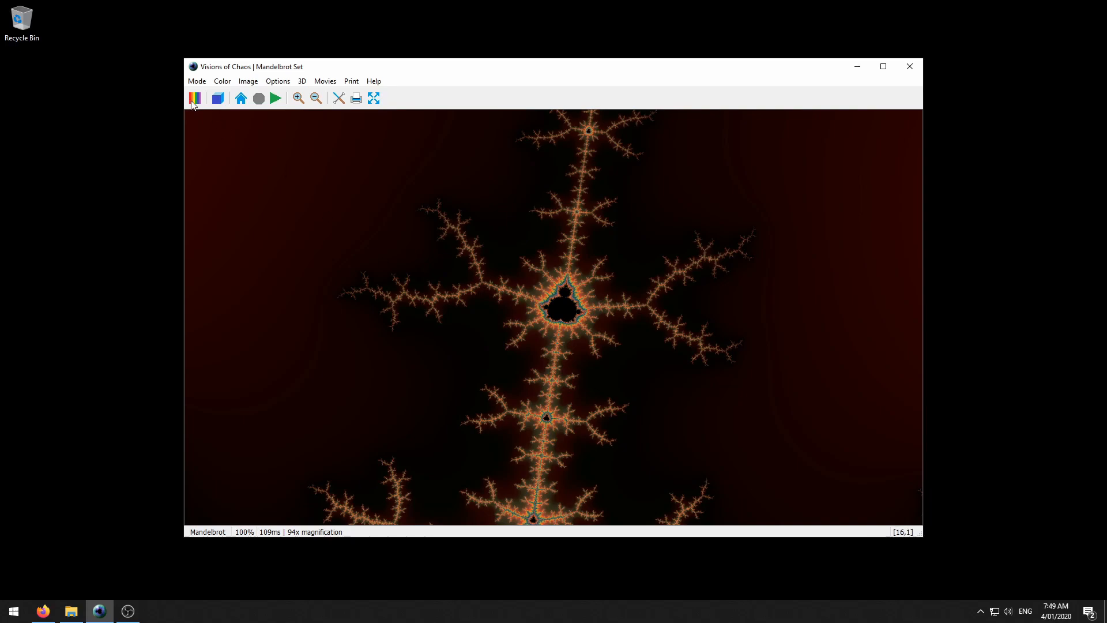
pyautogui.moveTo(194, 100)
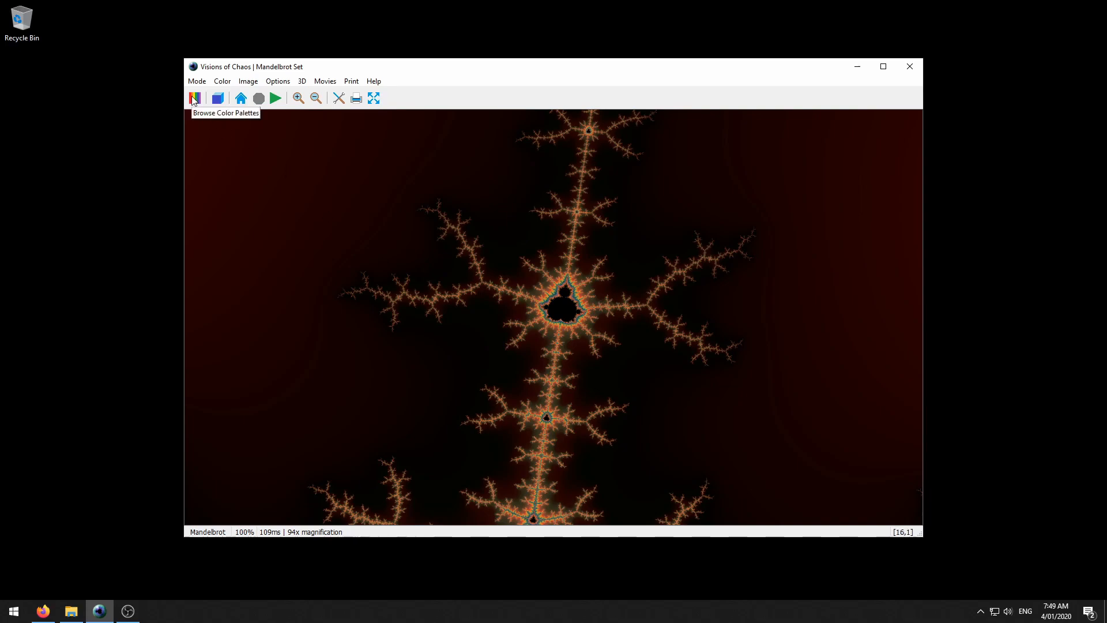
# - Zoom to 499x on the mini Mandelbrot and cycle palettes to pale yellow and black
pyautogui.click(194, 97)
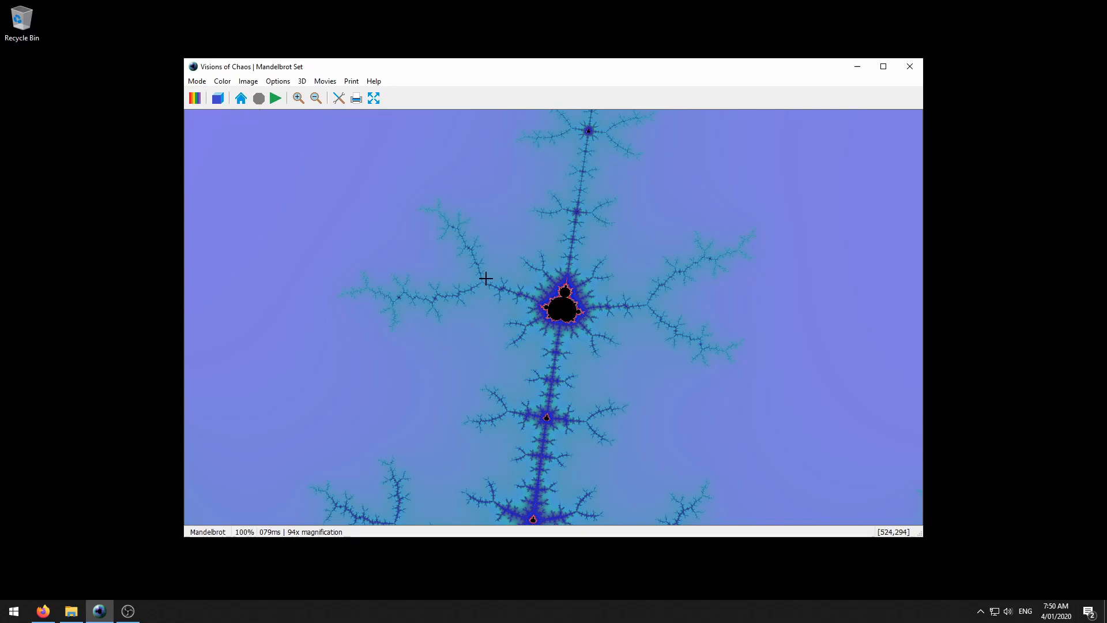
pyautogui.moveTo(496, 271); pyautogui.dragTo(630, 345)
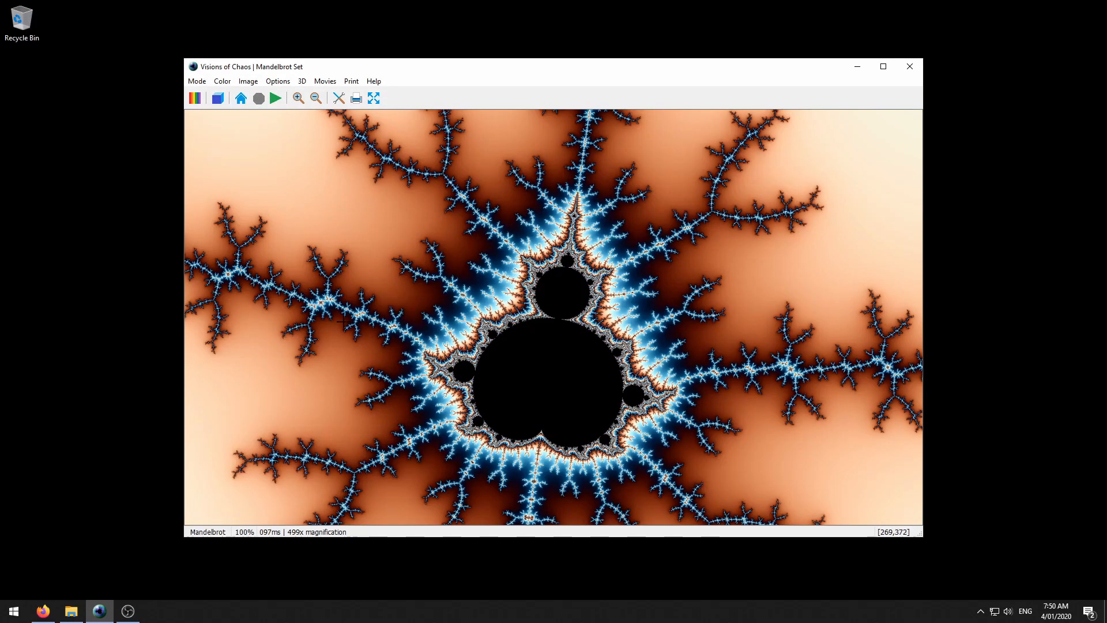
pyautogui.moveTo(407, 255)
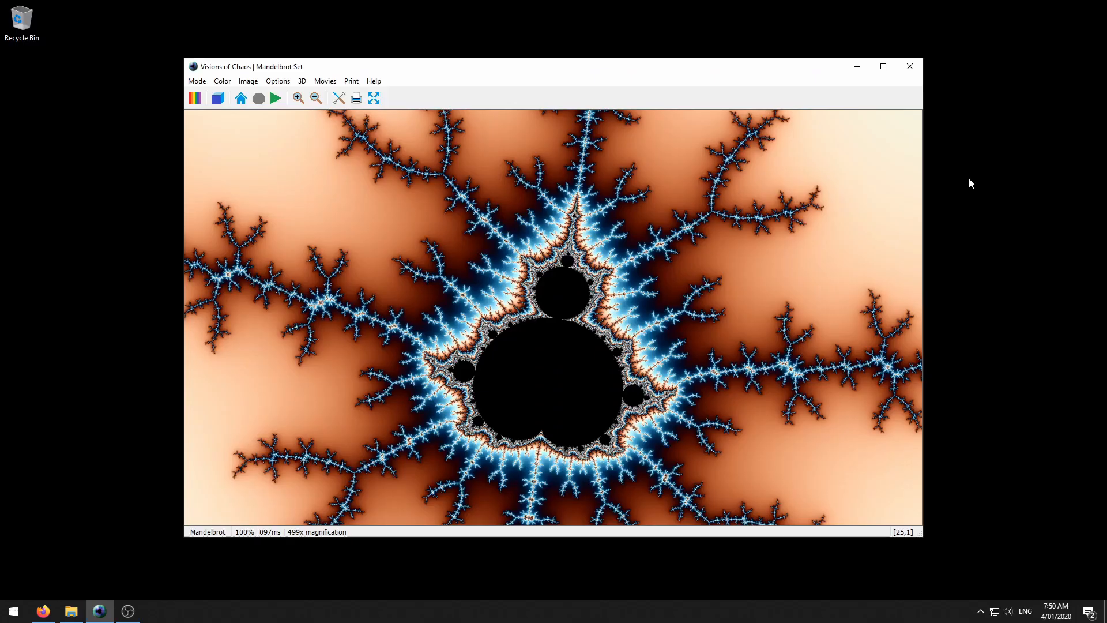
pyautogui.click(194, 97)
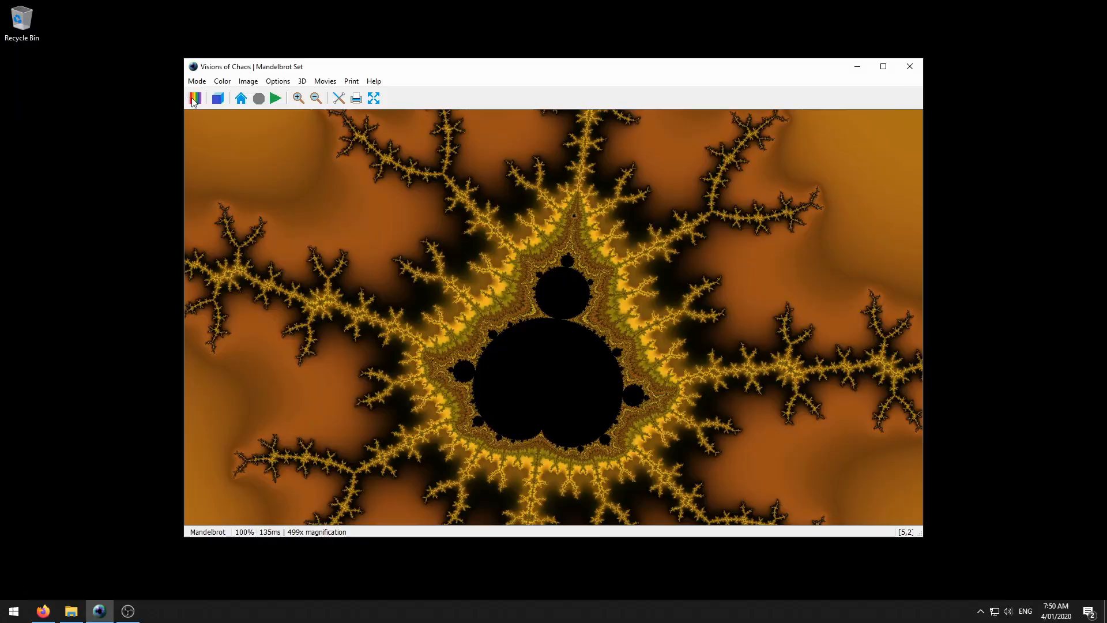
pyautogui.click(194, 97)
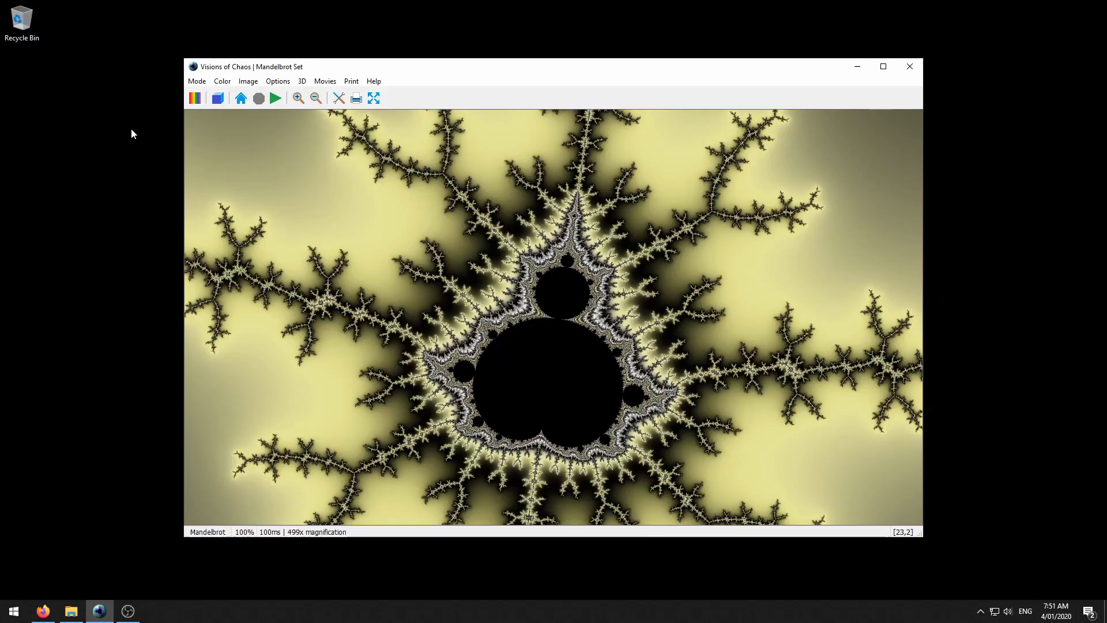
pyautogui.moveTo(337, 188)
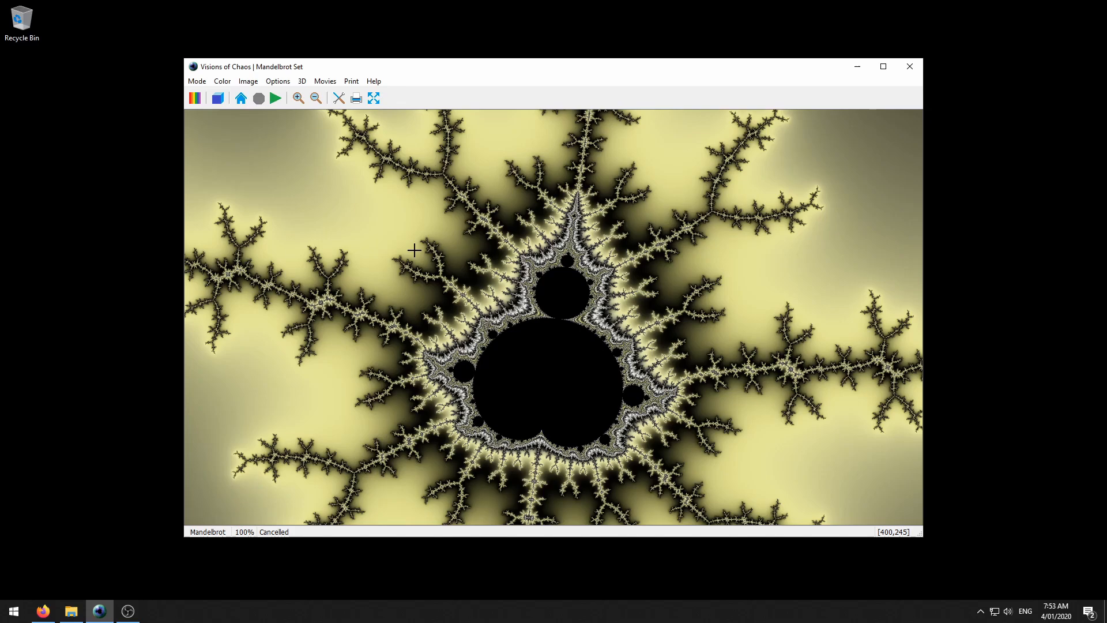
# - Open the Color Palette Editor from the Color menu, previewing the yellow-black palette
pyautogui.click(222, 81)
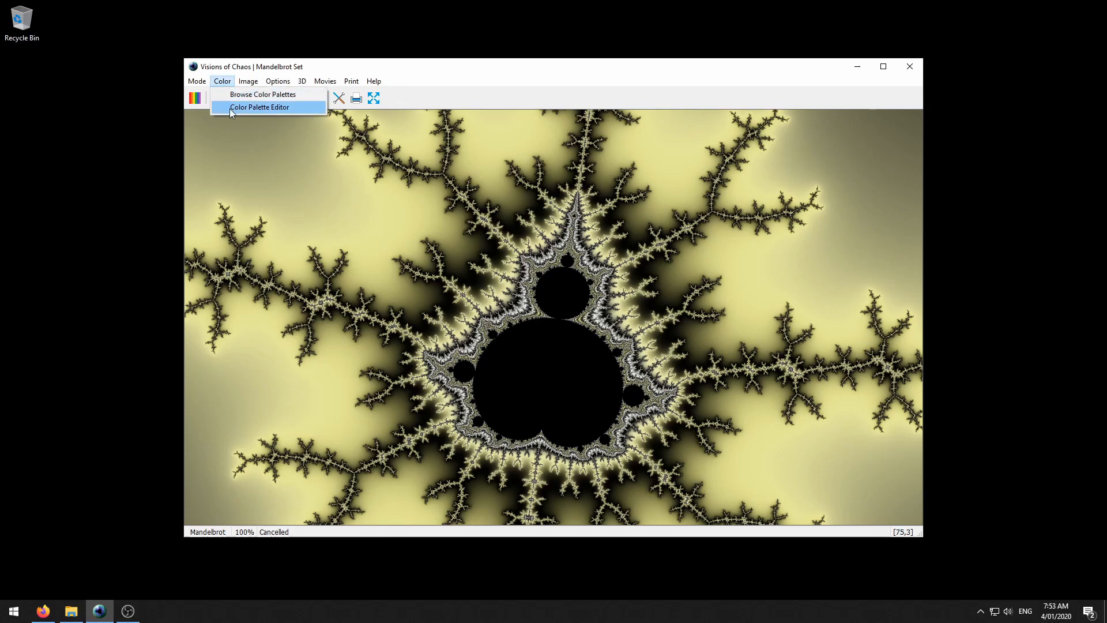
pyautogui.click(258, 107)
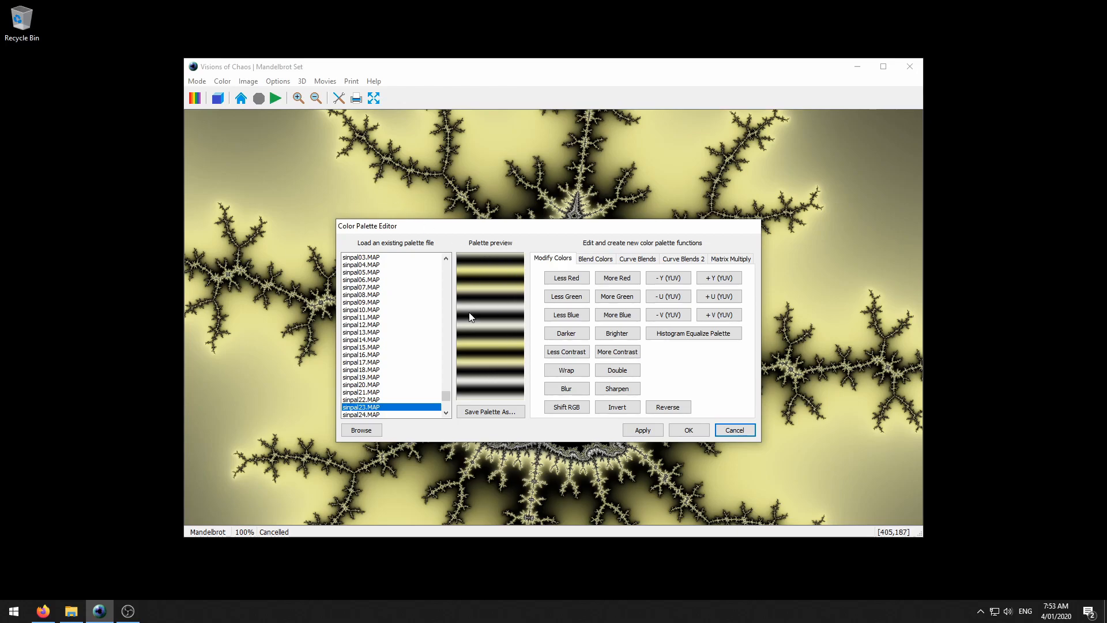
pyautogui.moveTo(383, 265)
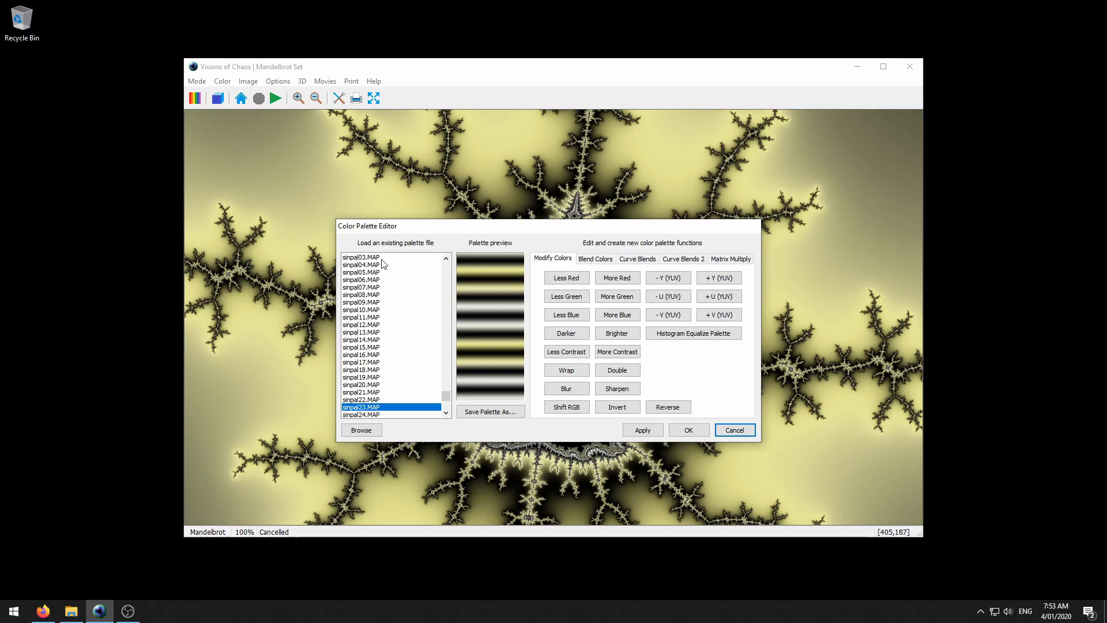
pyautogui.moveTo(370, 279)
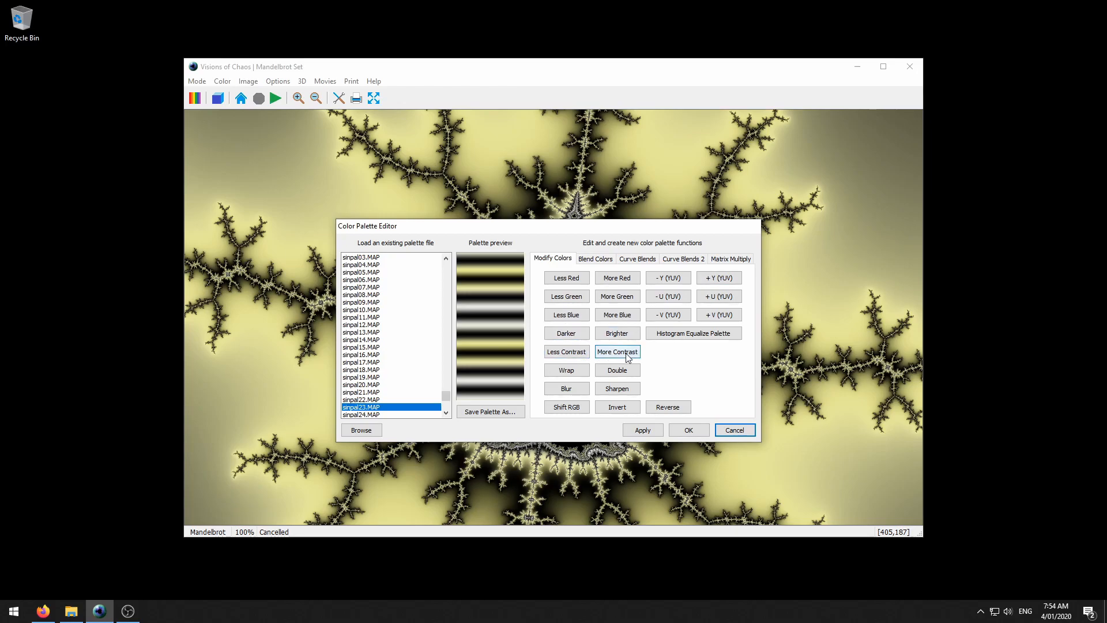
pyautogui.click(566, 407)
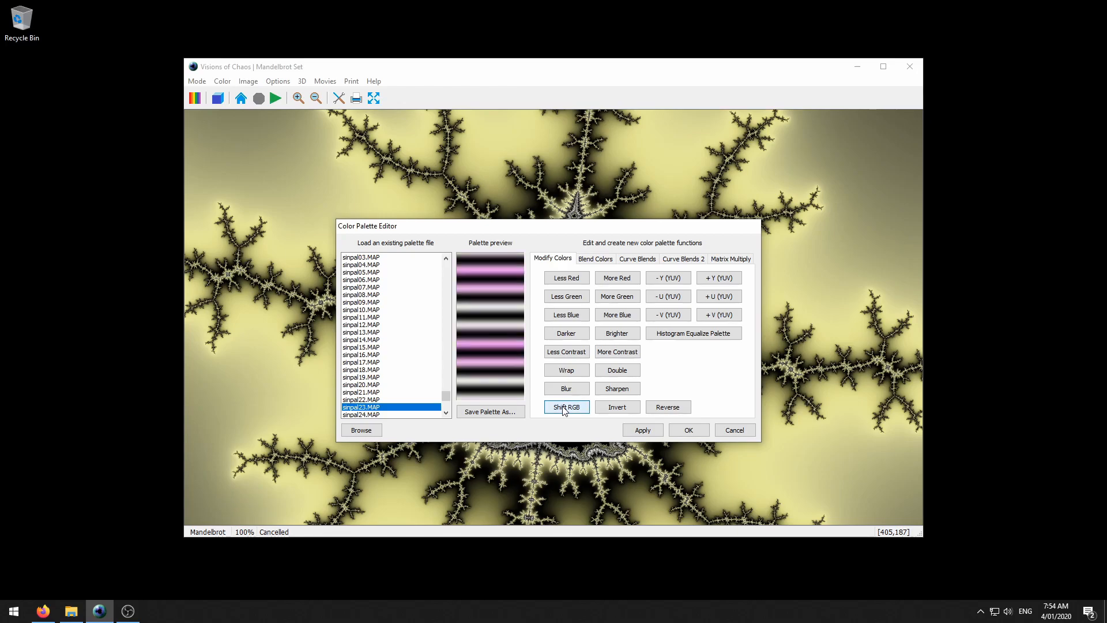
pyautogui.click(566, 406)
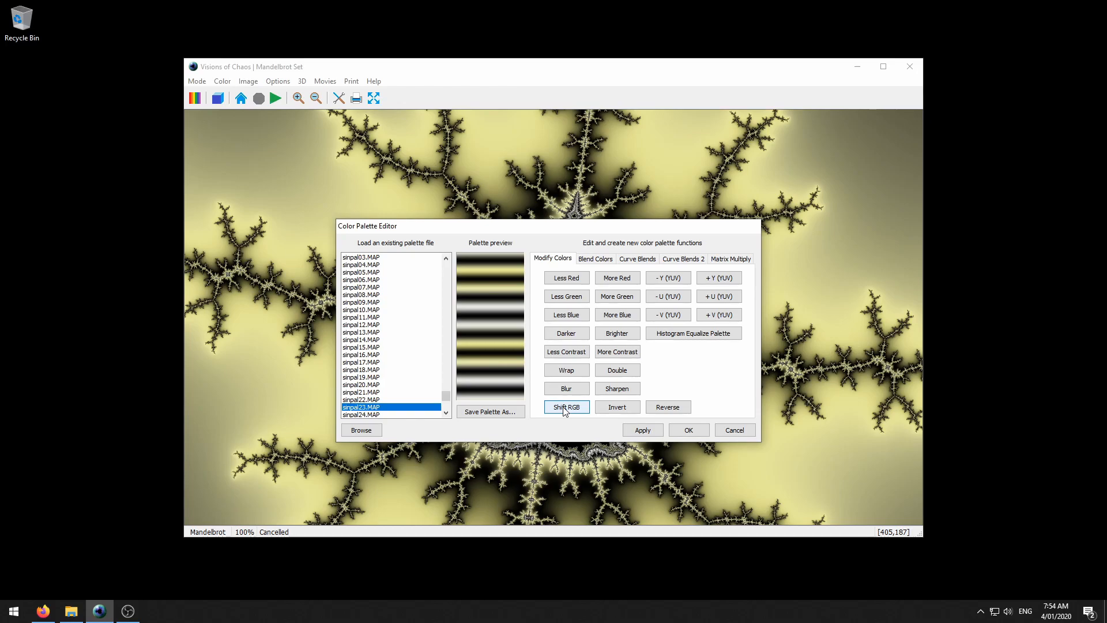
pyautogui.moveTo(588, 406)
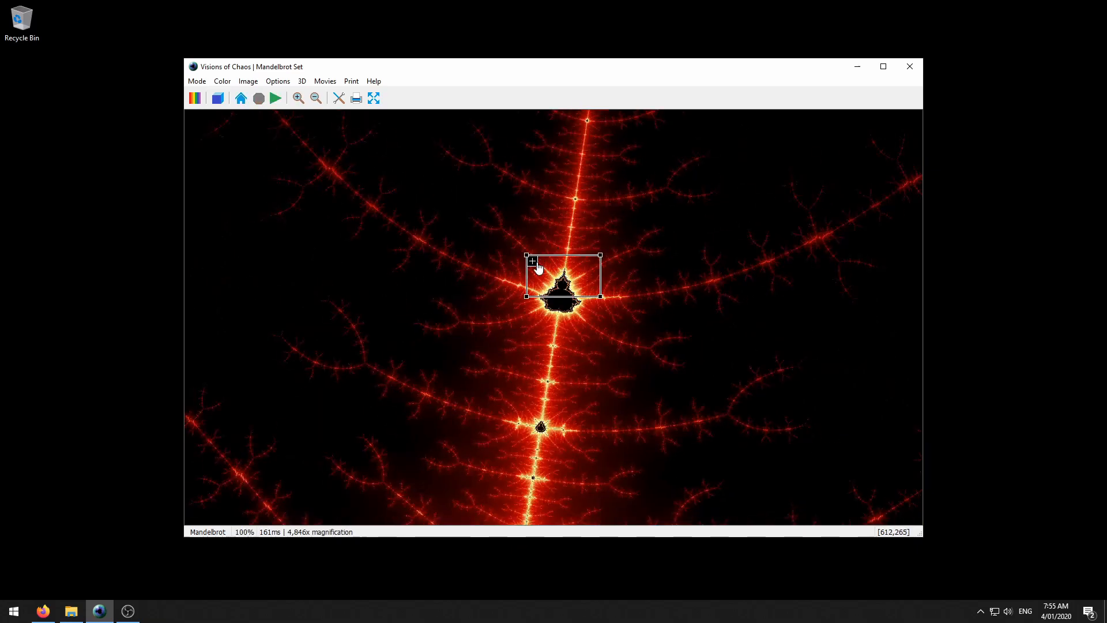
# - Zoom into the tiny Mandelbrot on the red filament, reaching 47,051x magnification
pyautogui.click(563, 277)
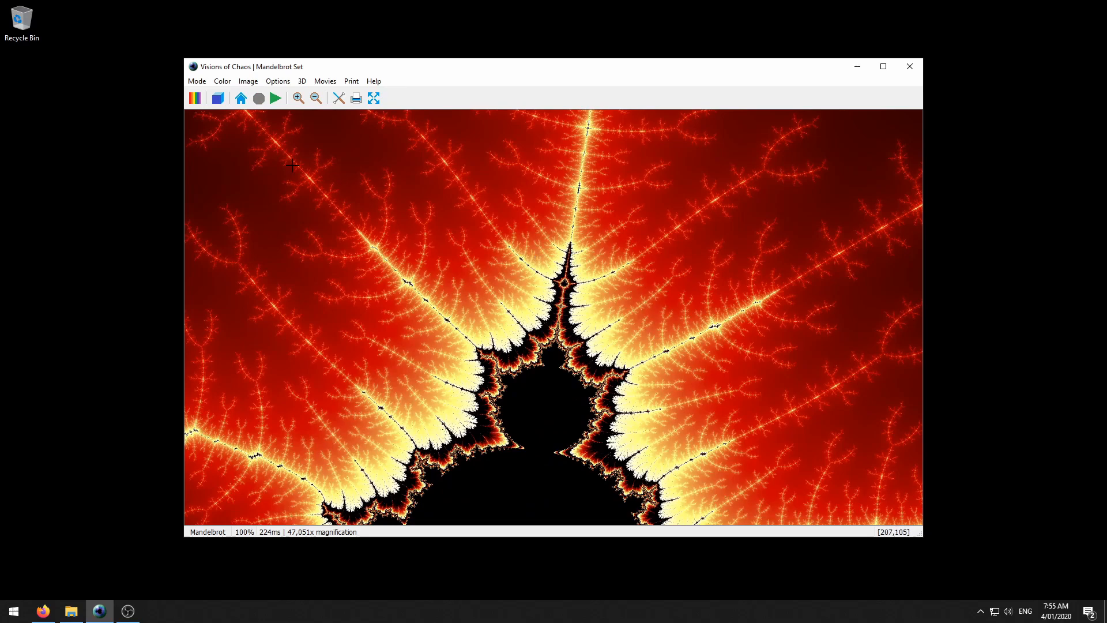
pyautogui.click(194, 98)
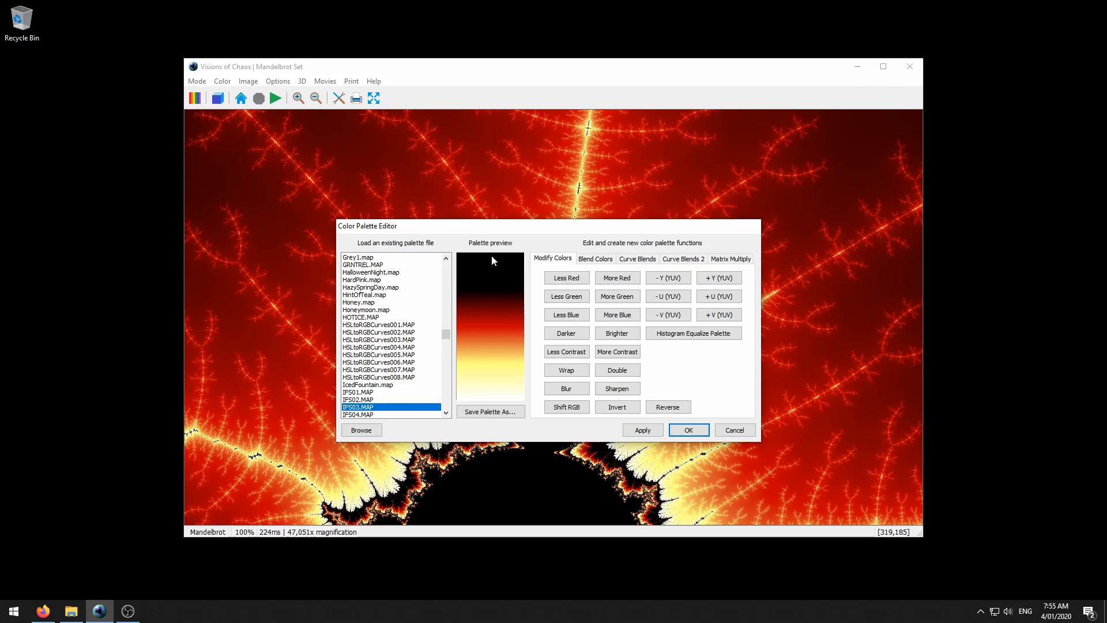
pyautogui.moveTo(498, 259)
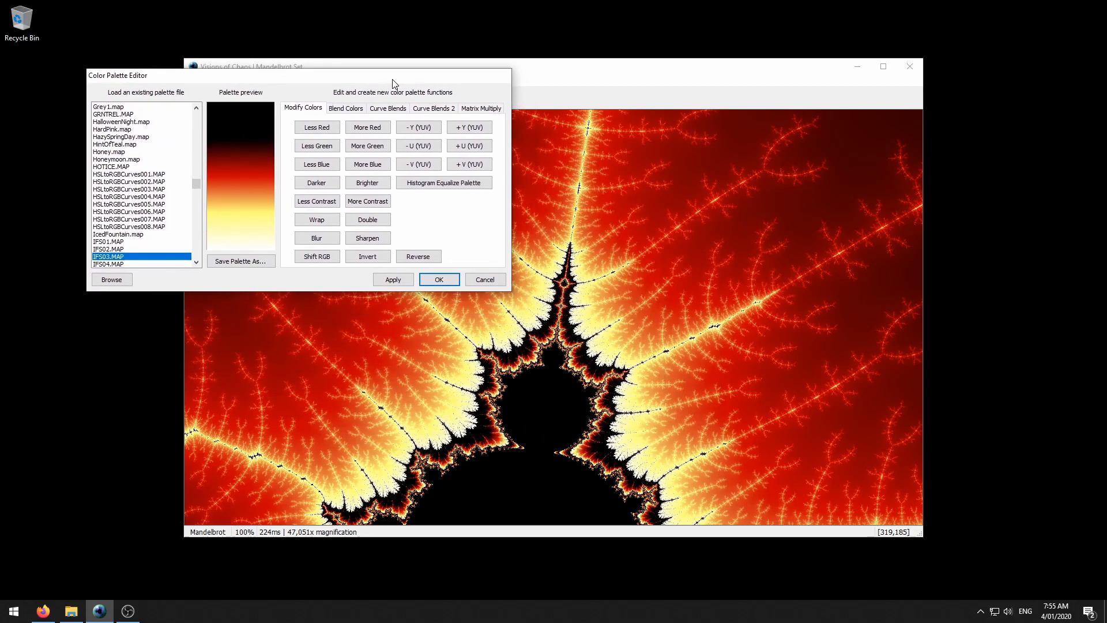
pyautogui.moveTo(508, 338)
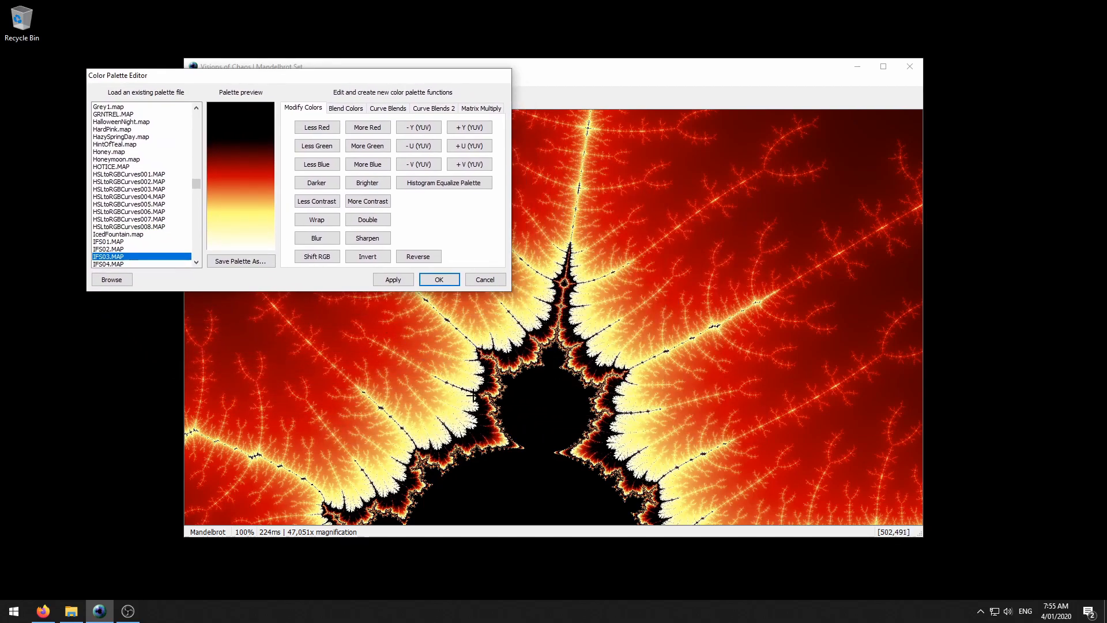
pyautogui.moveTo(460, 422)
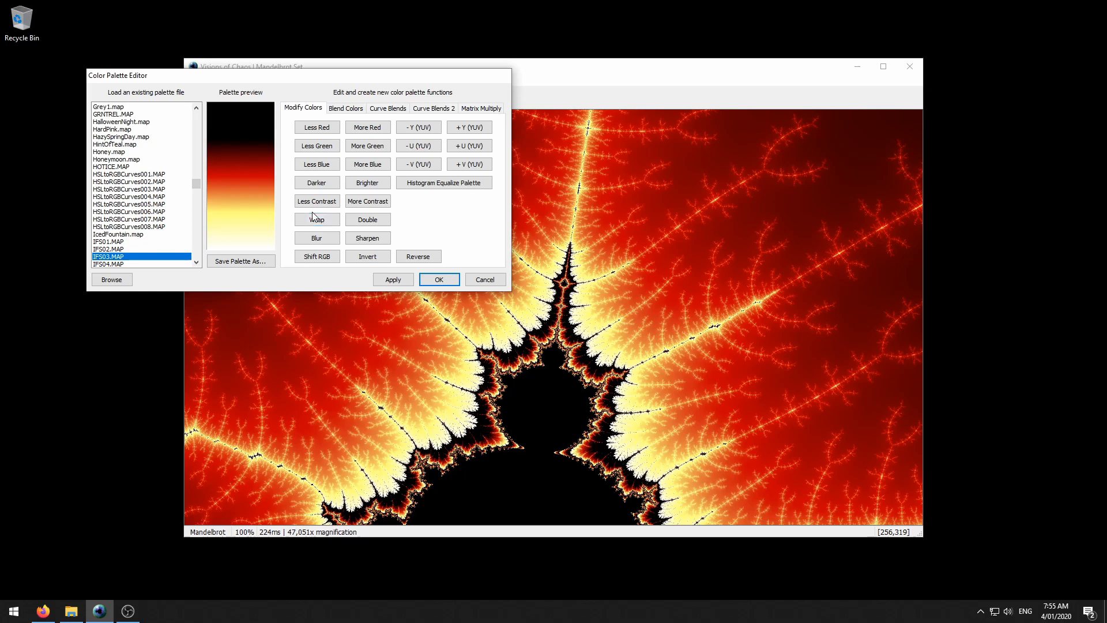
# - Wrap and then double the IFS03.MAP palette, applying each for tighter fiery bands
pyautogui.click(317, 219)
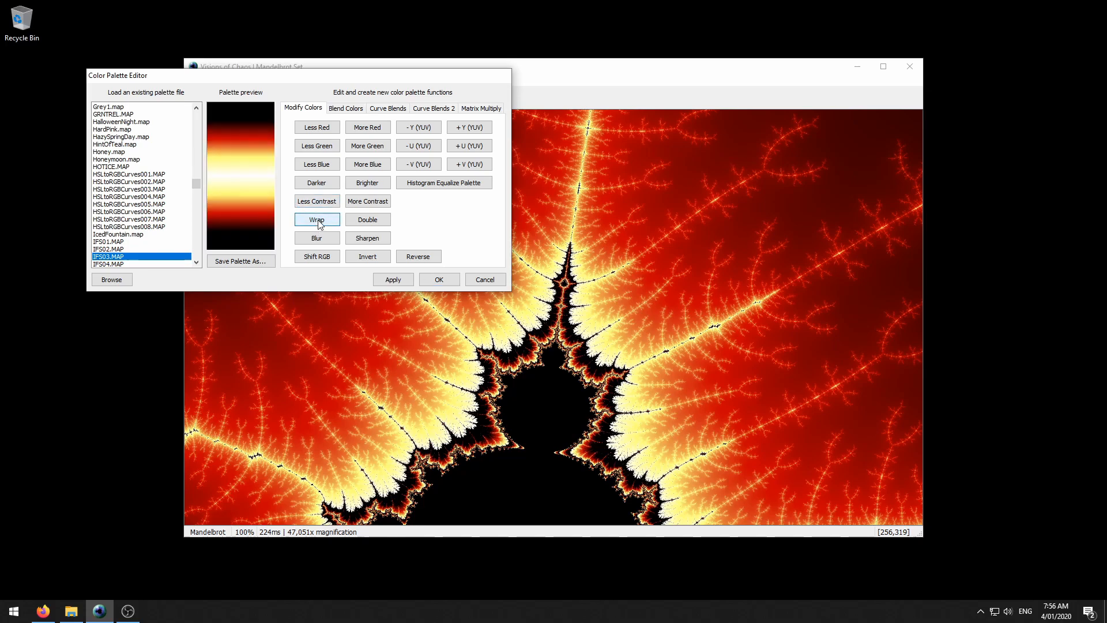
pyautogui.click(317, 219)
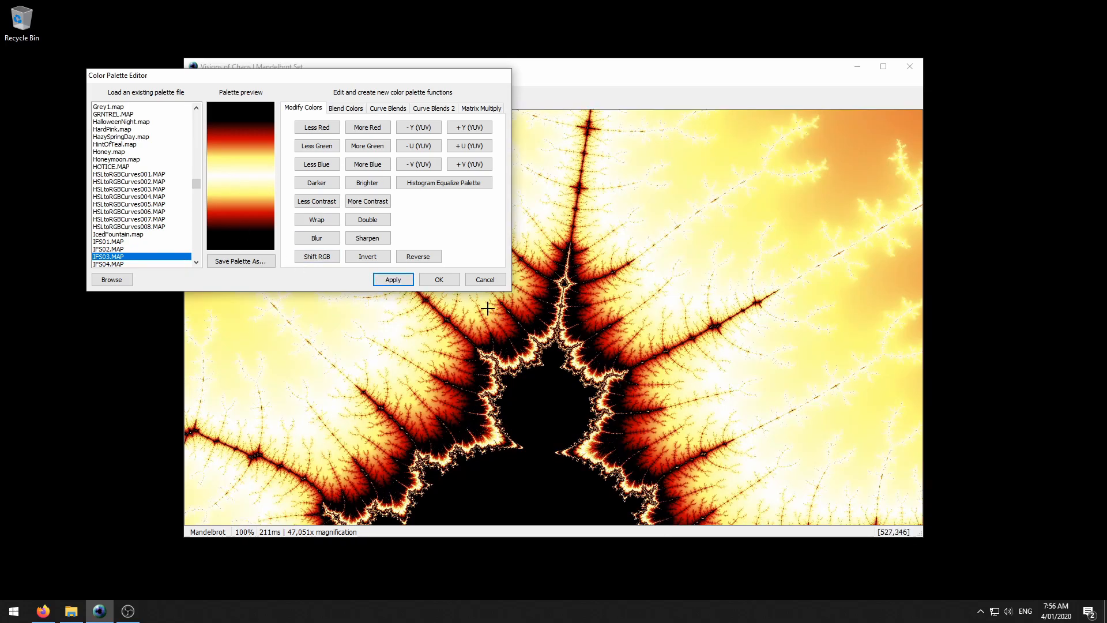
pyautogui.moveTo(376, 302)
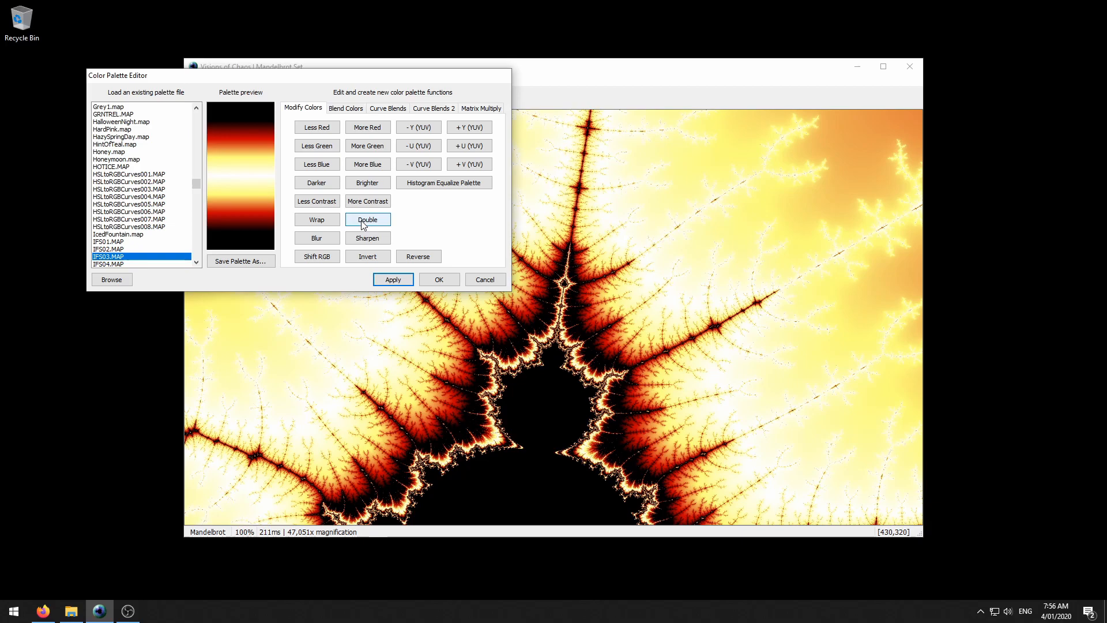
pyautogui.click(368, 219)
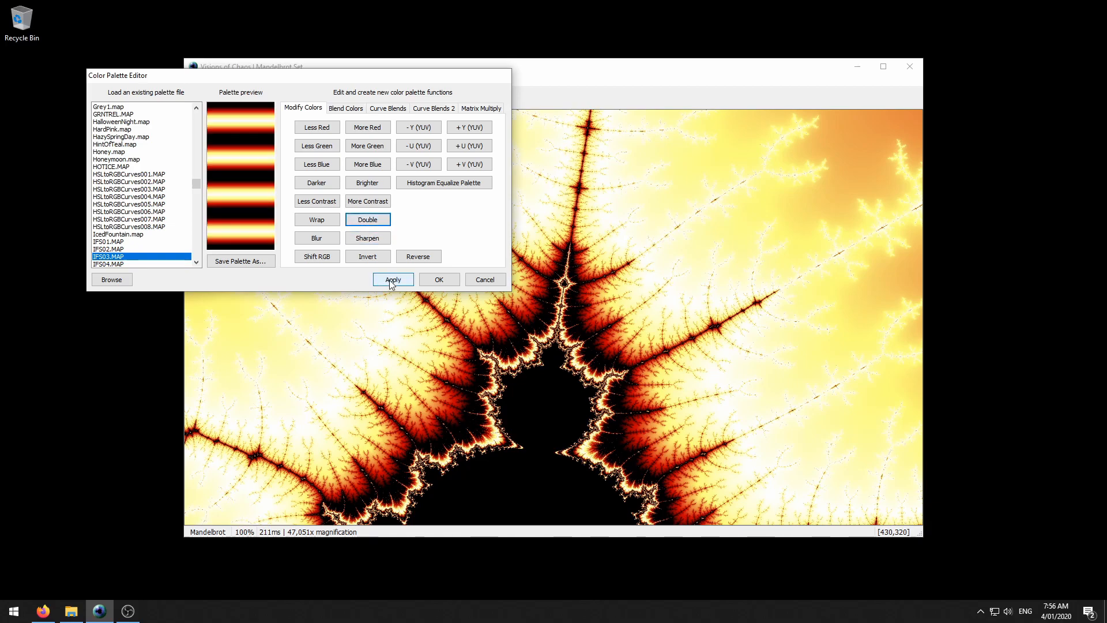
pyautogui.click(393, 280)
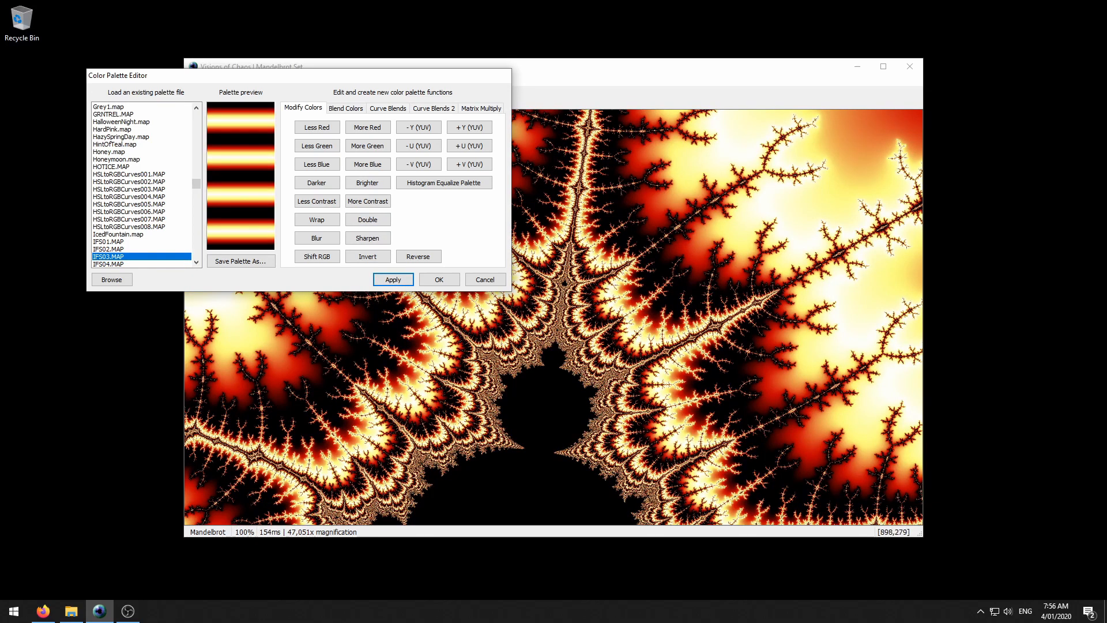
pyautogui.moveTo(829, 167)
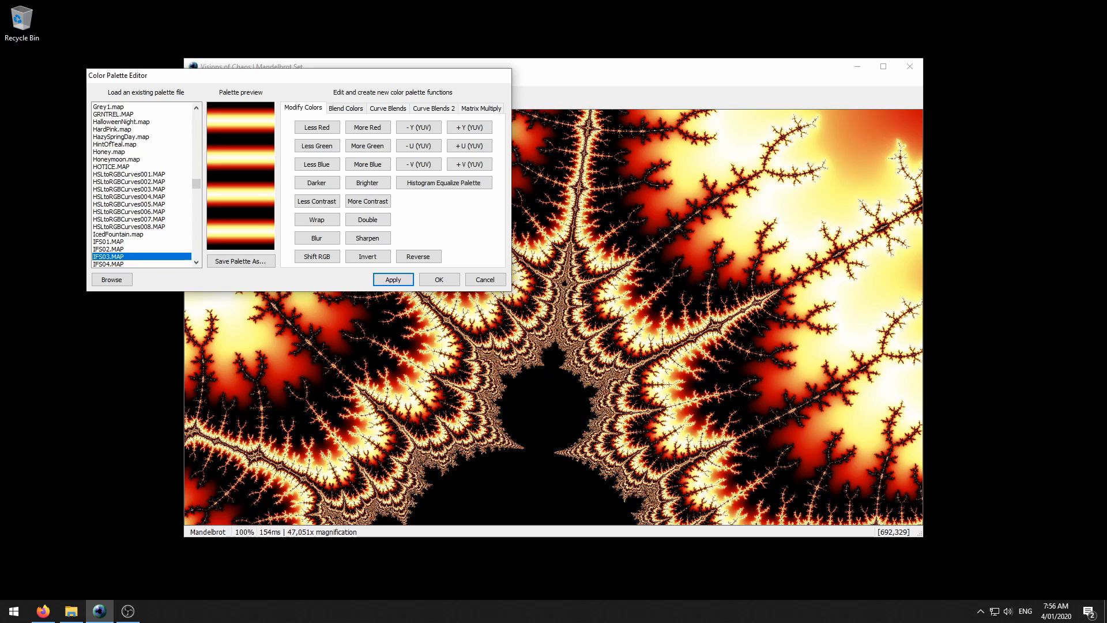
pyautogui.moveTo(301, 291)
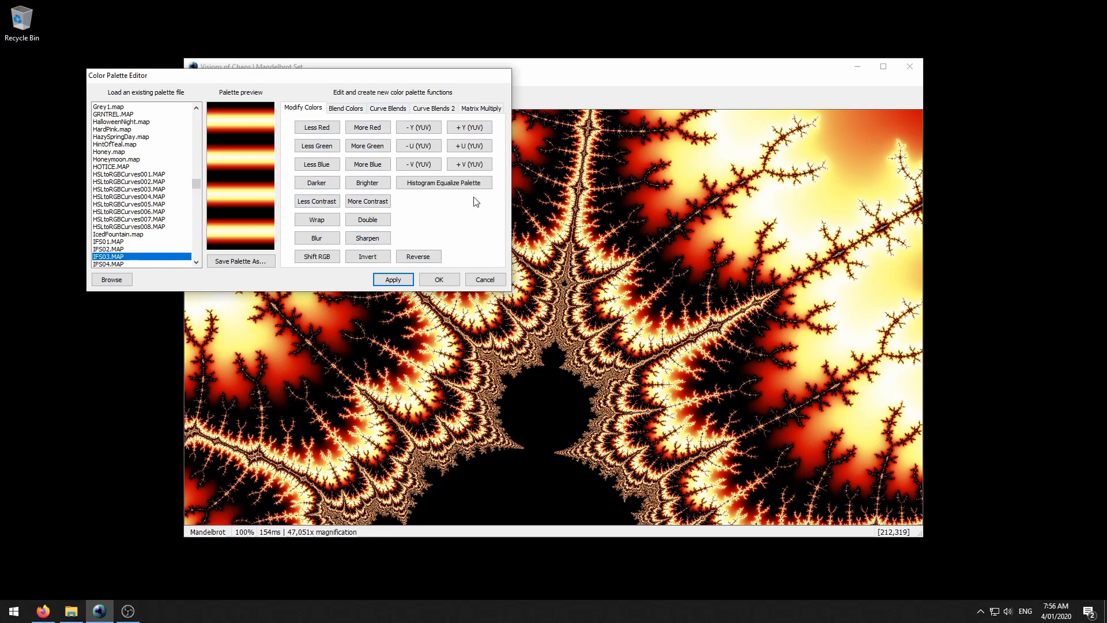
pyautogui.click(346, 108)
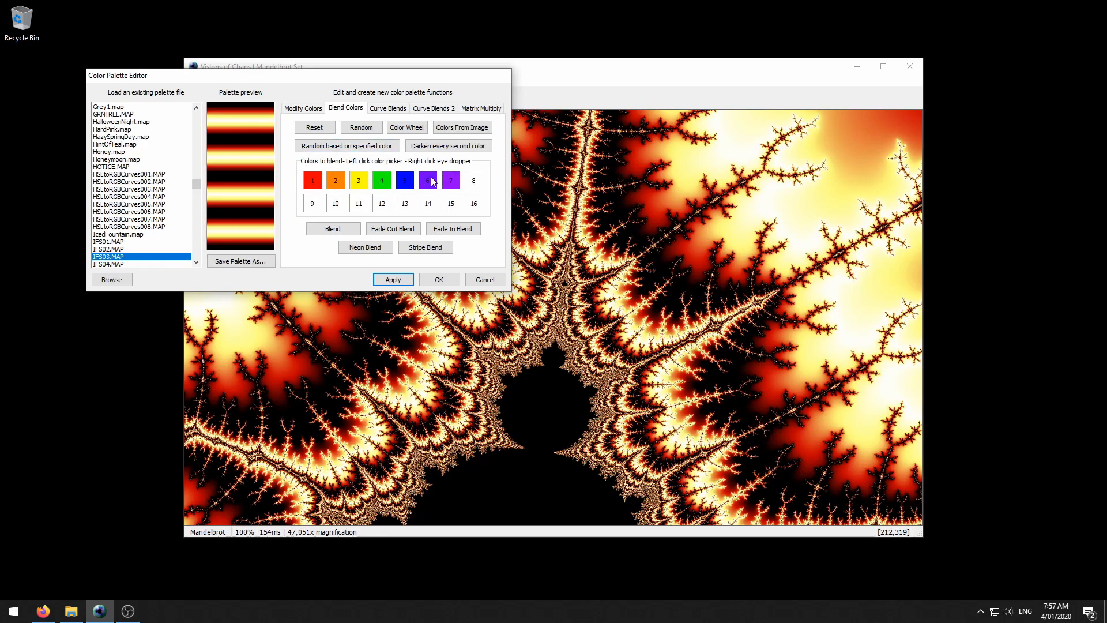
# - Blend the seven rainbow swatches into a palette and apply it to the fractal
pyautogui.click(333, 228)
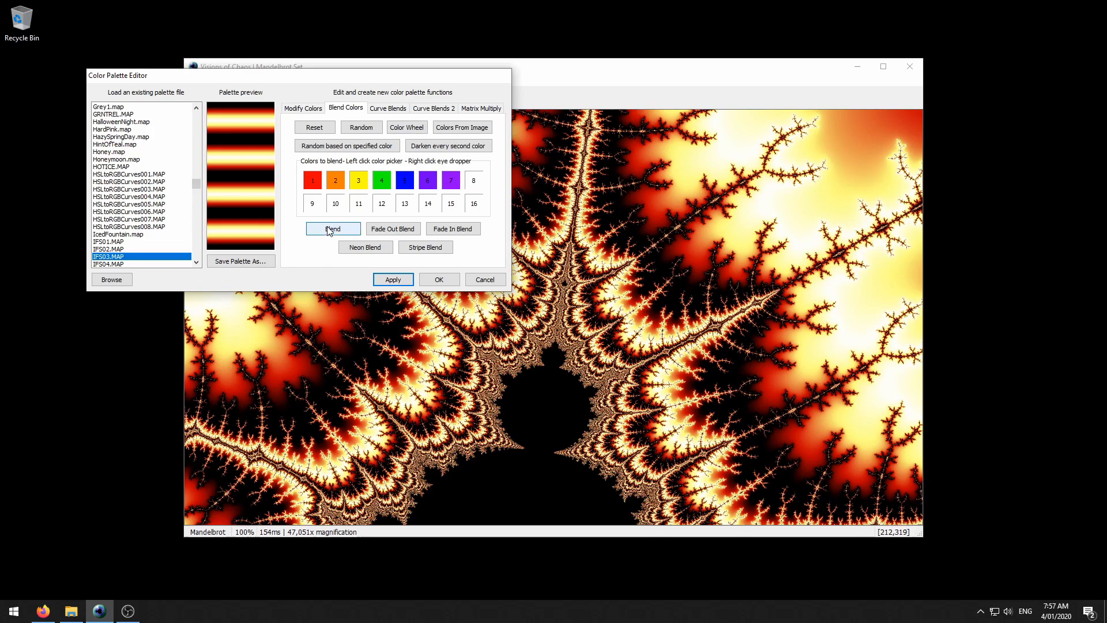
pyautogui.click(333, 228)
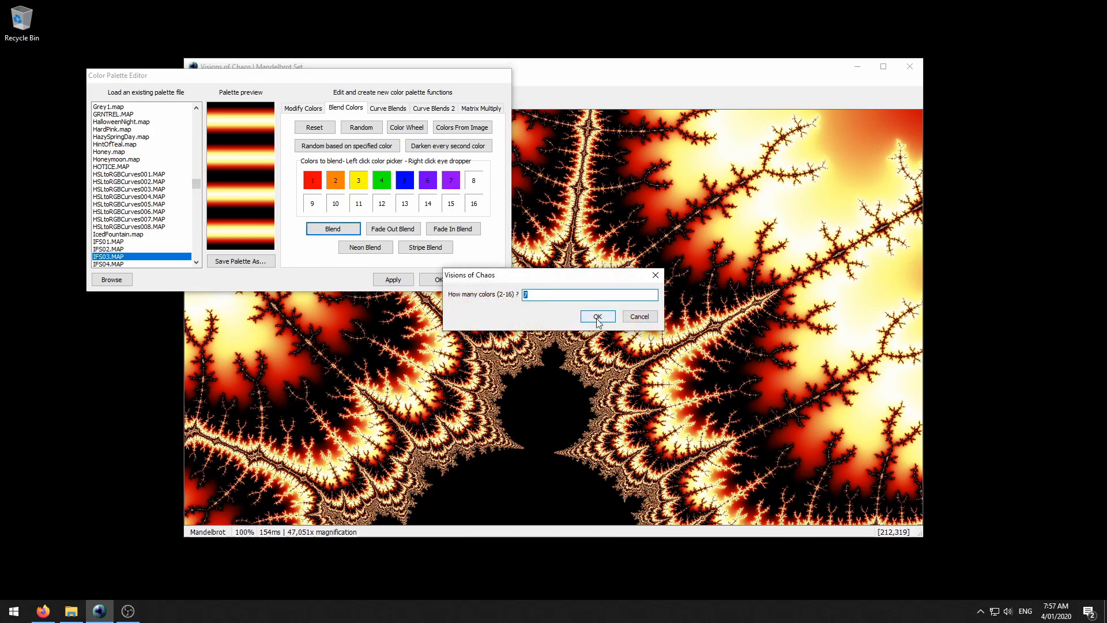
pyautogui.click(597, 316)
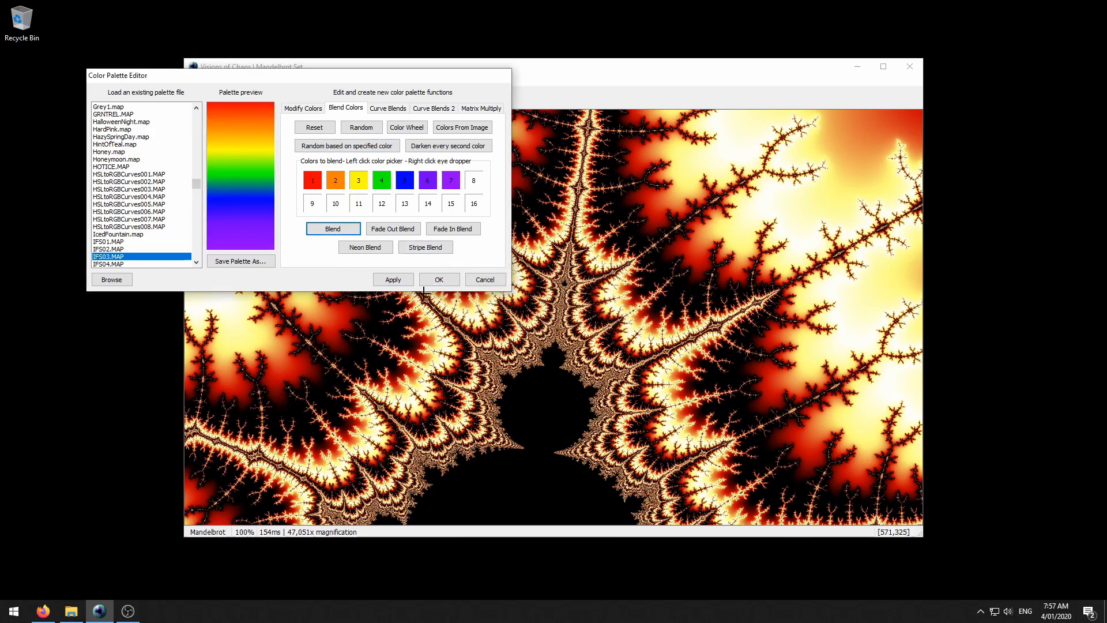
pyautogui.click(314, 127)
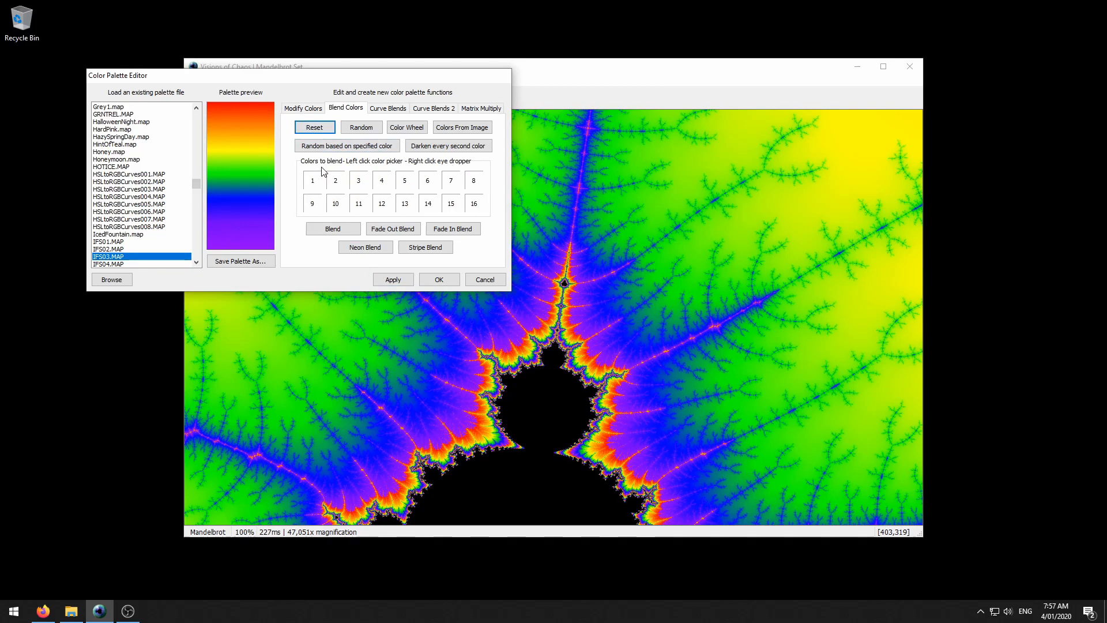
# - Reset, roll random colours twice, then blend and apply a 10-colour random palette
pyautogui.click(361, 127)
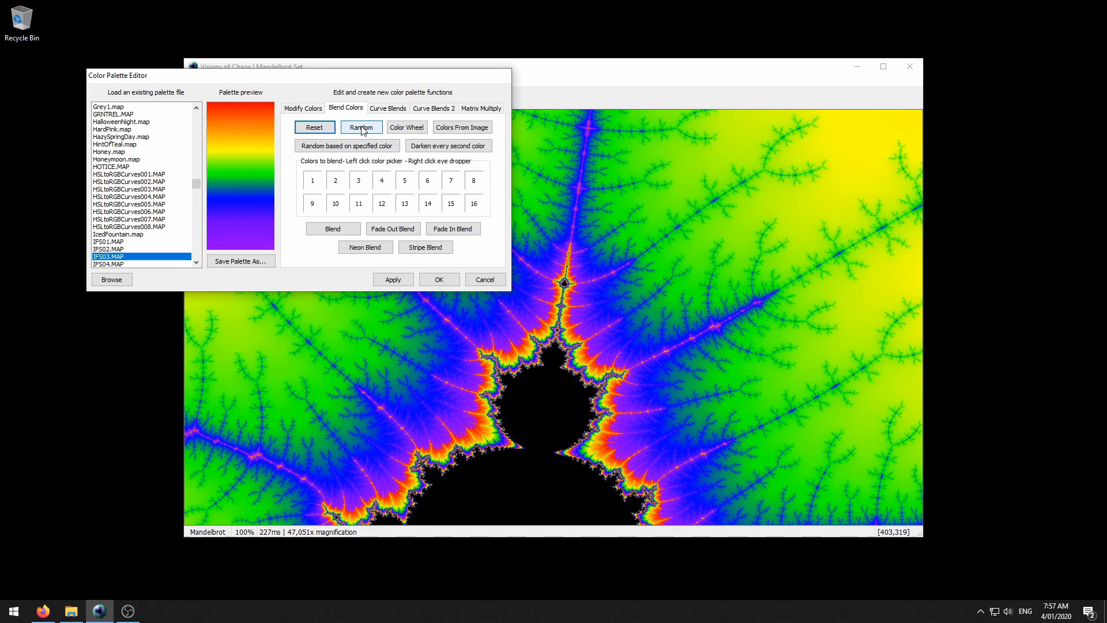
pyautogui.click(362, 127)
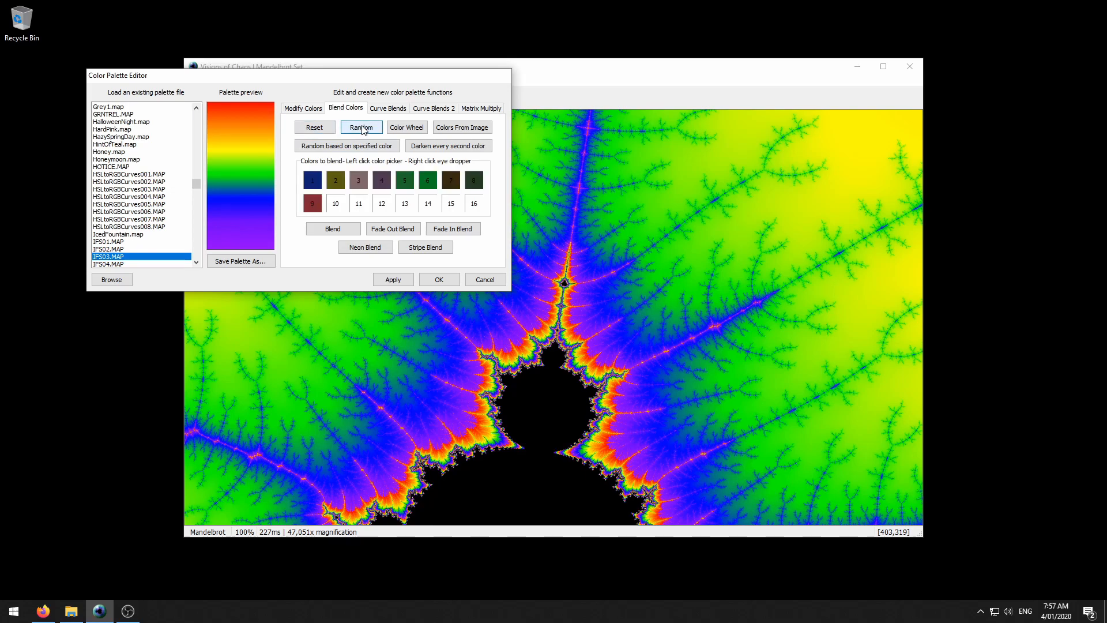
pyautogui.click(360, 127)
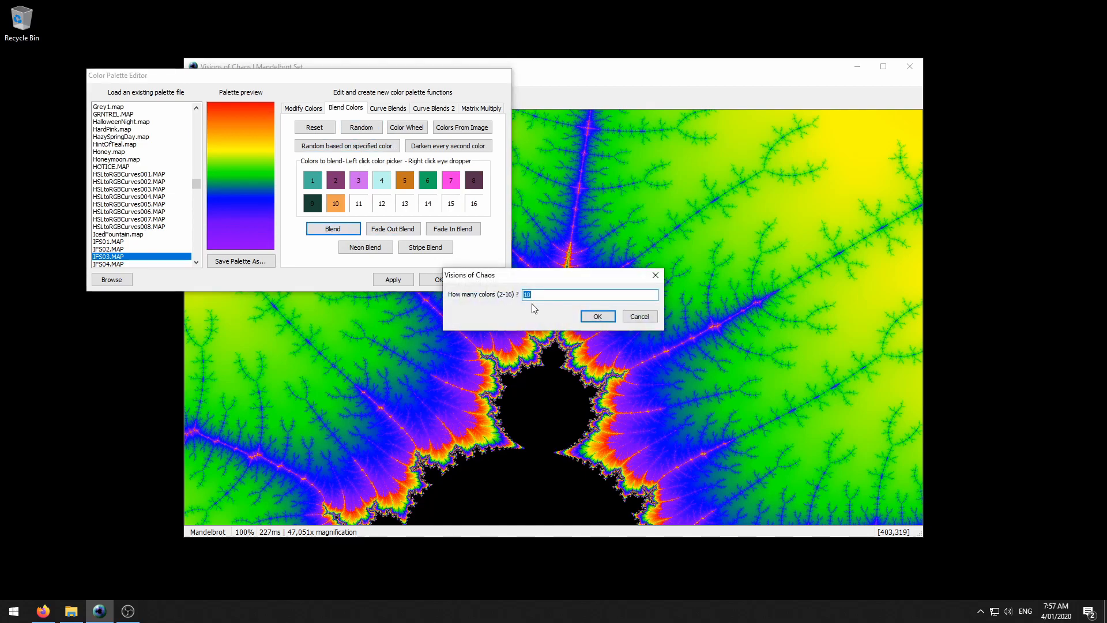
pyautogui.click(598, 316)
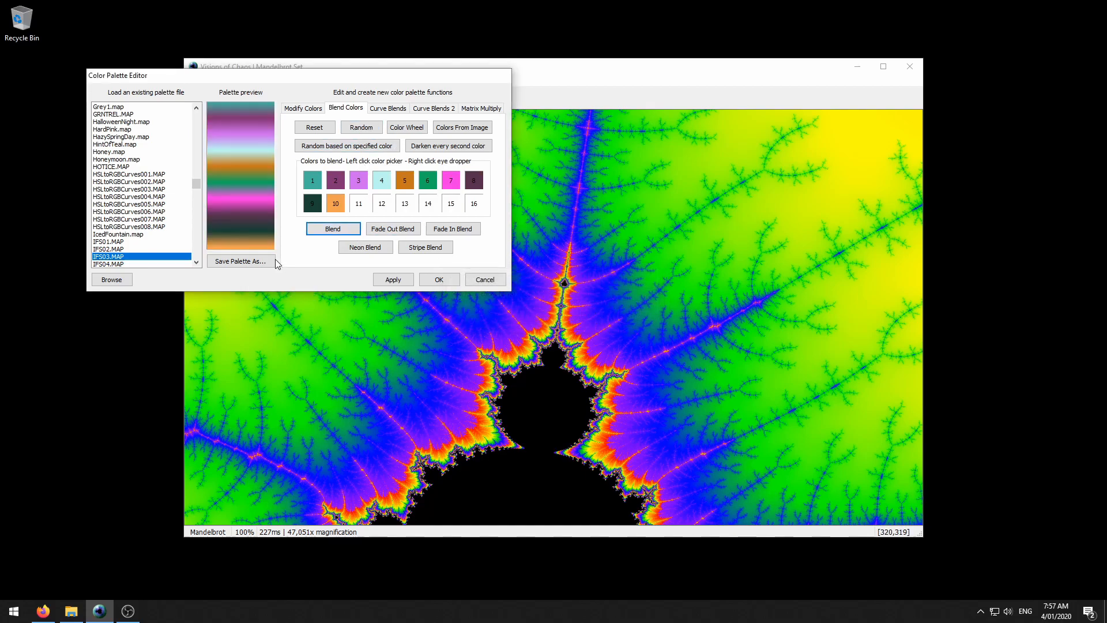
pyautogui.click(393, 279)
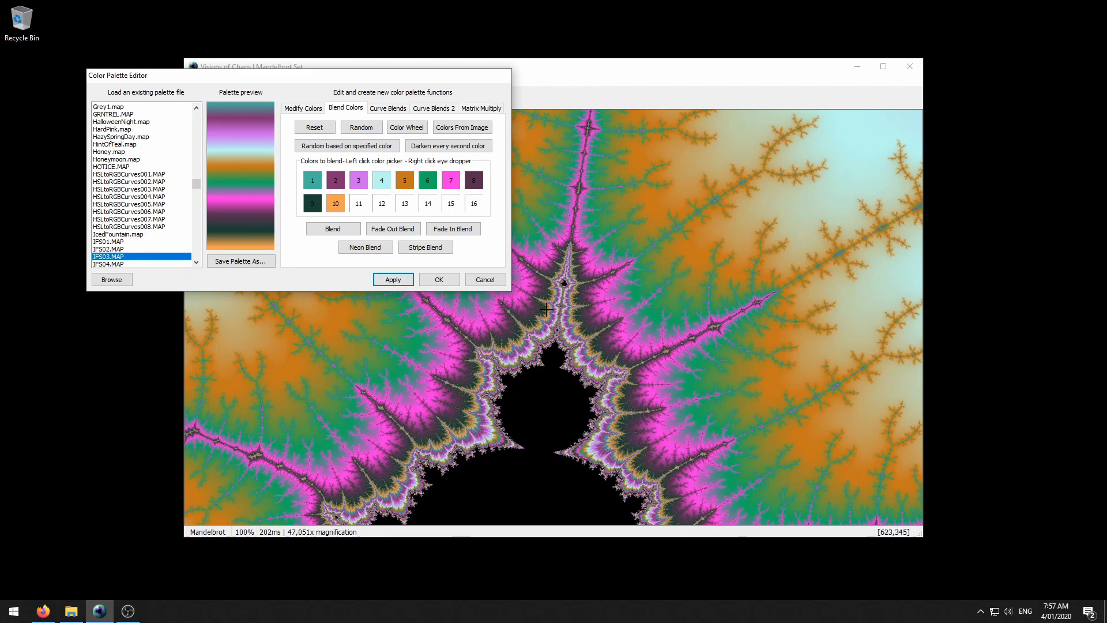
pyautogui.moveTo(711, 179)
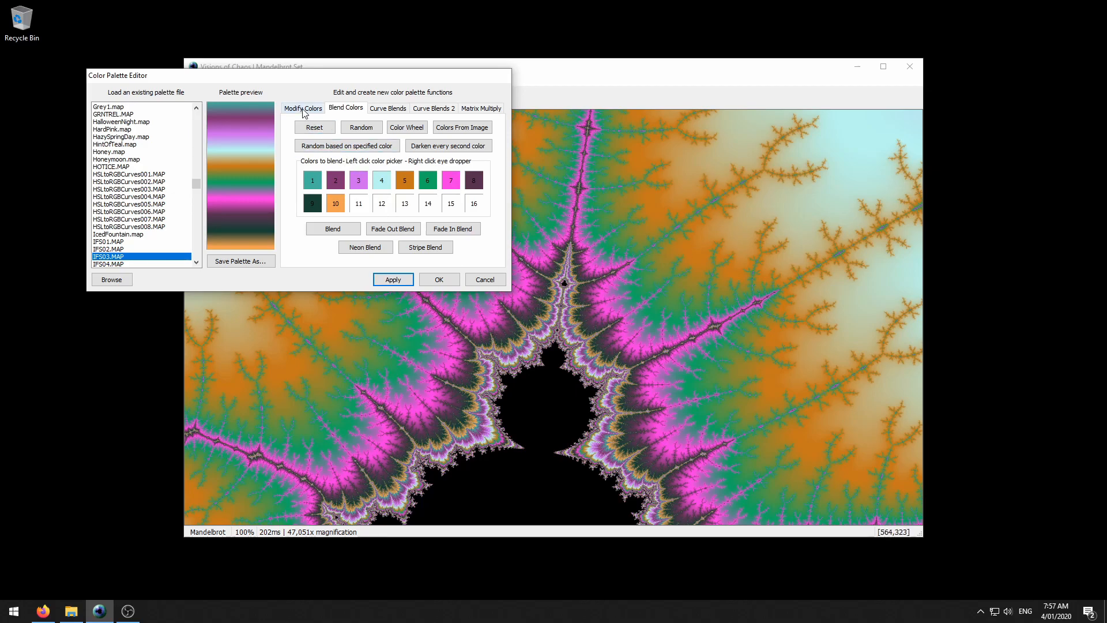
# - Show the Modify Colors adjustment tools and apply the teal, pink and orange palette
pyautogui.click(302, 107)
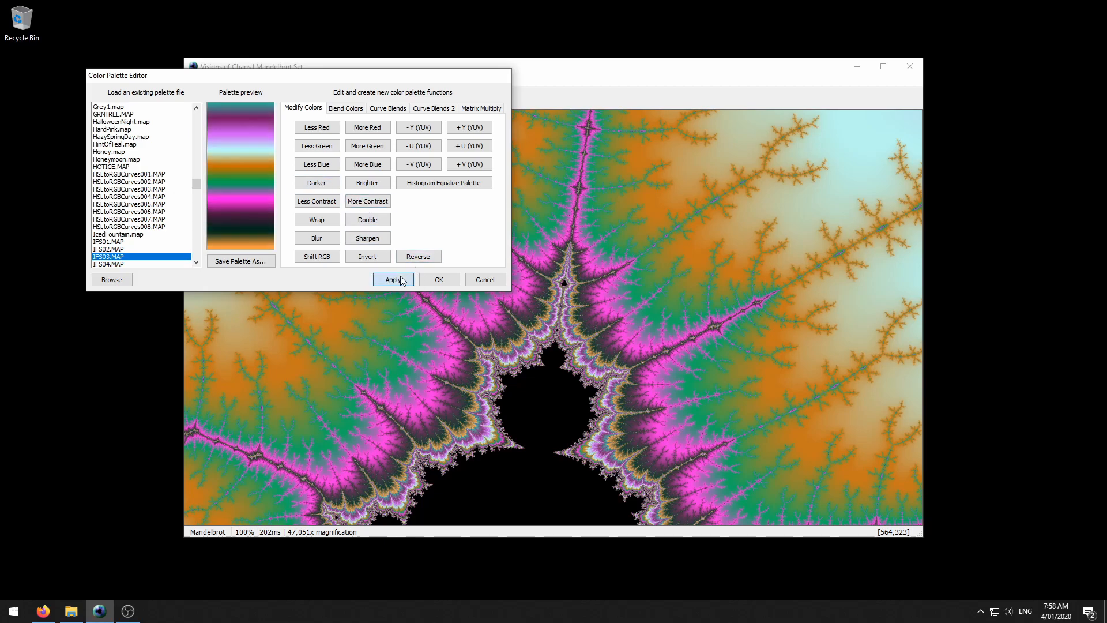
pyautogui.click(393, 279)
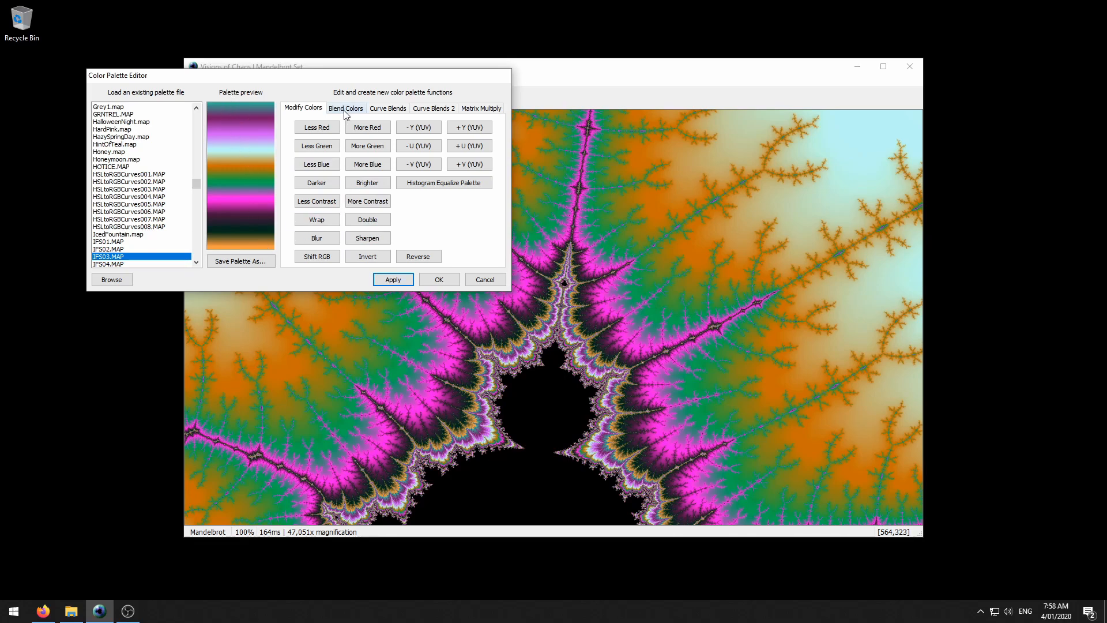
# - Roll two new random colour sets and blend them into a teal, lime and magenta palette
pyautogui.click(346, 108)
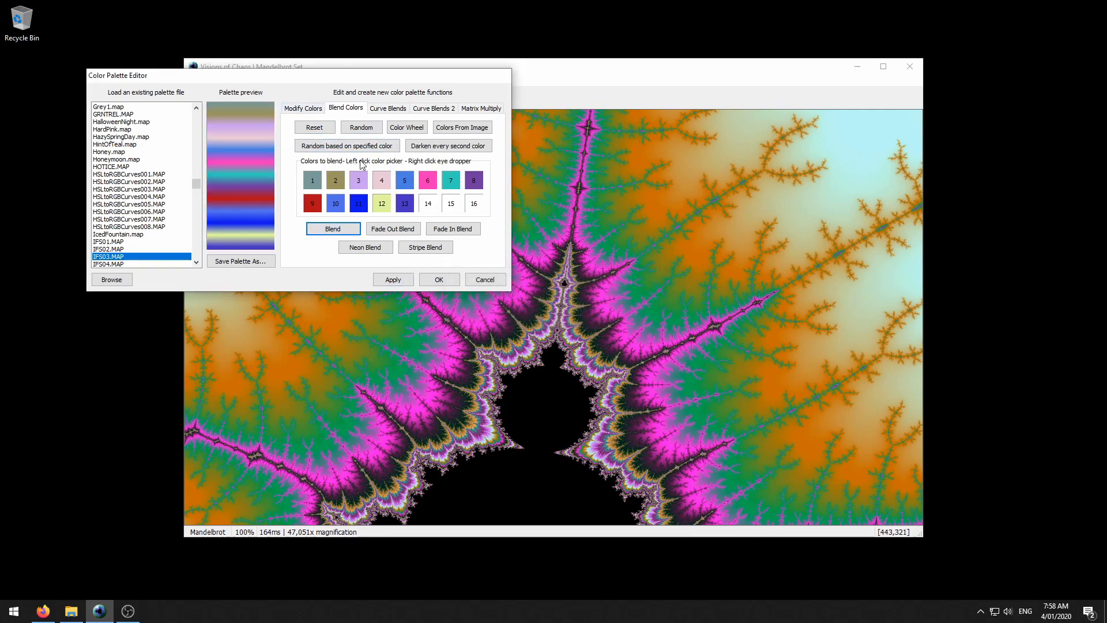
pyautogui.click(361, 127)
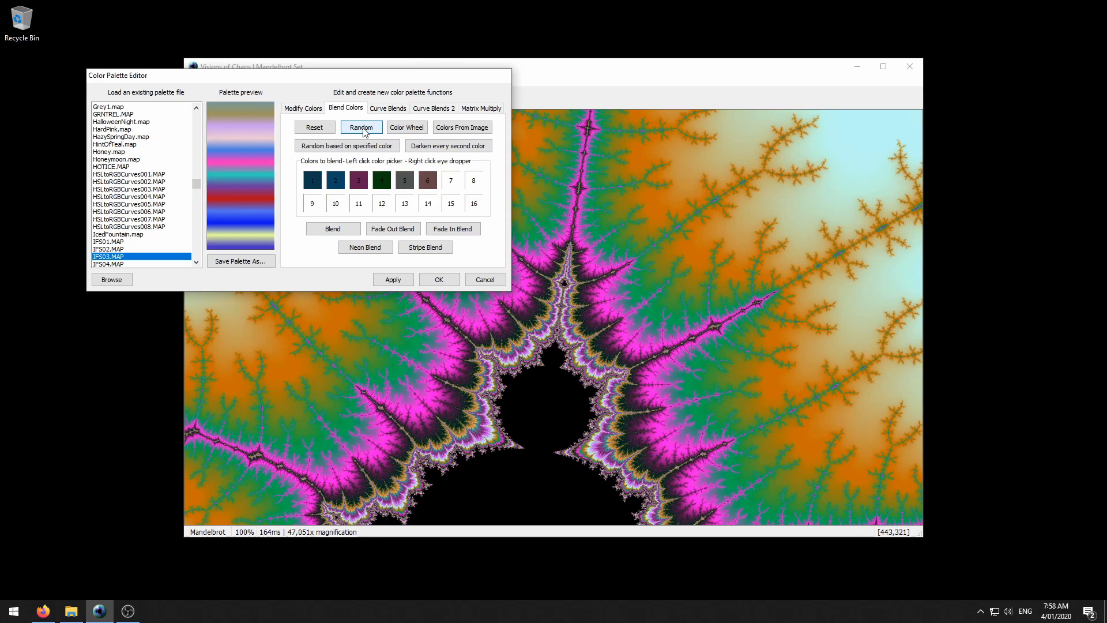
pyautogui.click(362, 128)
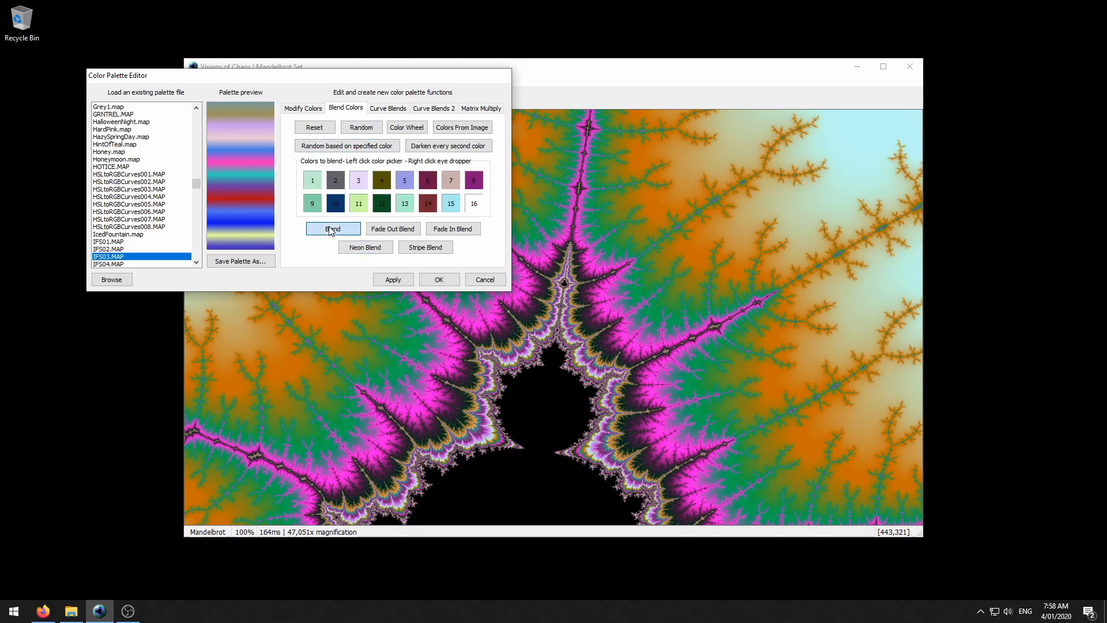
pyautogui.click(332, 228)
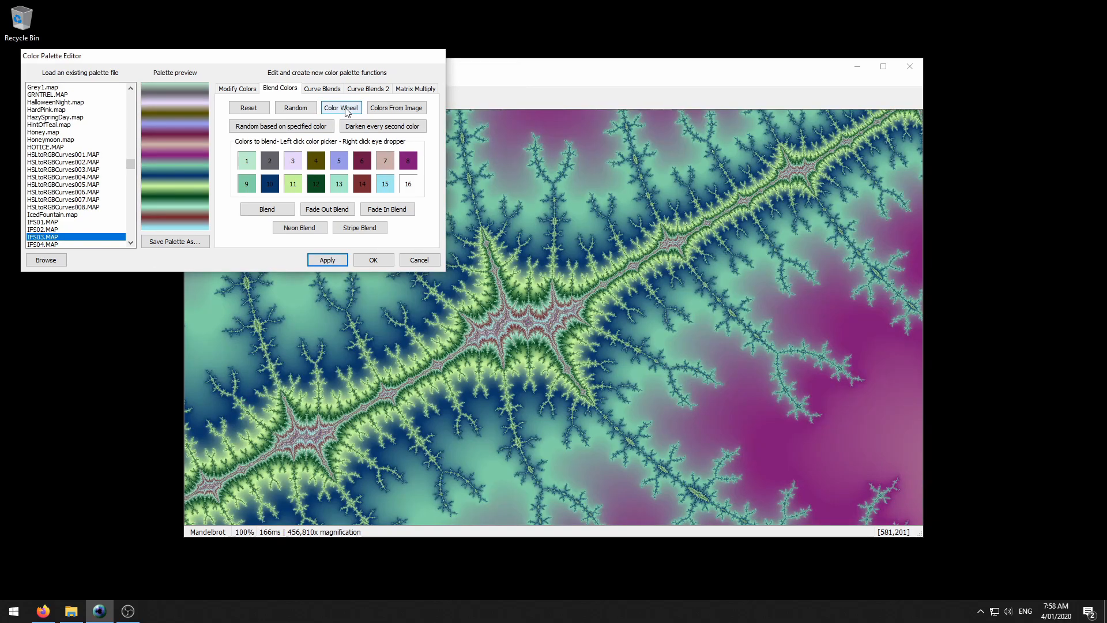
# - Rotate the colour wheel and use its Six Tone scheme as blend swatches
pyautogui.click(341, 107)
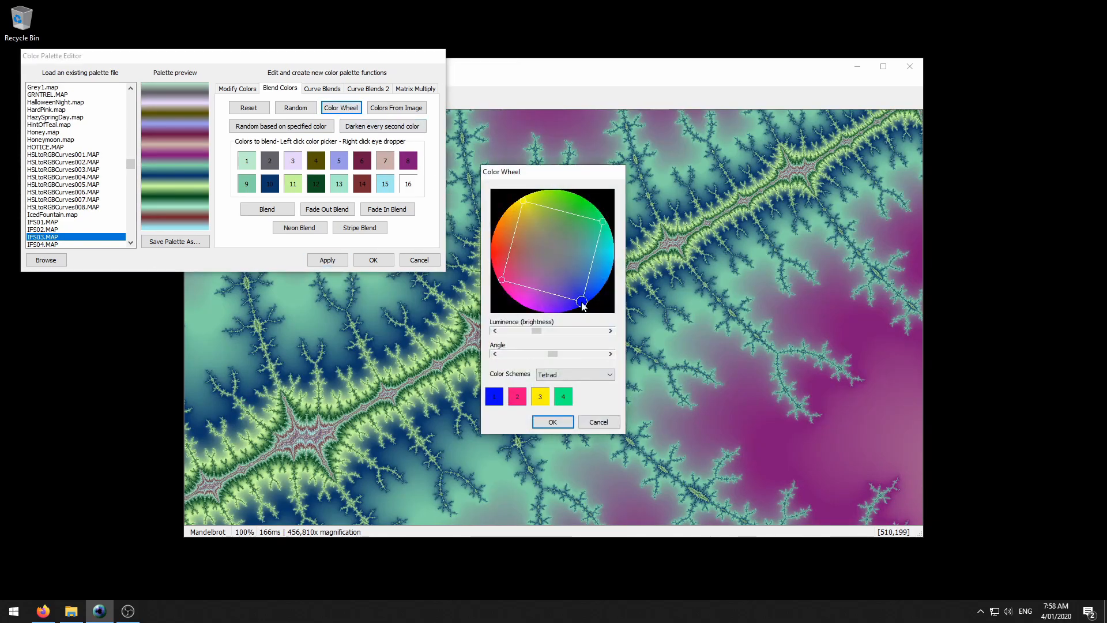
pyautogui.moveTo(581, 300); pyautogui.dragTo(535, 270)
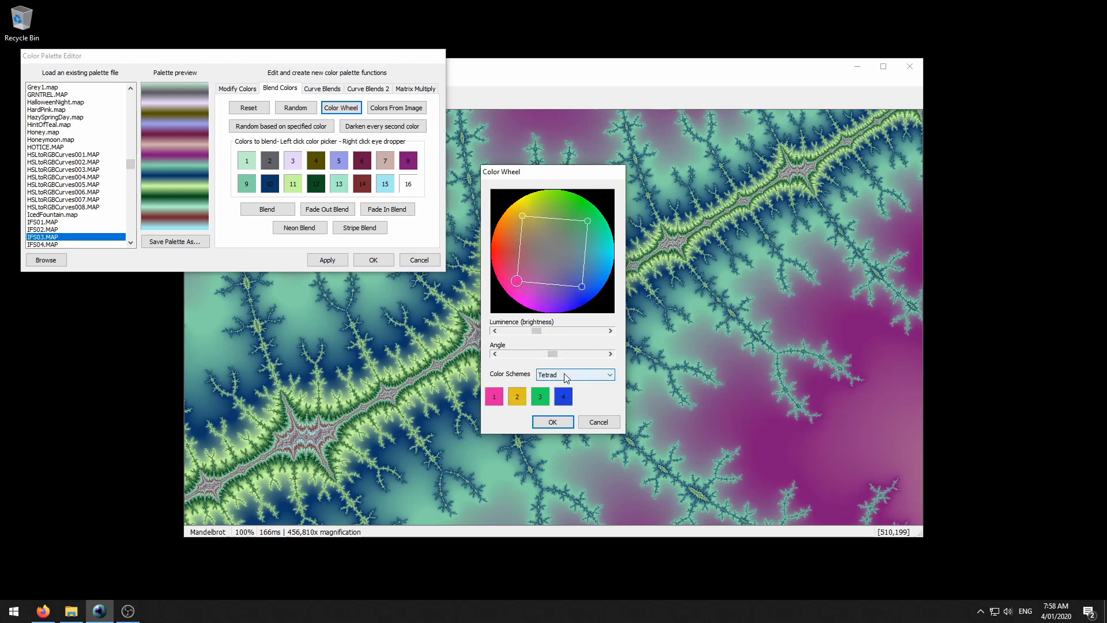
pyautogui.click(575, 374)
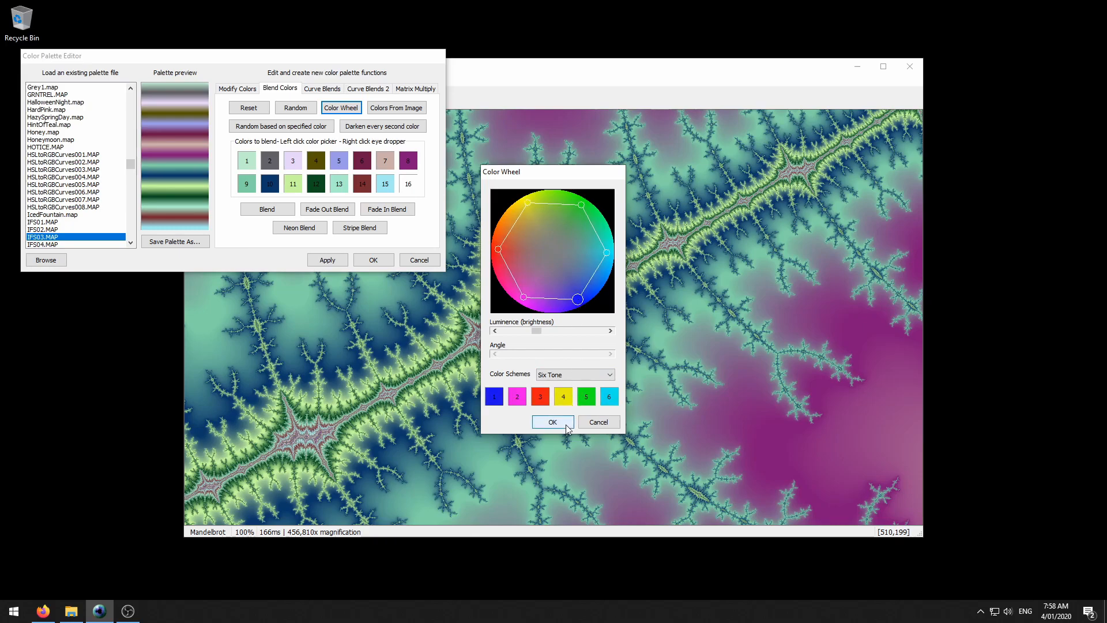
pyautogui.click(552, 421)
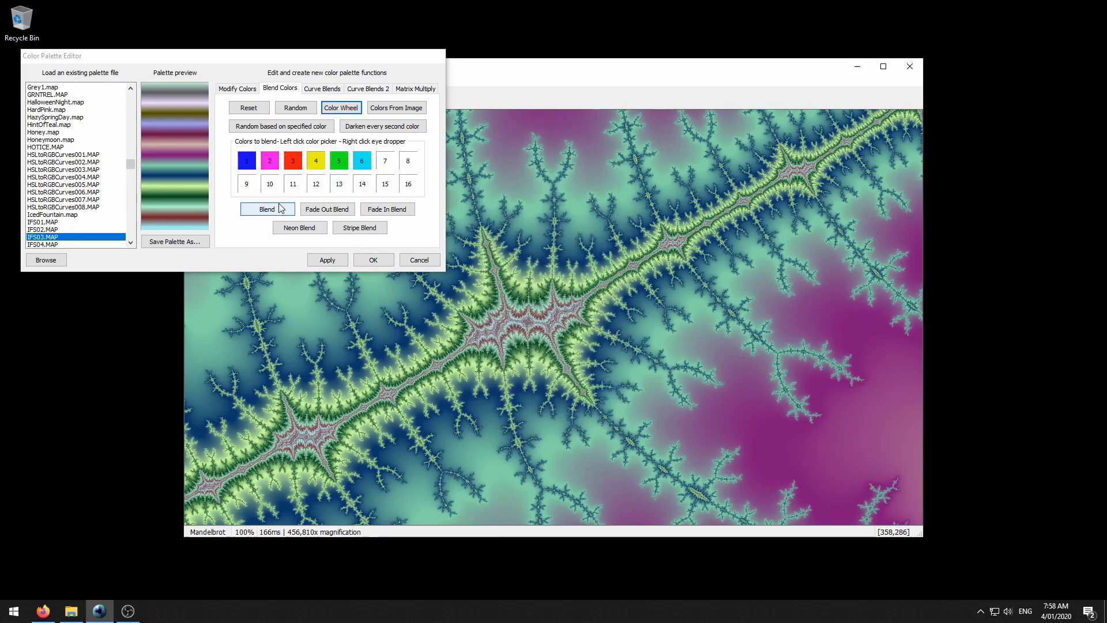
# - Blend and apply the six-tone palette, then close the reopened colour wheel unchanged
pyautogui.click(267, 209)
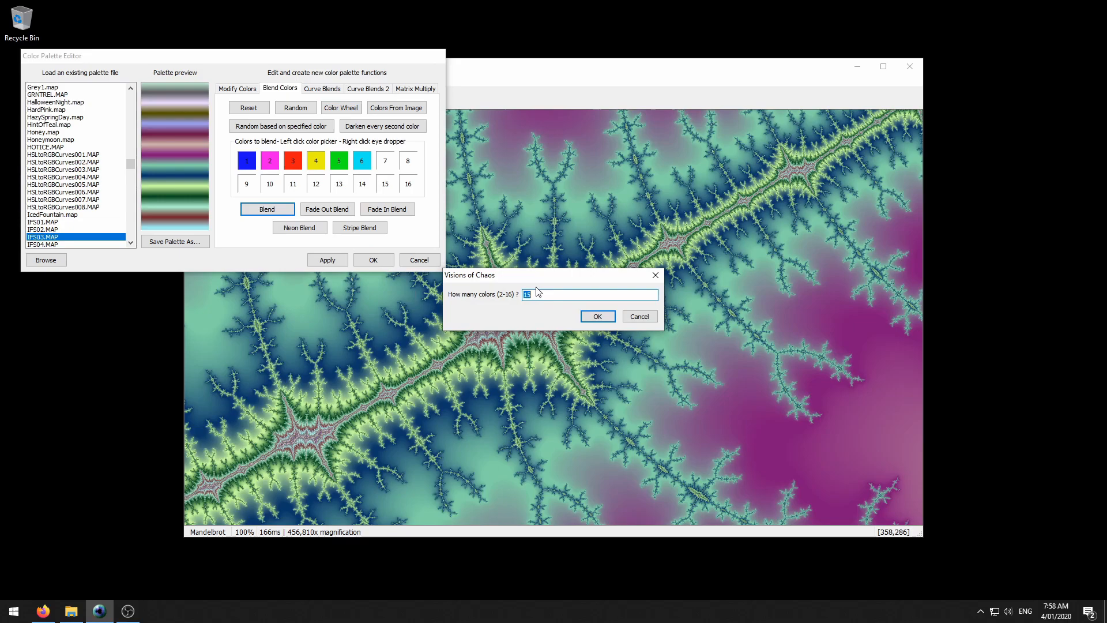
pyautogui.click(598, 316)
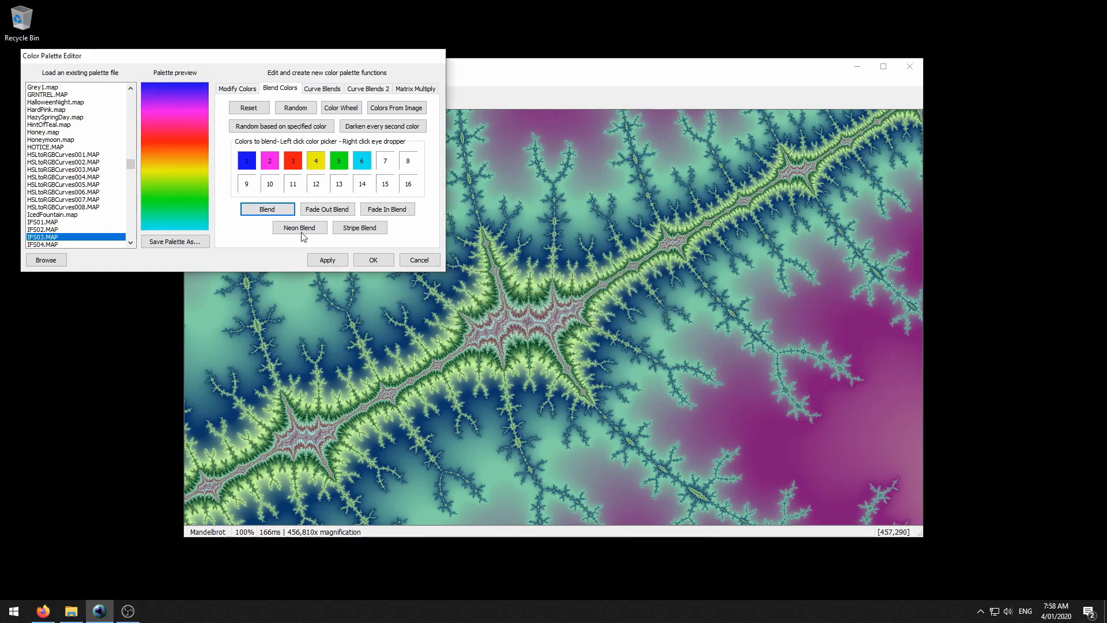
pyautogui.click(341, 108)
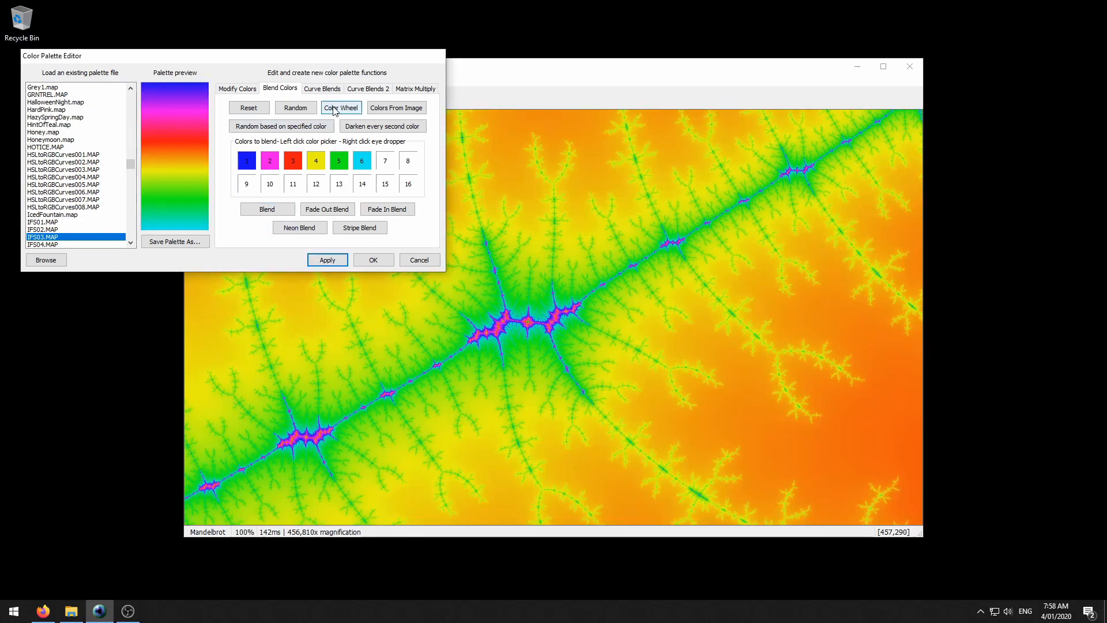
pyautogui.click(341, 107)
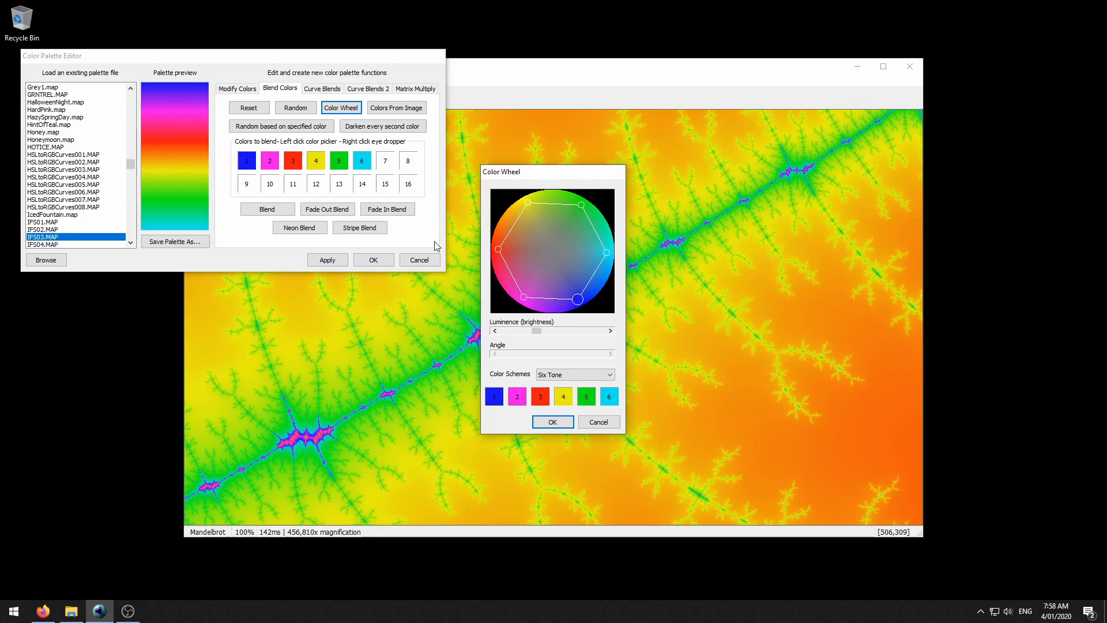
pyautogui.click(599, 421)
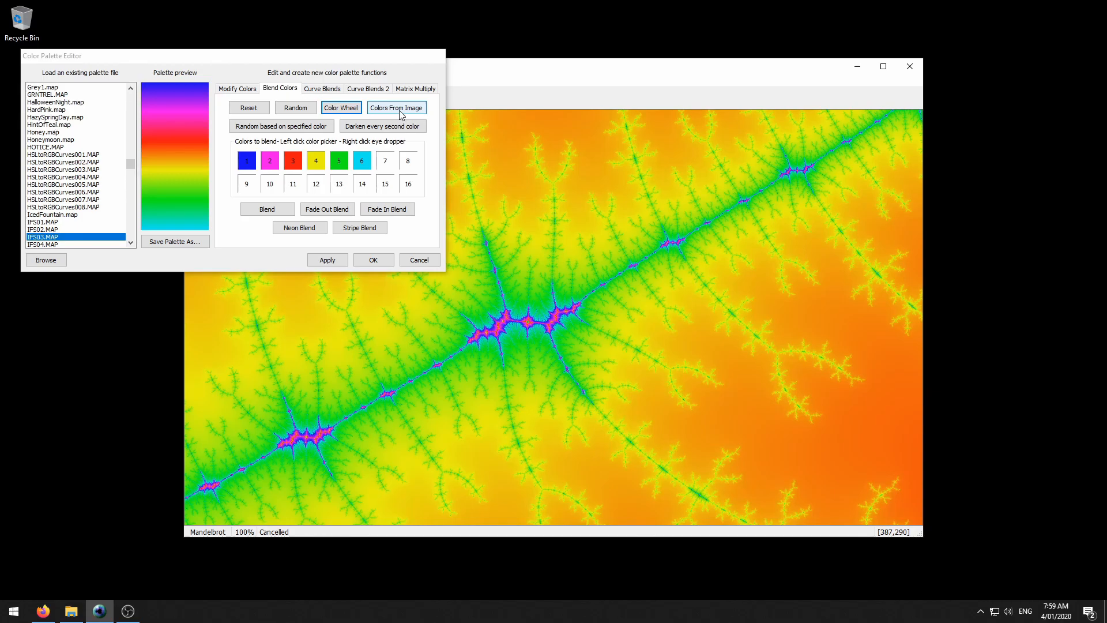
# - Extract sixteen colours from a photo and use them as blend swatches
pyautogui.click(396, 107)
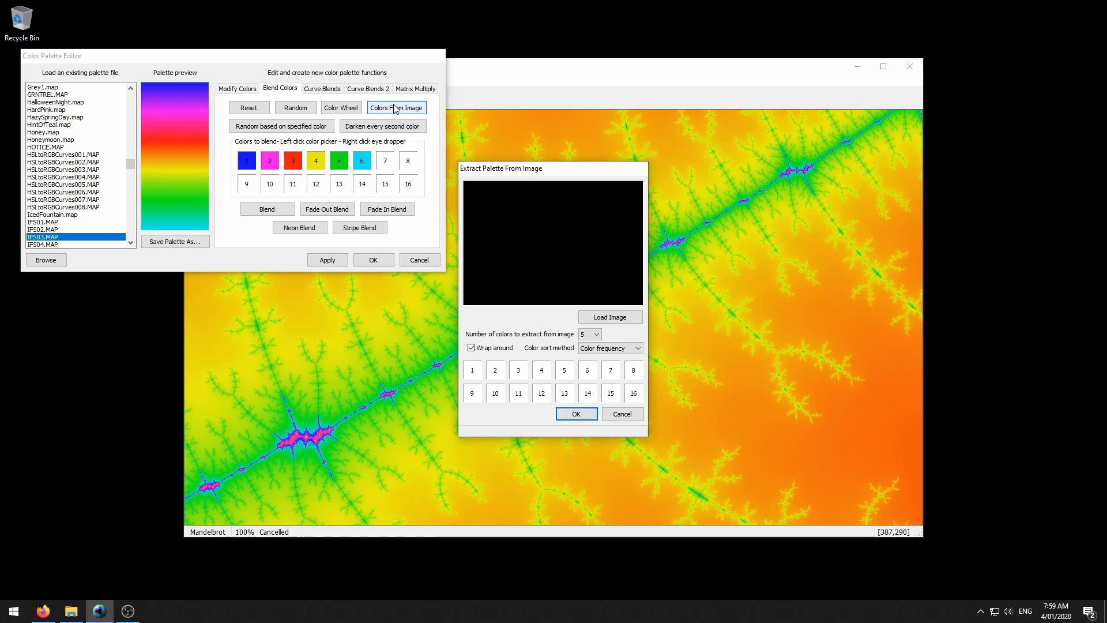
pyautogui.click(610, 317)
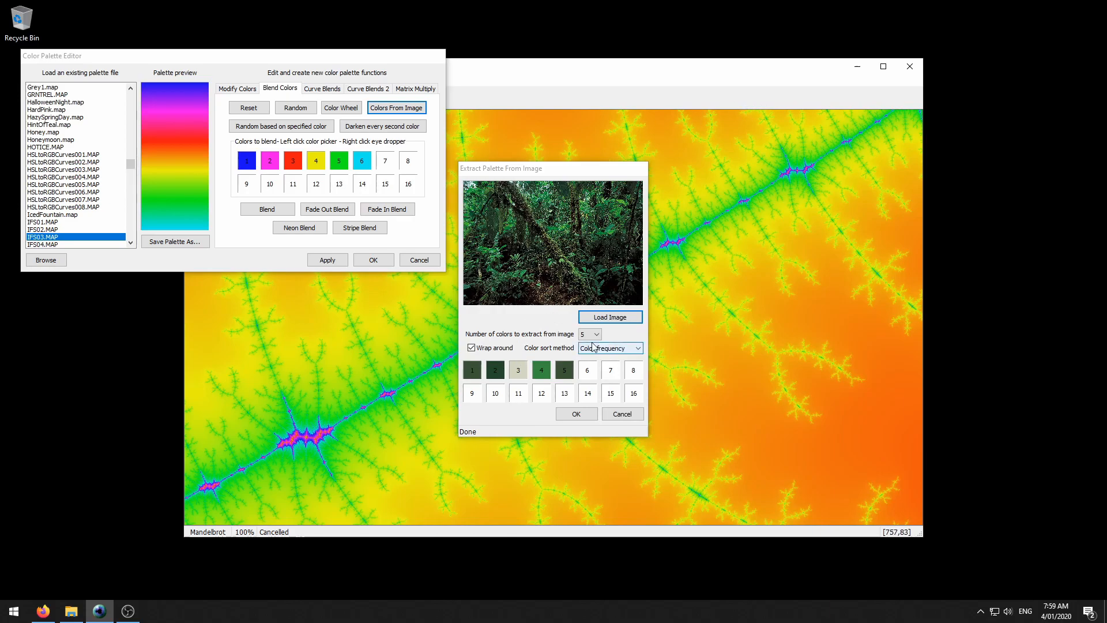
pyautogui.click(596, 334)
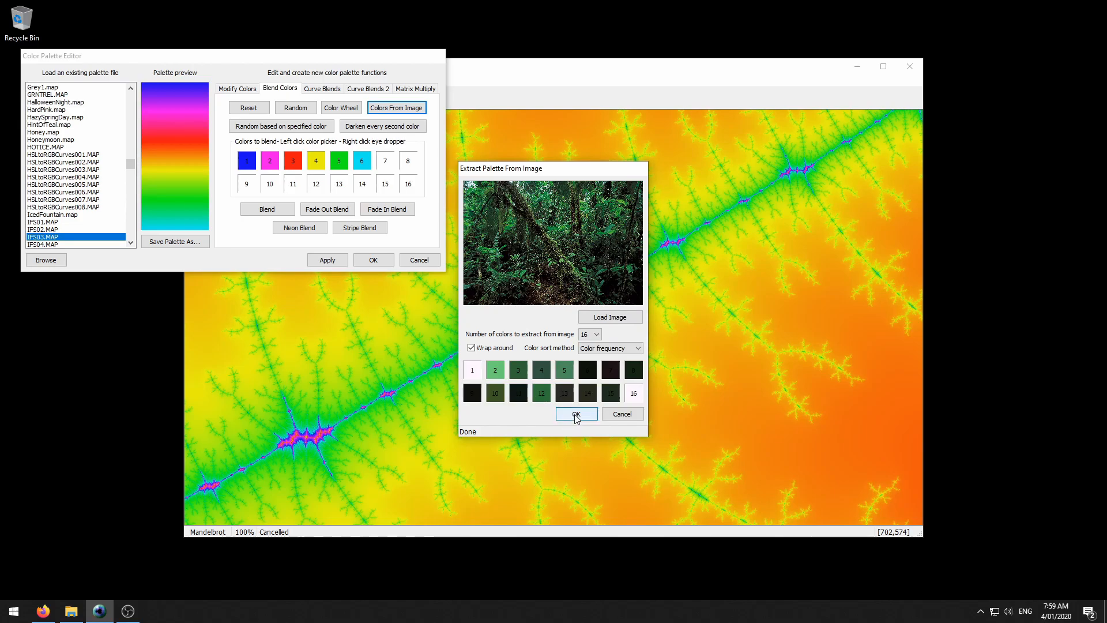
pyautogui.click(576, 414)
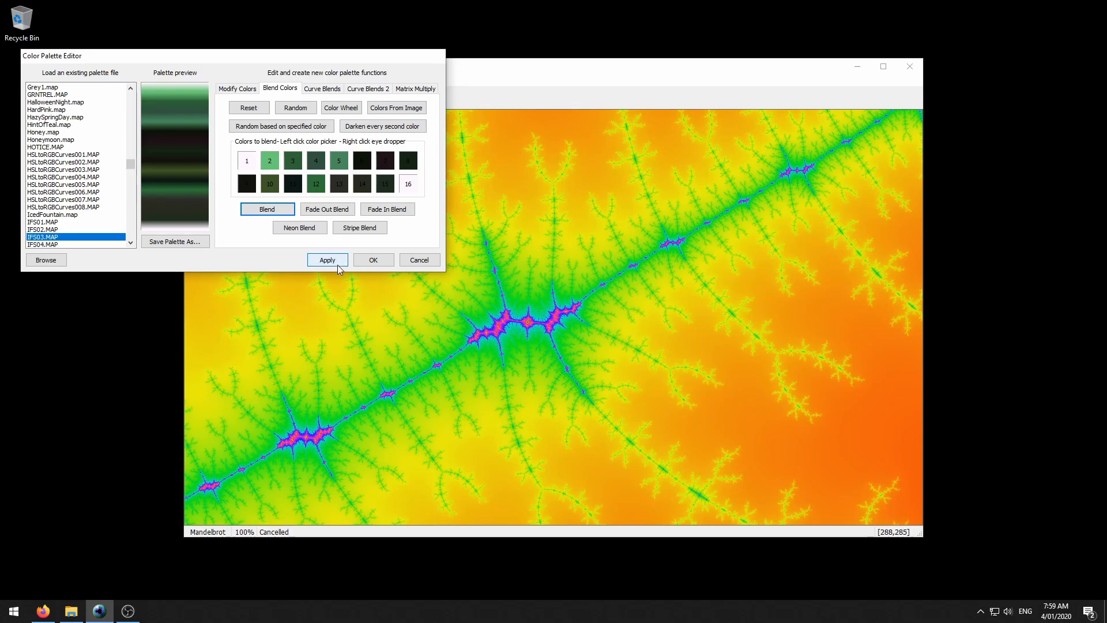
pyautogui.click(327, 259)
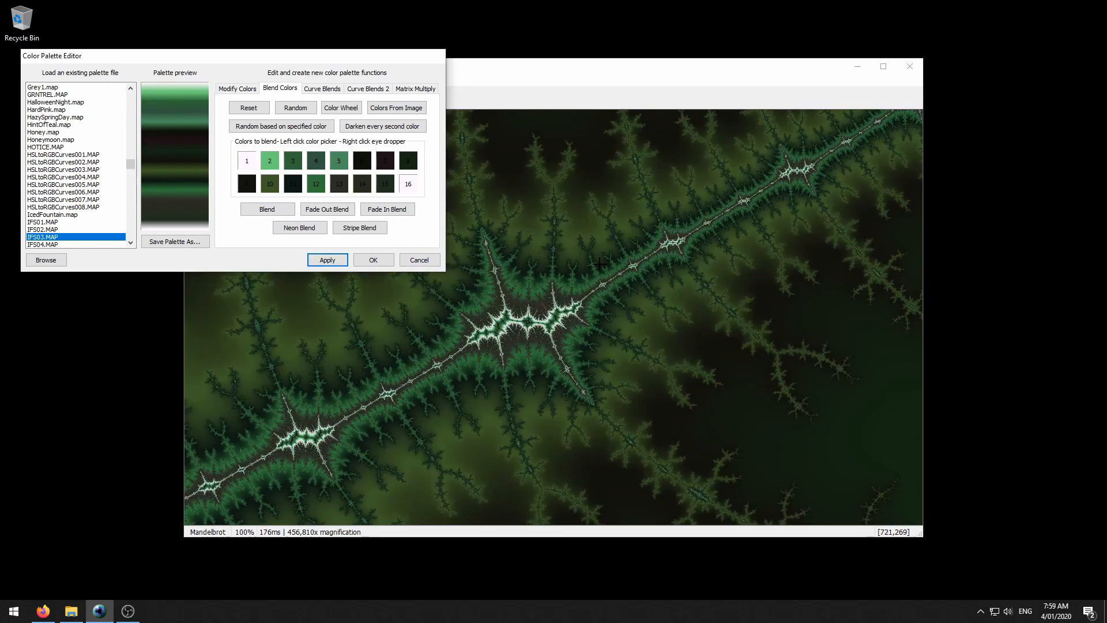
# - Zoom to 4,435,045x and blend colours extracted from the concentric-circles painting
pyautogui.moveTo(600, 263); pyautogui.dragTo(639, 304)
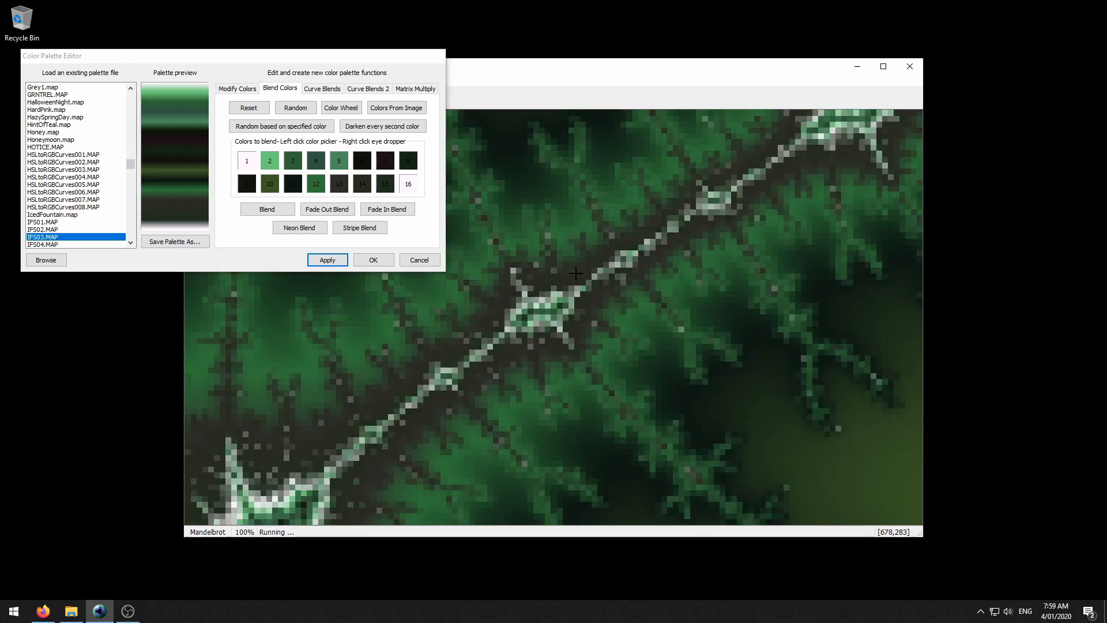
pyautogui.click(396, 107)
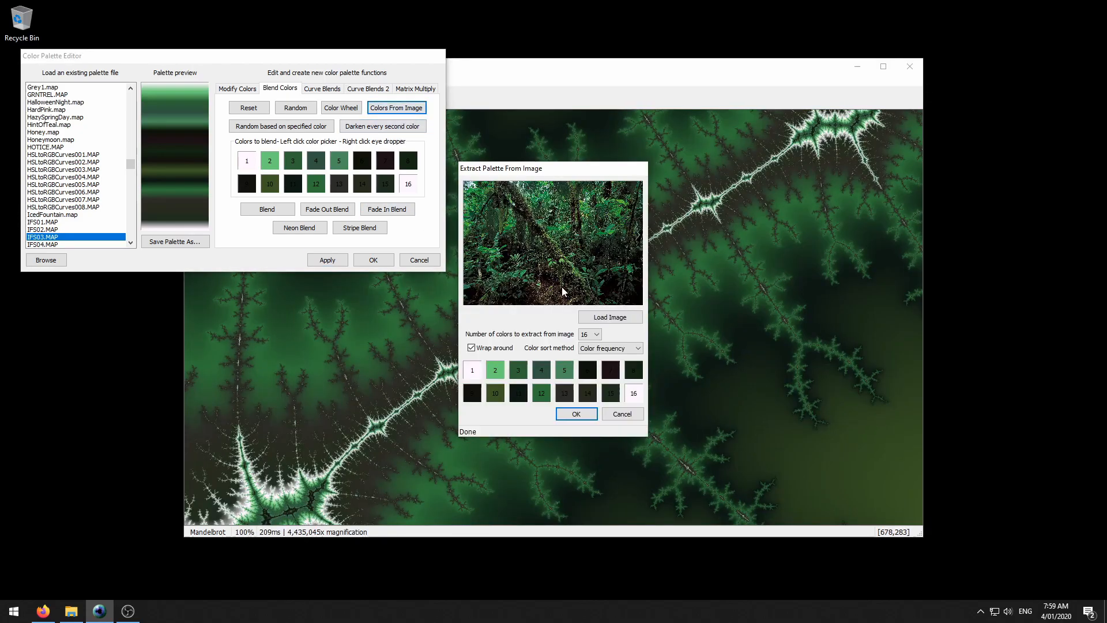
pyautogui.click(609, 316)
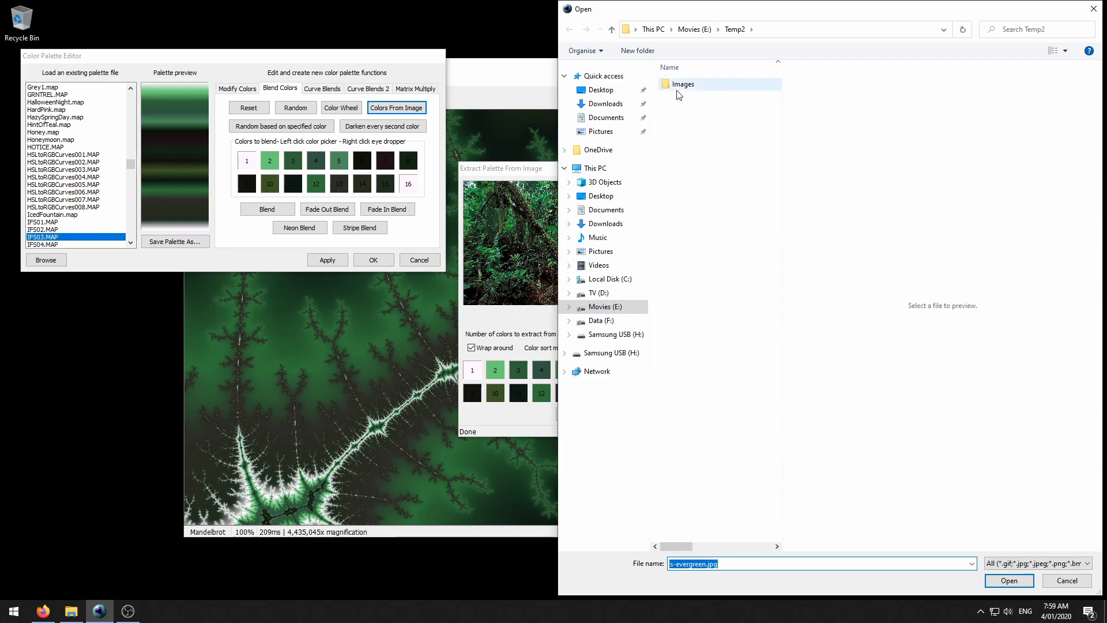
pyautogui.click(1009, 580)
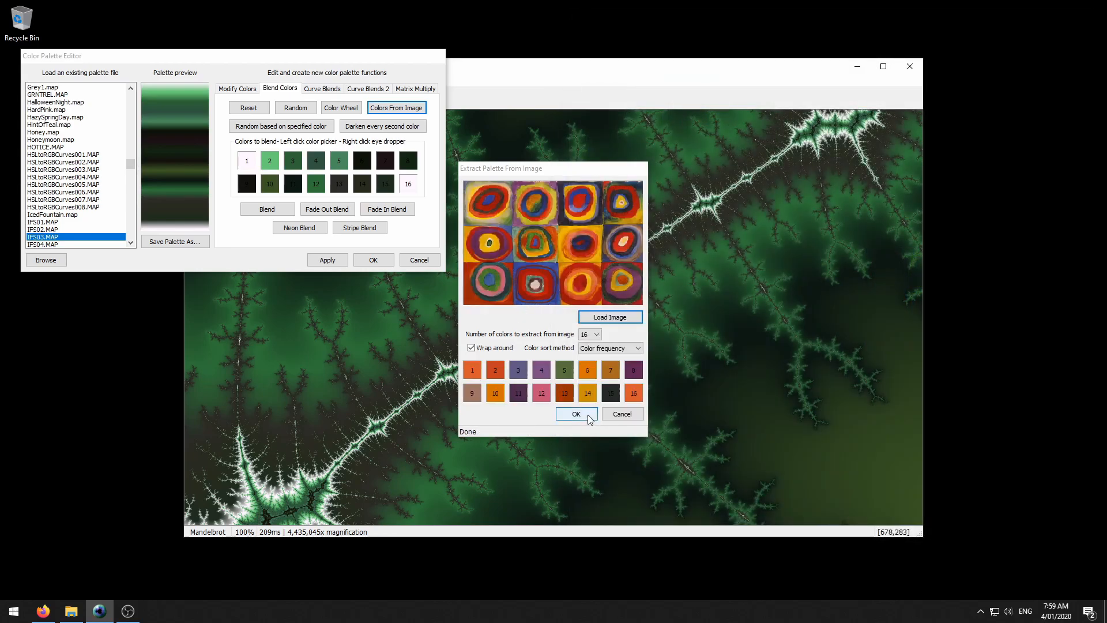
pyautogui.click(576, 414)
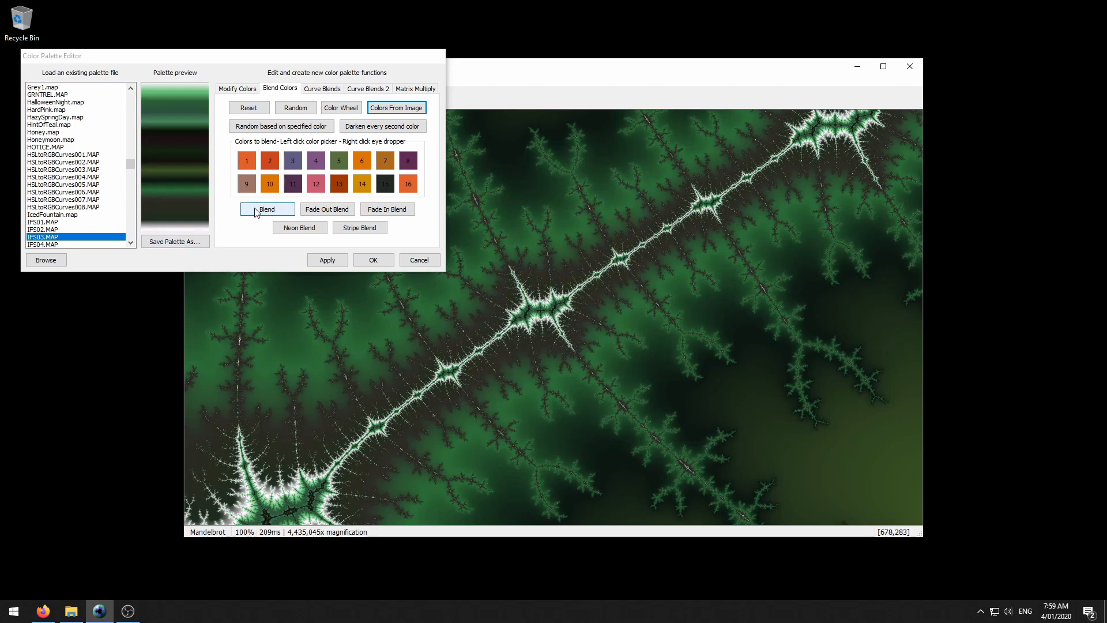
pyautogui.click(267, 208)
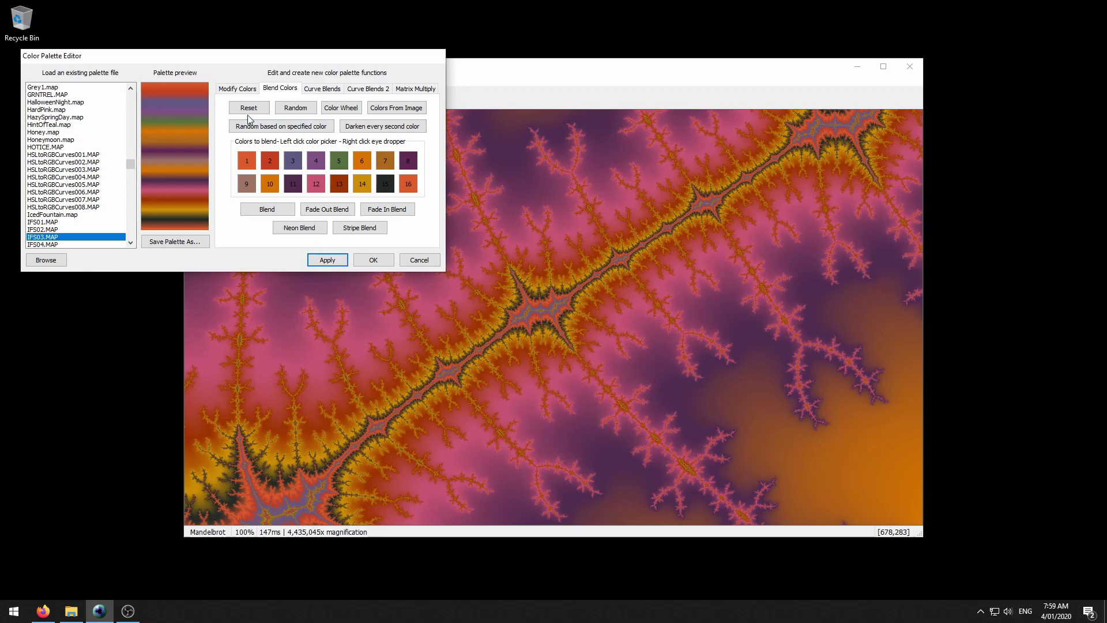
# - Darken the palette and boost its contrast, applying it for vivid red, orange and black
pyautogui.click(238, 88)
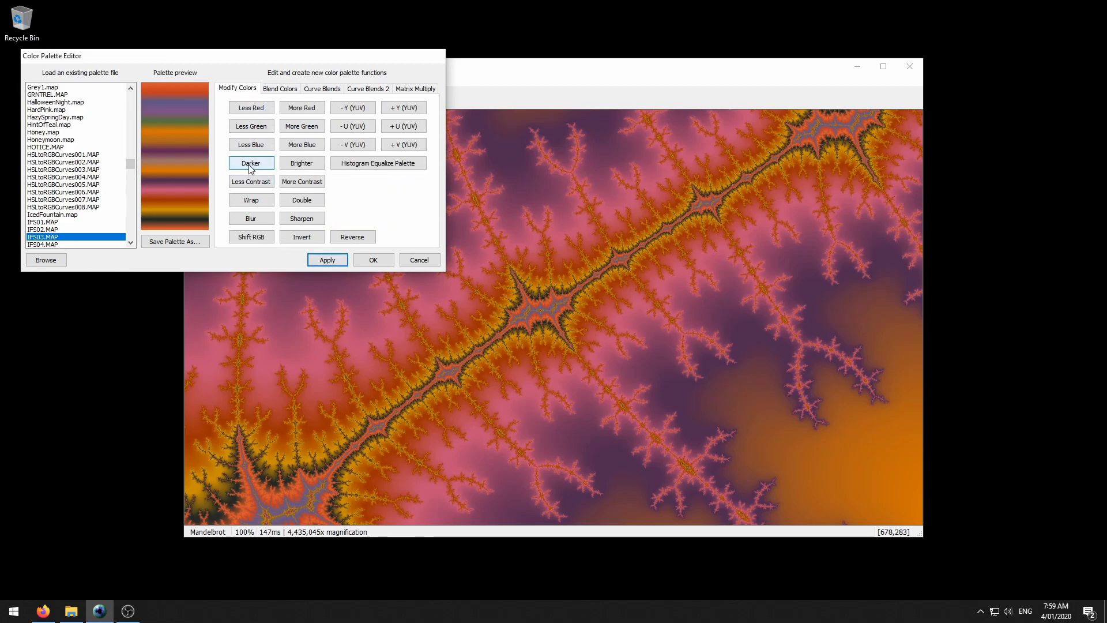
pyautogui.click(302, 181)
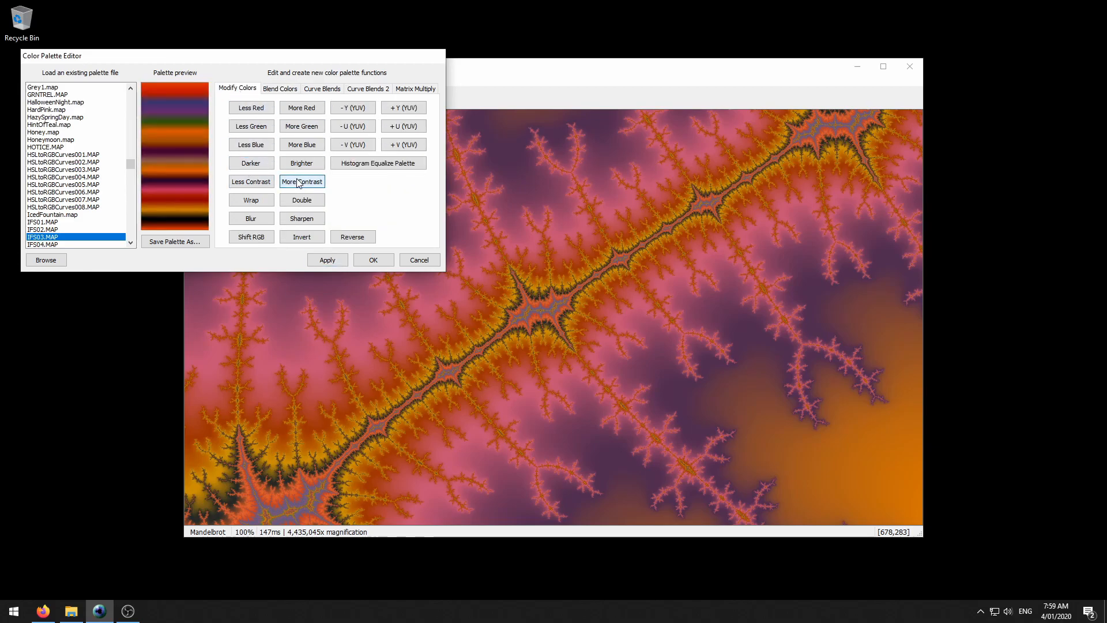
pyautogui.click(302, 181)
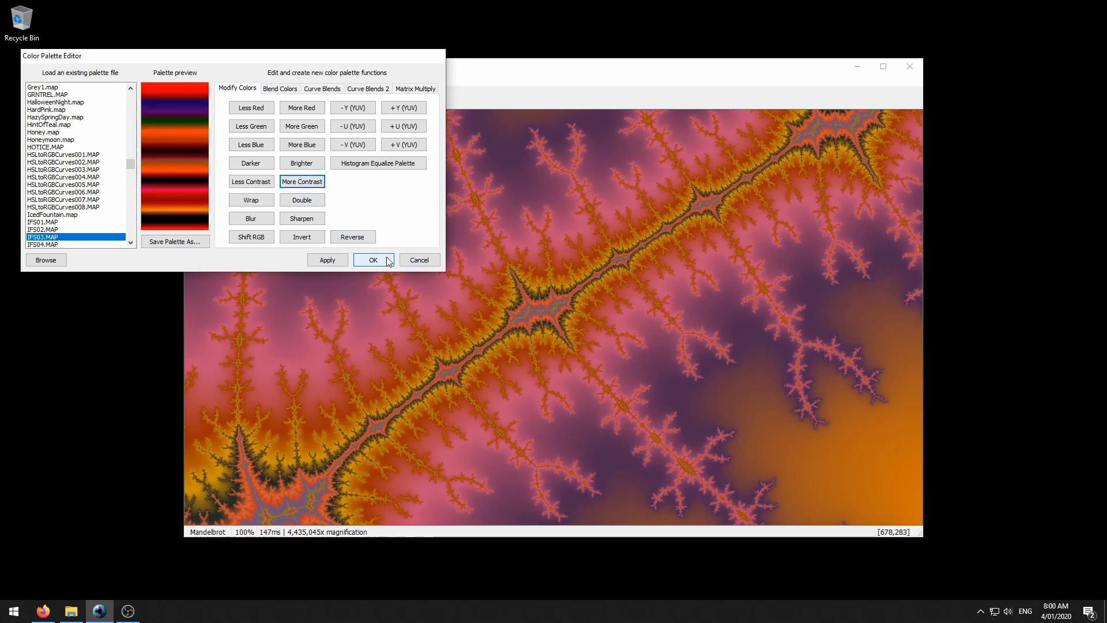
pyautogui.click(373, 260)
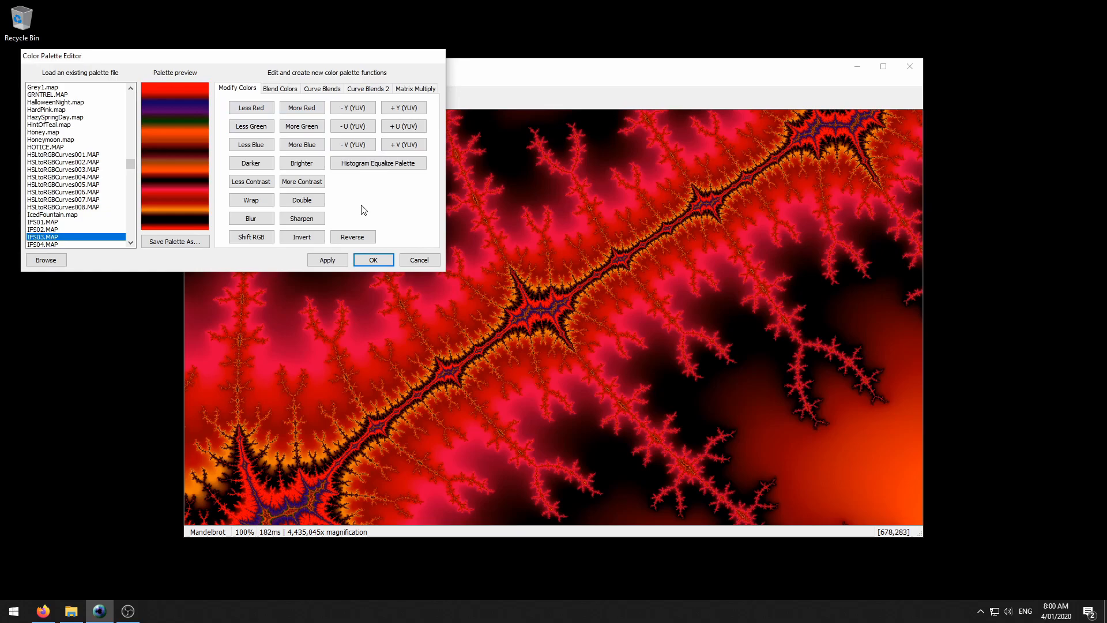
pyautogui.click(279, 88)
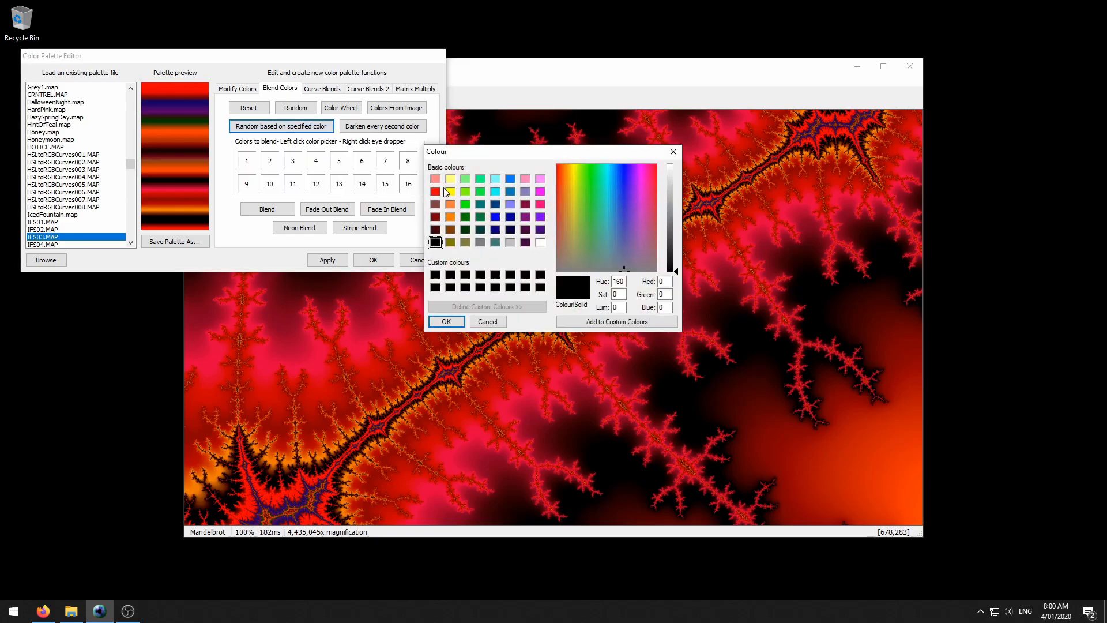
# - Apply a random blended palette based on yellow and orange, giving pastel green, orange and pink
pyautogui.click(451, 192)
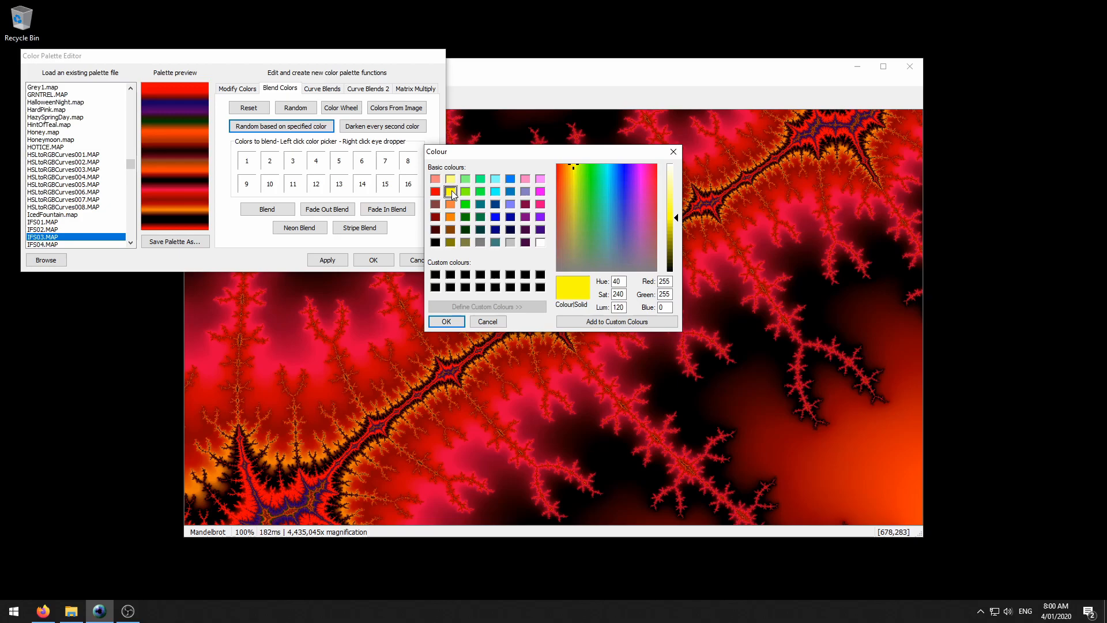
pyautogui.click(446, 321)
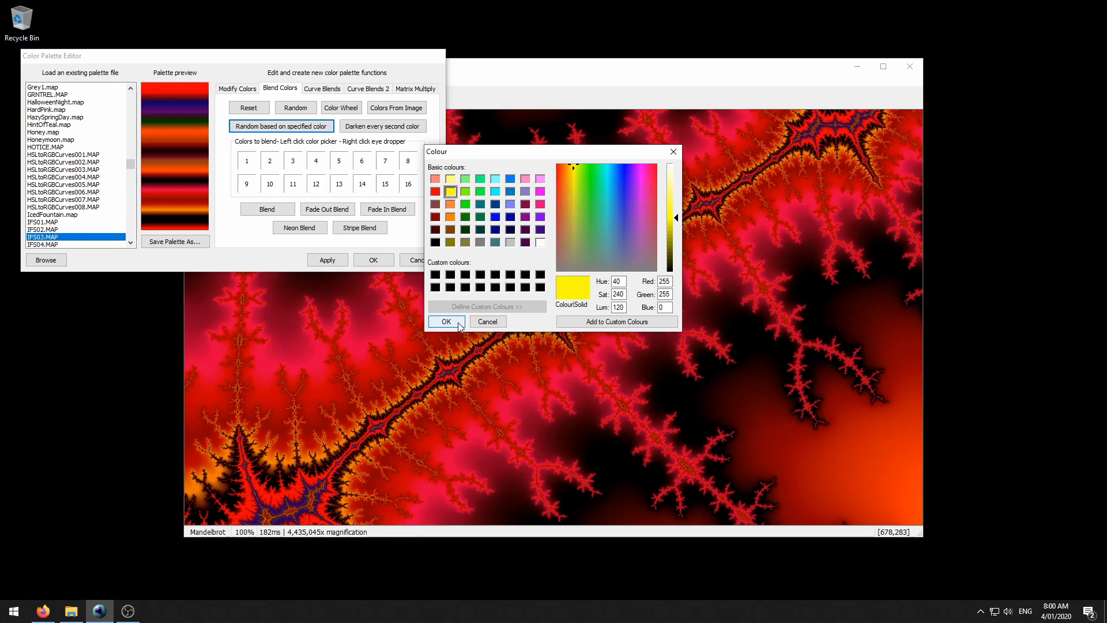
pyautogui.click(446, 321)
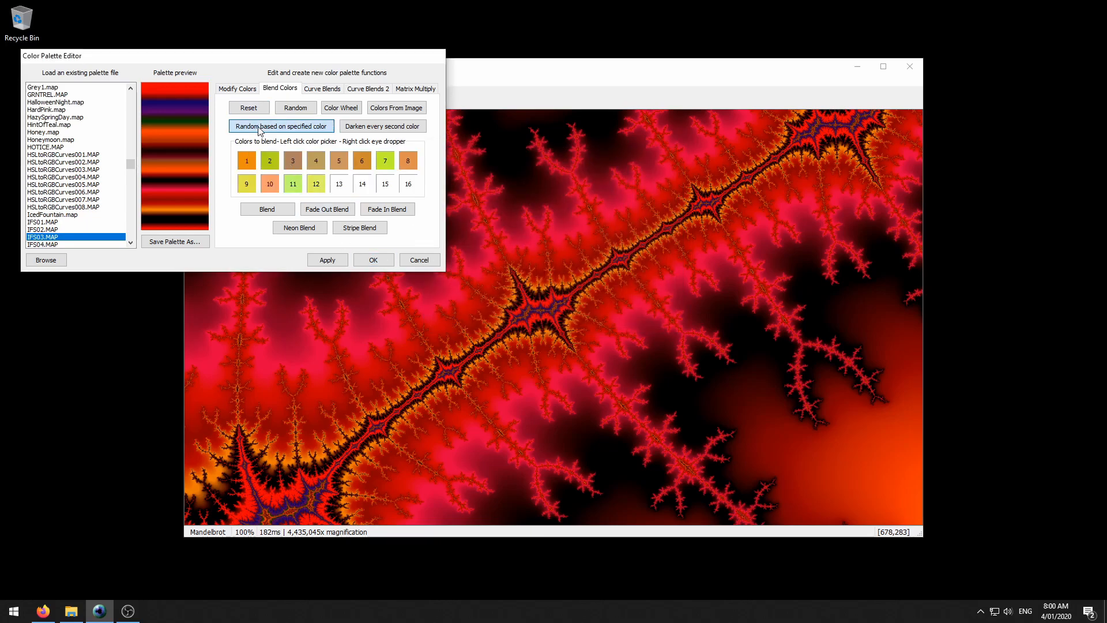
pyautogui.click(281, 126)
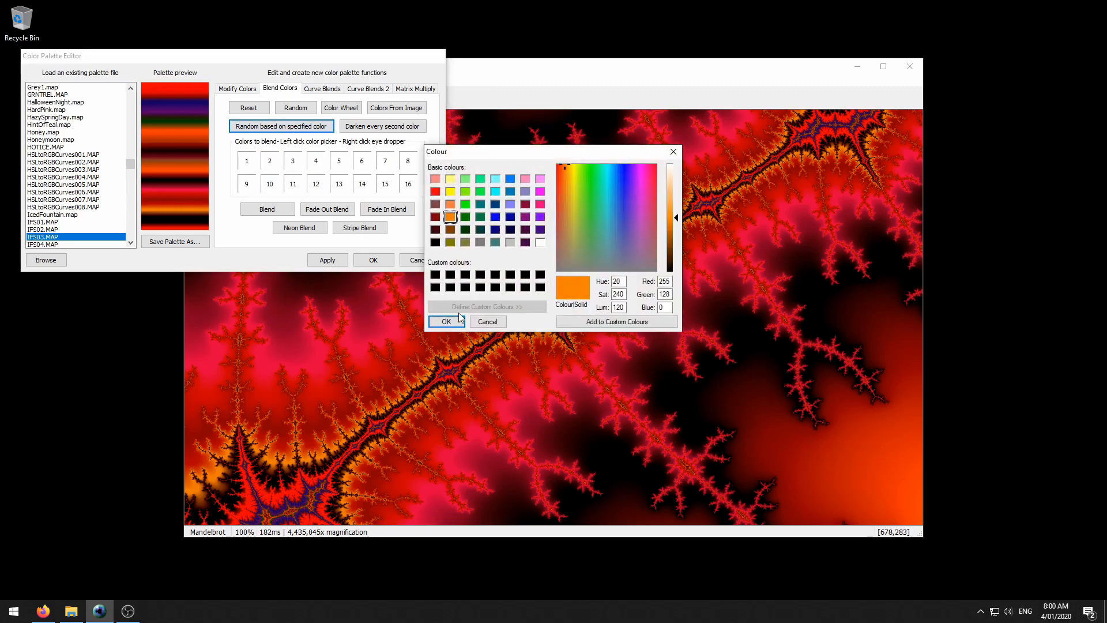
pyautogui.click(447, 321)
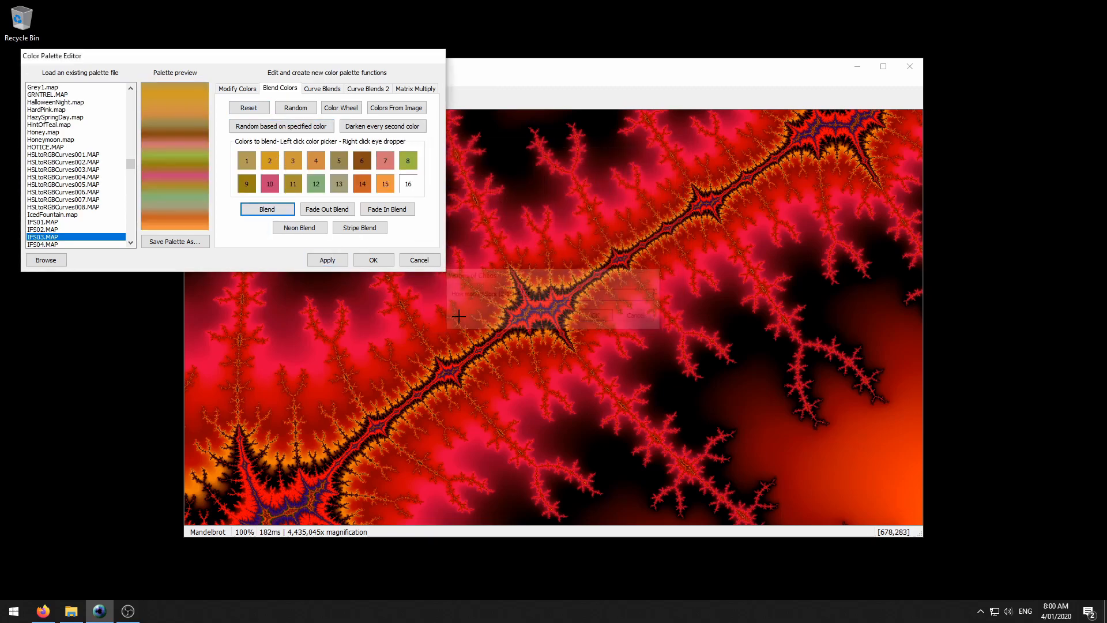
pyautogui.click(326, 259)
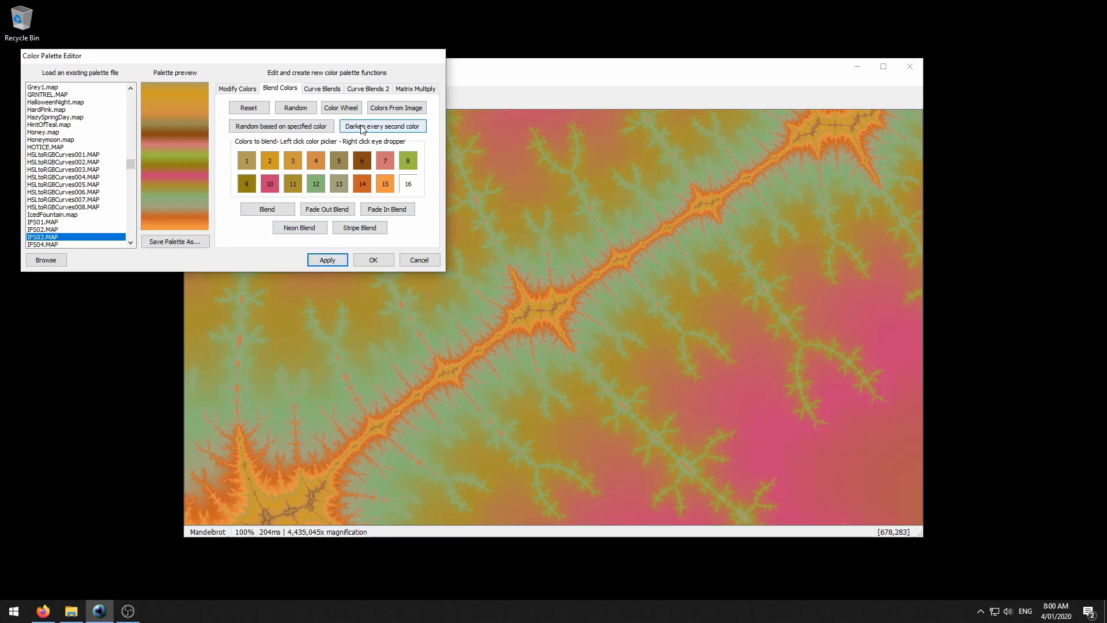
# - Apply a palette with every second colour darkened, then reset the blend colour slots
pyautogui.click(382, 126)
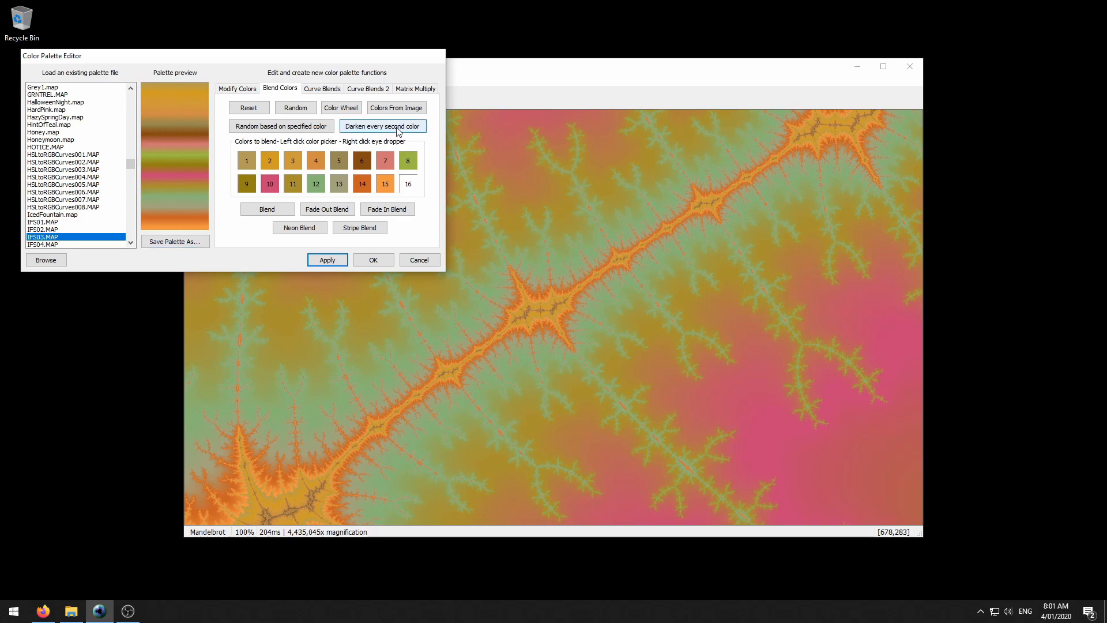
pyautogui.click(383, 125)
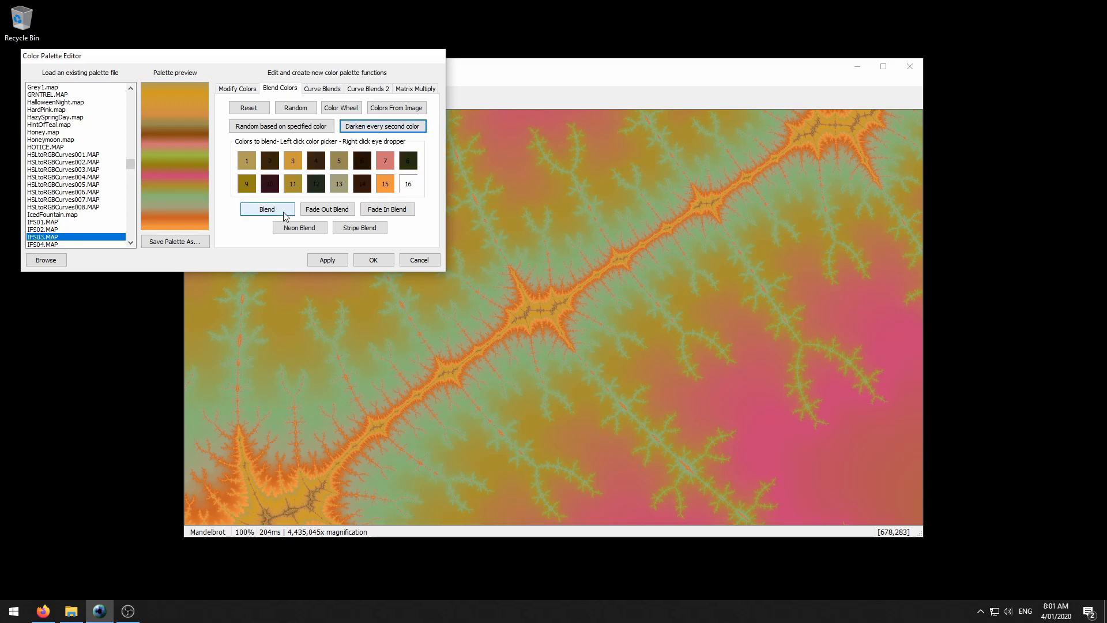
pyautogui.click(267, 208)
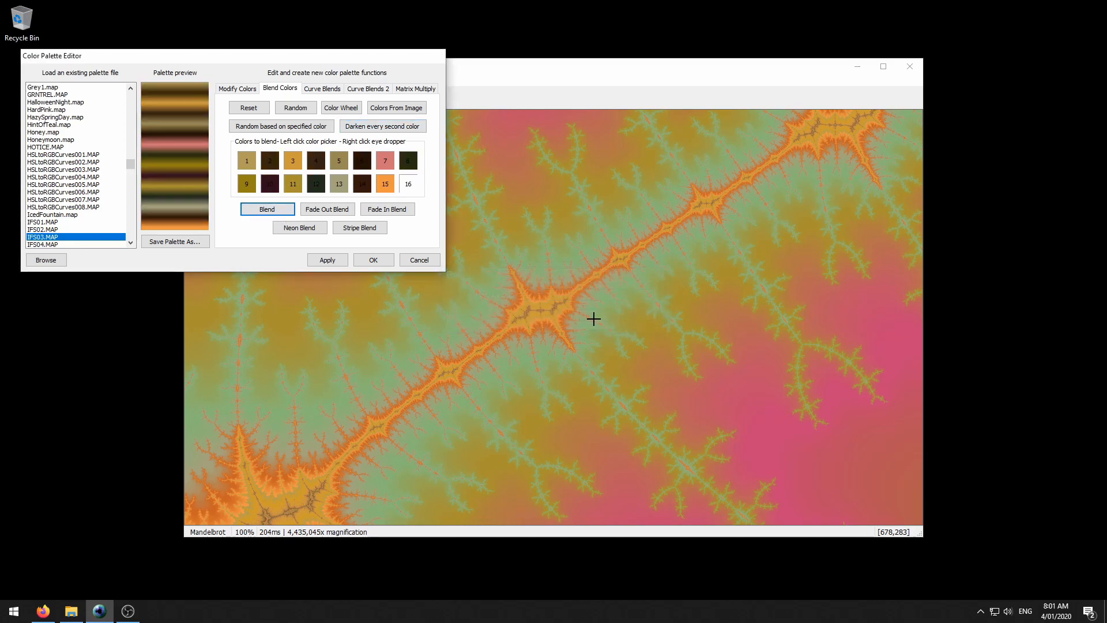
pyautogui.click(327, 259)
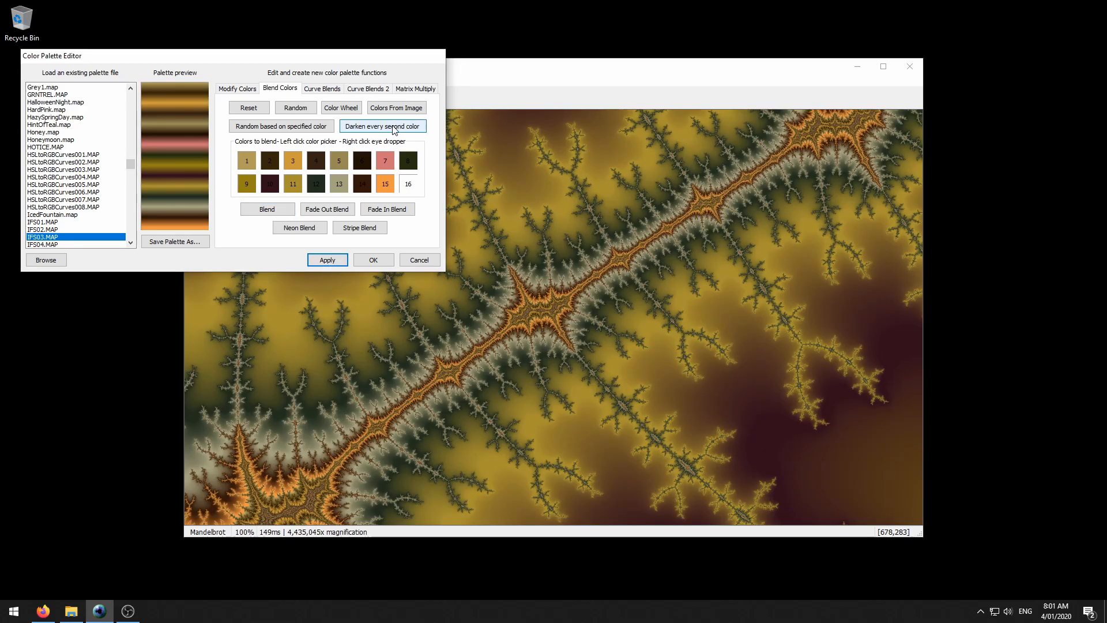
pyautogui.click(382, 126)
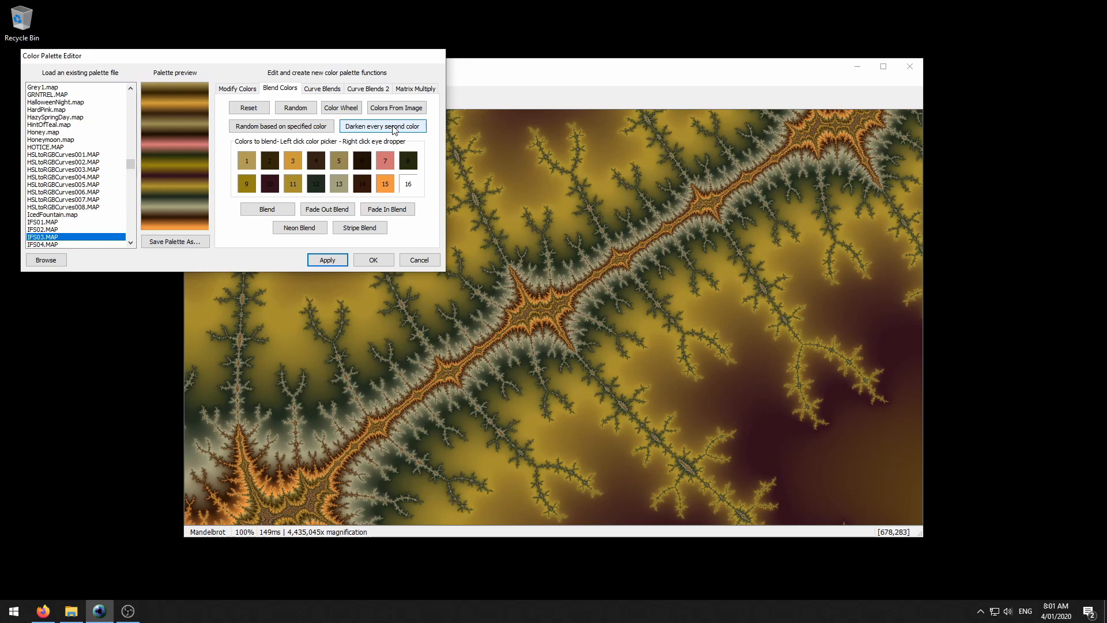
pyautogui.click(248, 107)
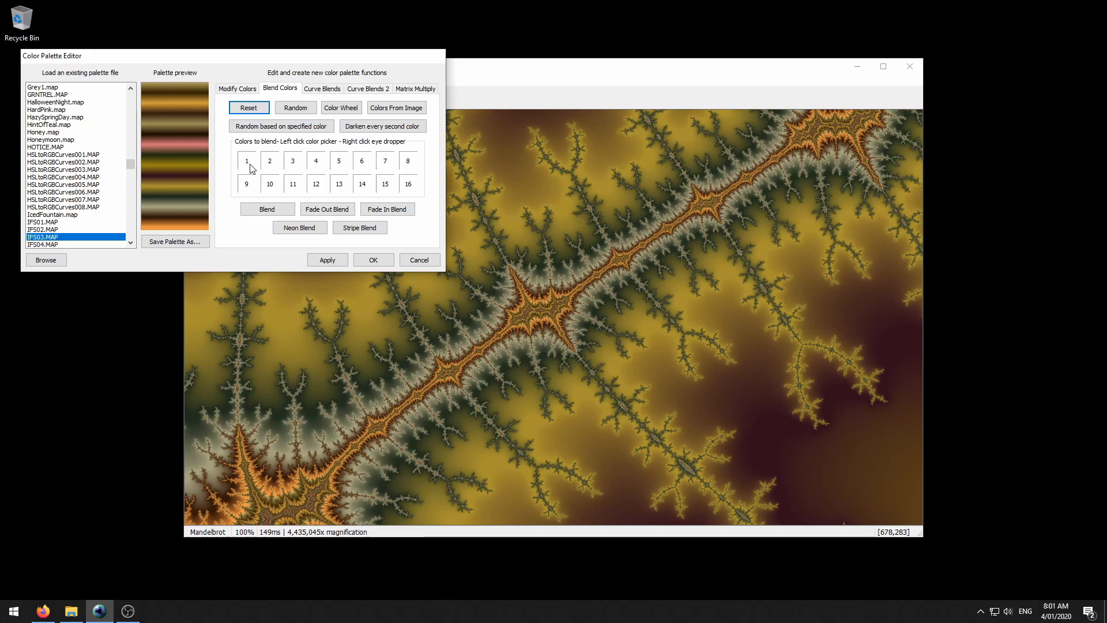
# - Fill blend slots one to four with red, green, blue and red
pyautogui.click(247, 161)
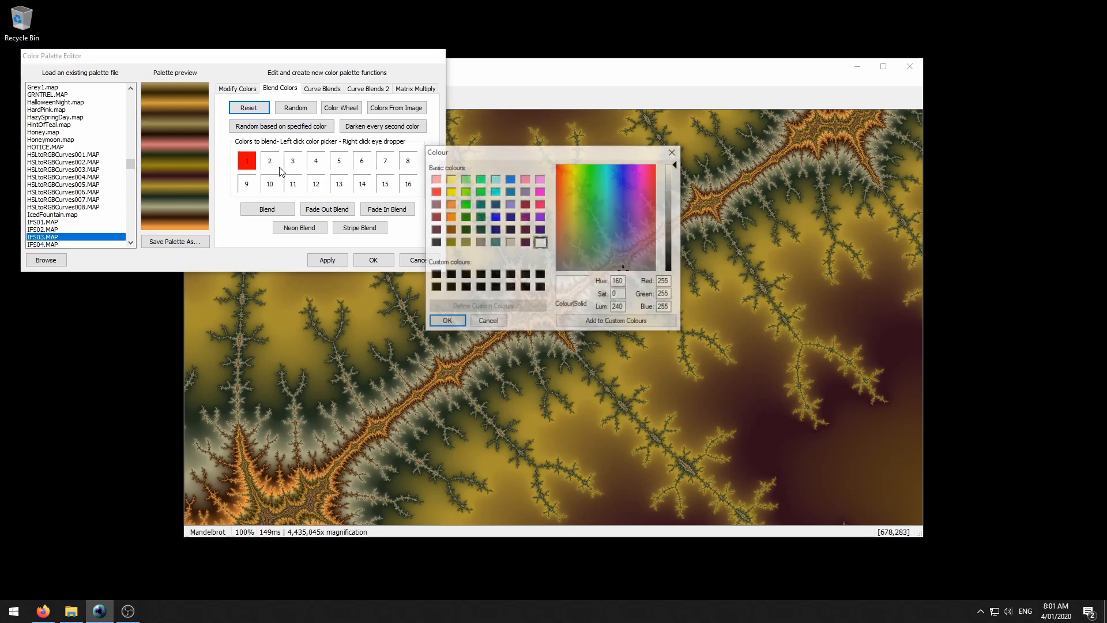
pyautogui.click(465, 203)
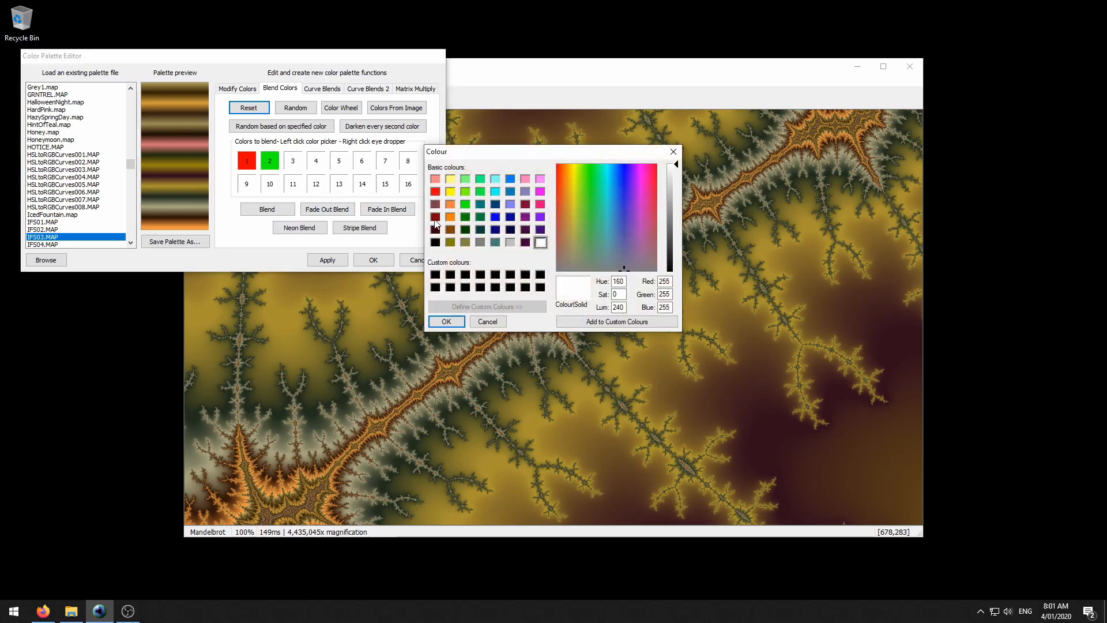
pyautogui.click(446, 321)
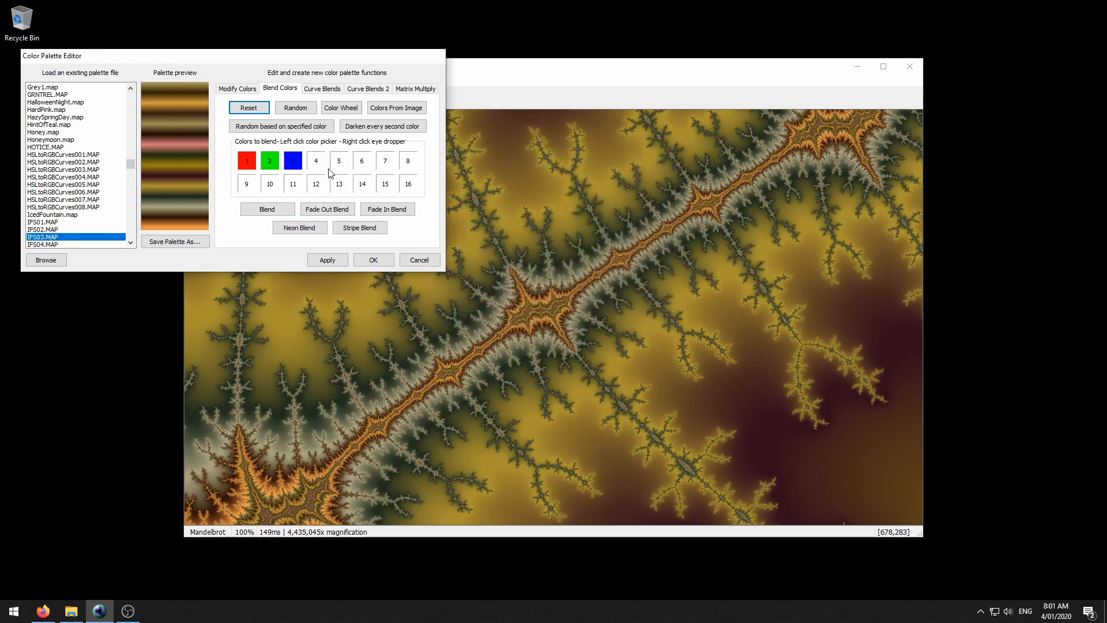
pyautogui.click(246, 160)
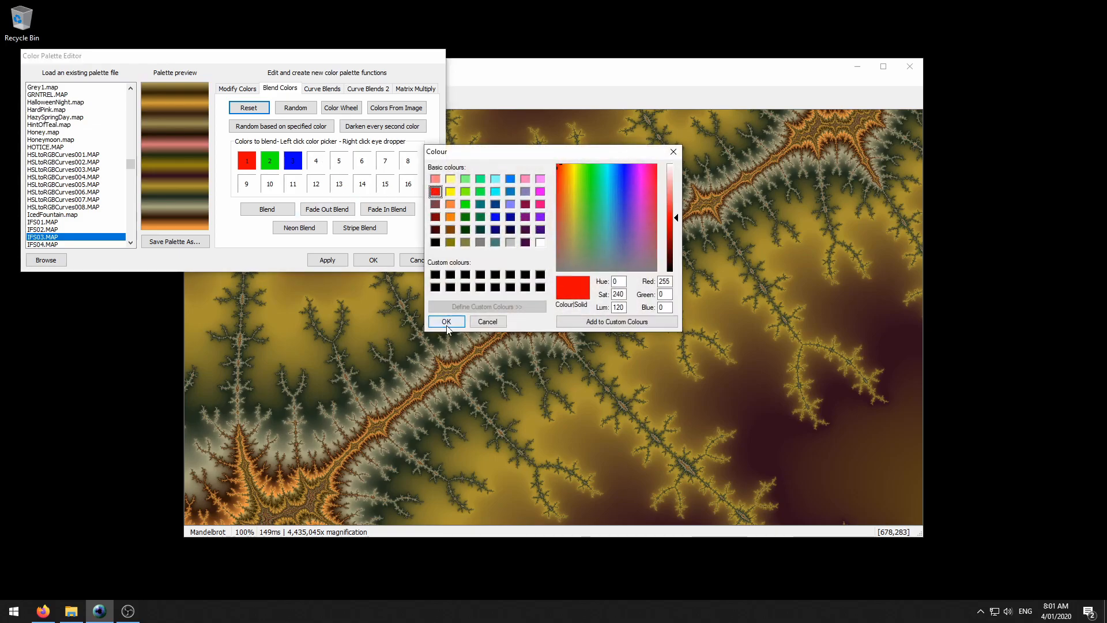
pyautogui.click(446, 321)
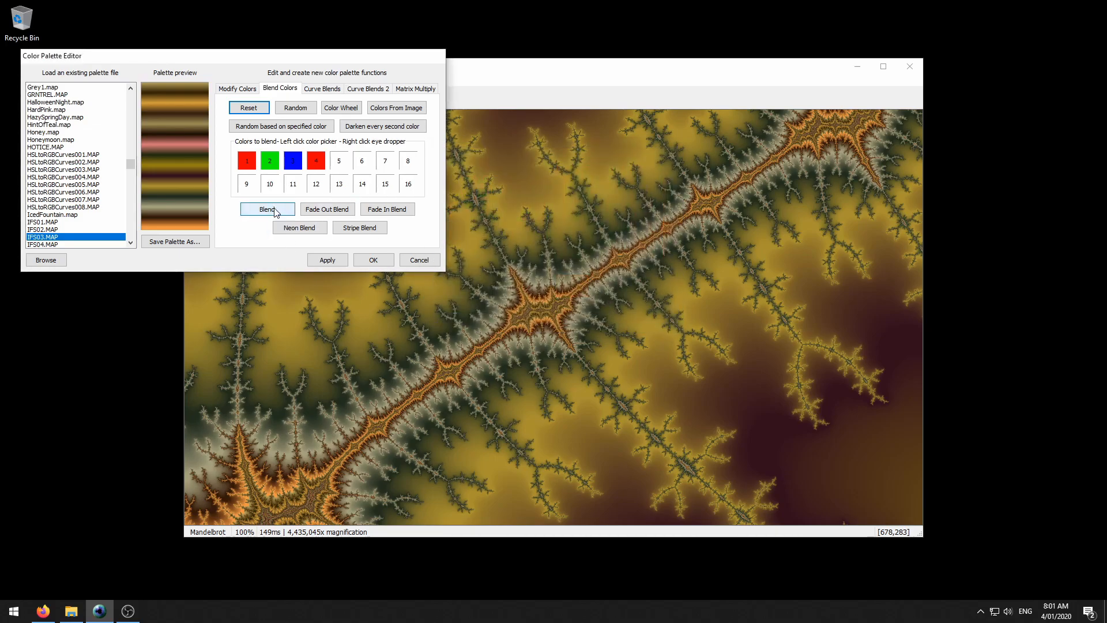
# - Apply a four-colour fade-out blend of red, green, blue and red, giving red on navy
pyautogui.click(267, 209)
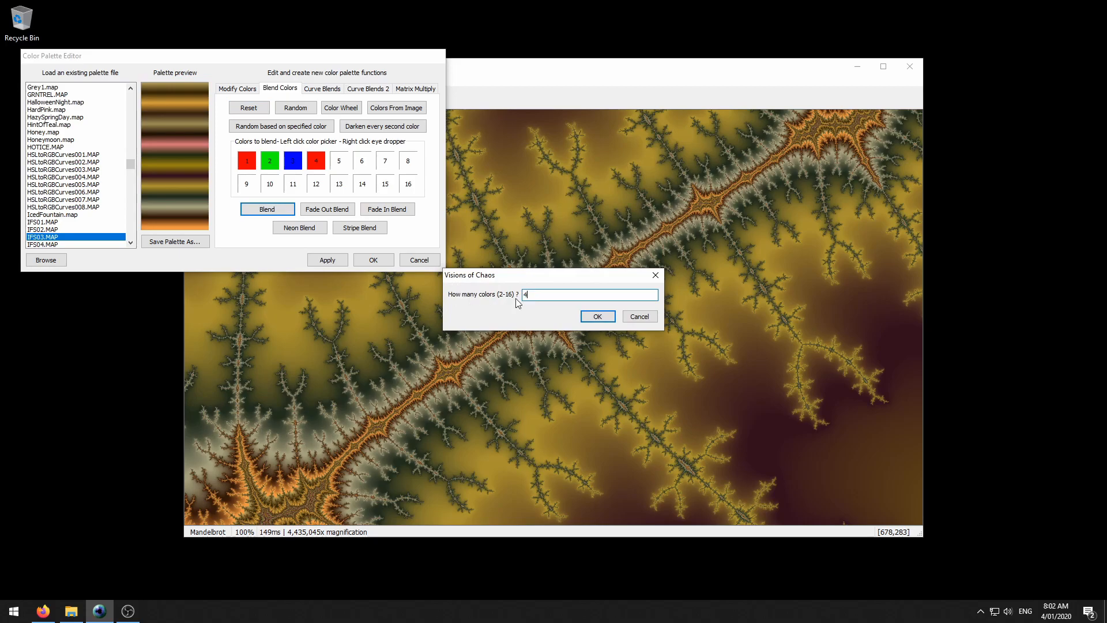
pyautogui.click(597, 316)
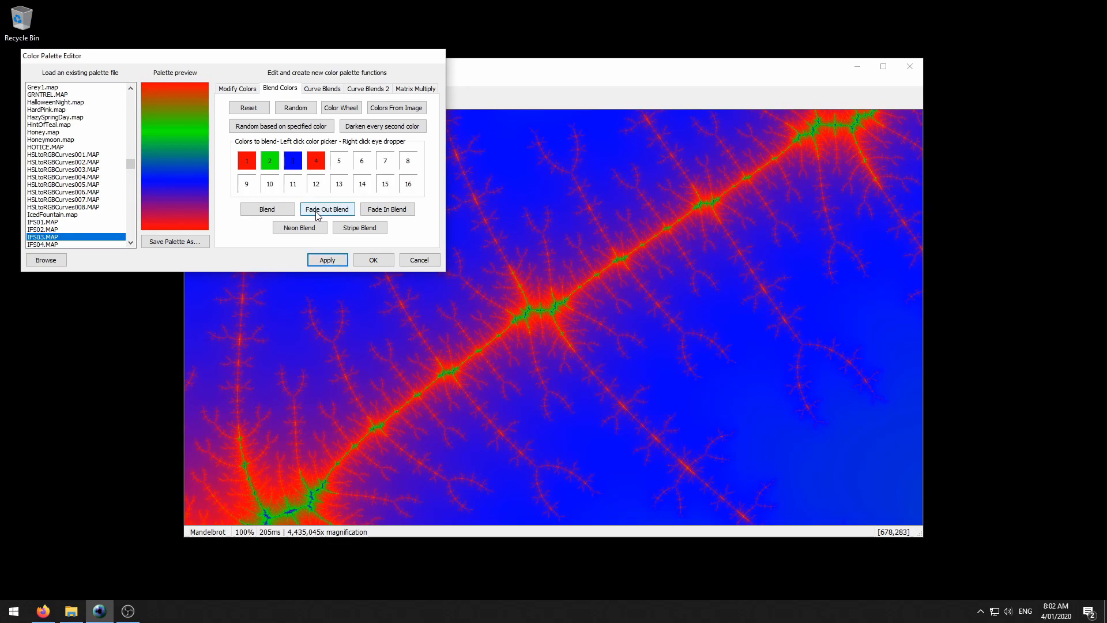
pyautogui.click(327, 208)
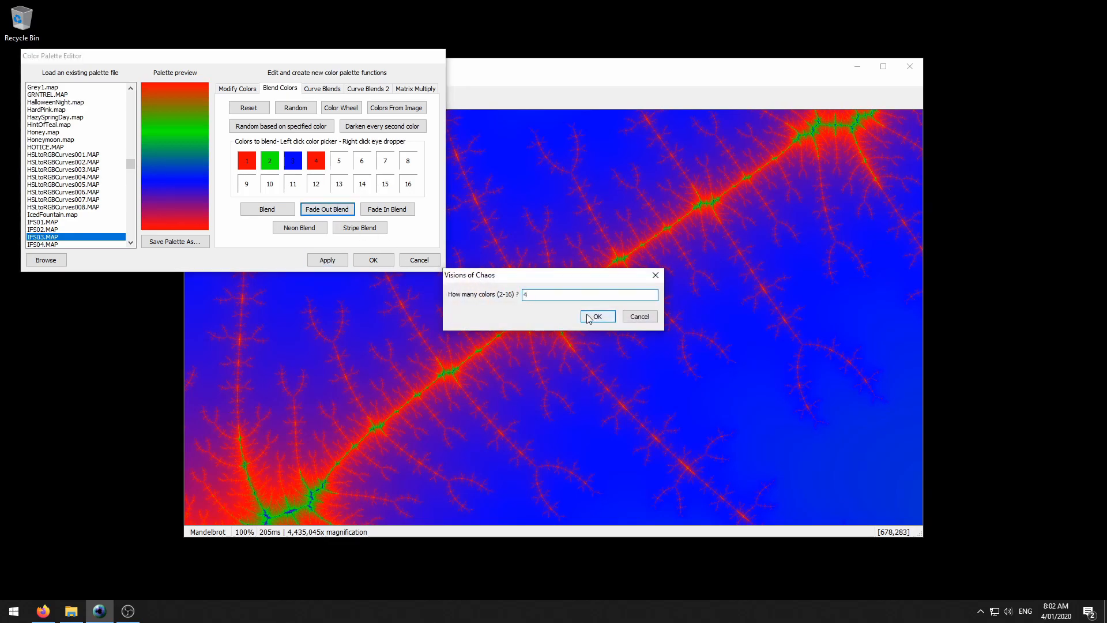
pyautogui.click(597, 316)
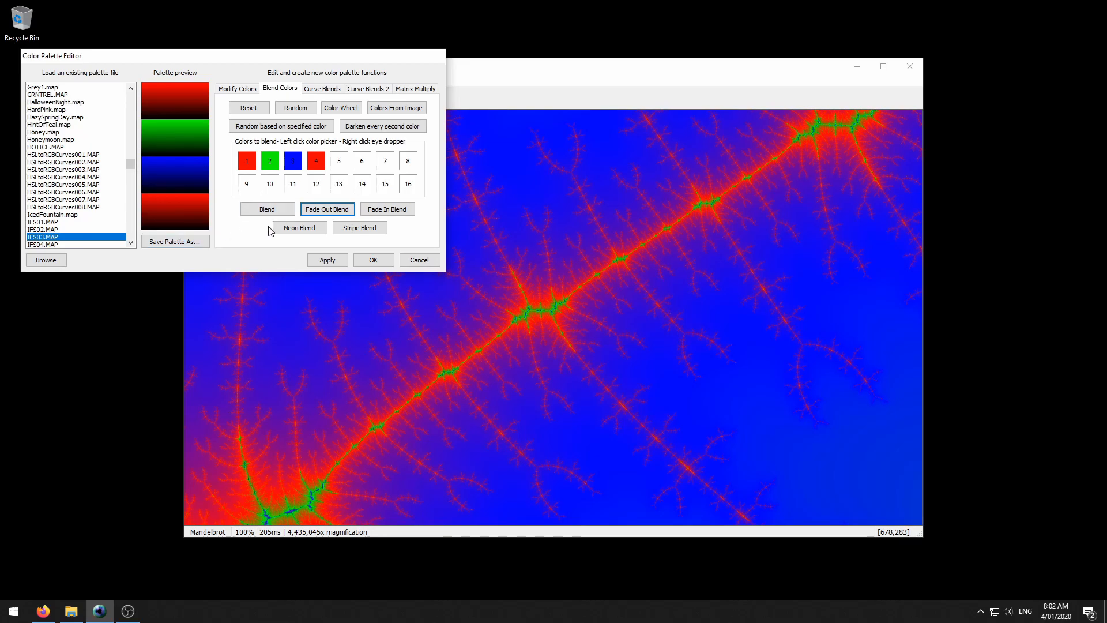
pyautogui.click(326, 259)
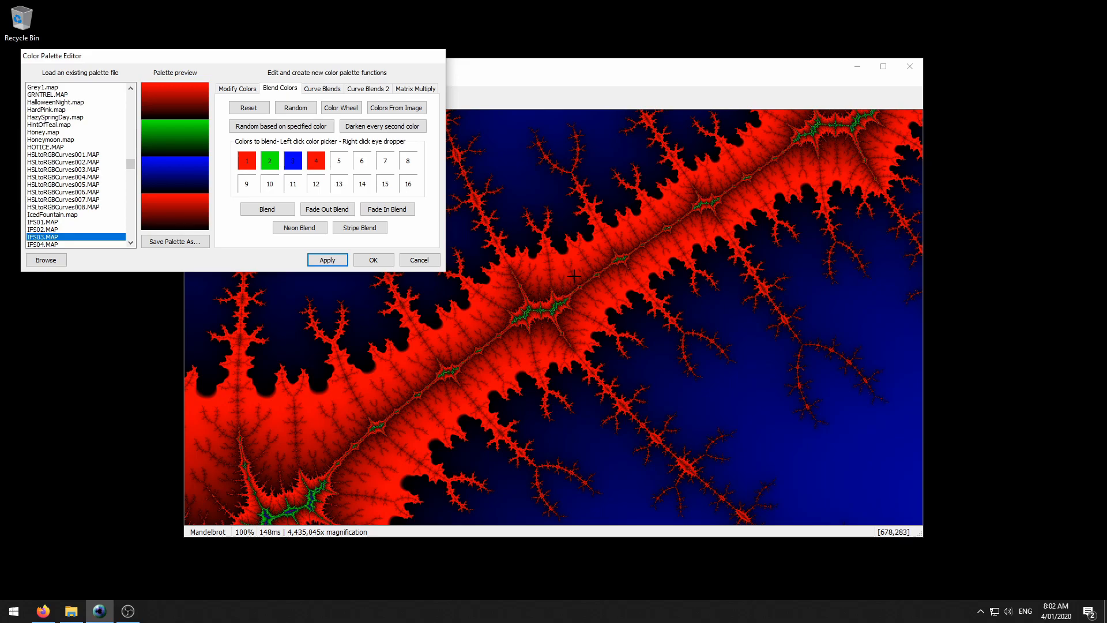
pyautogui.moveTo(496, 281)
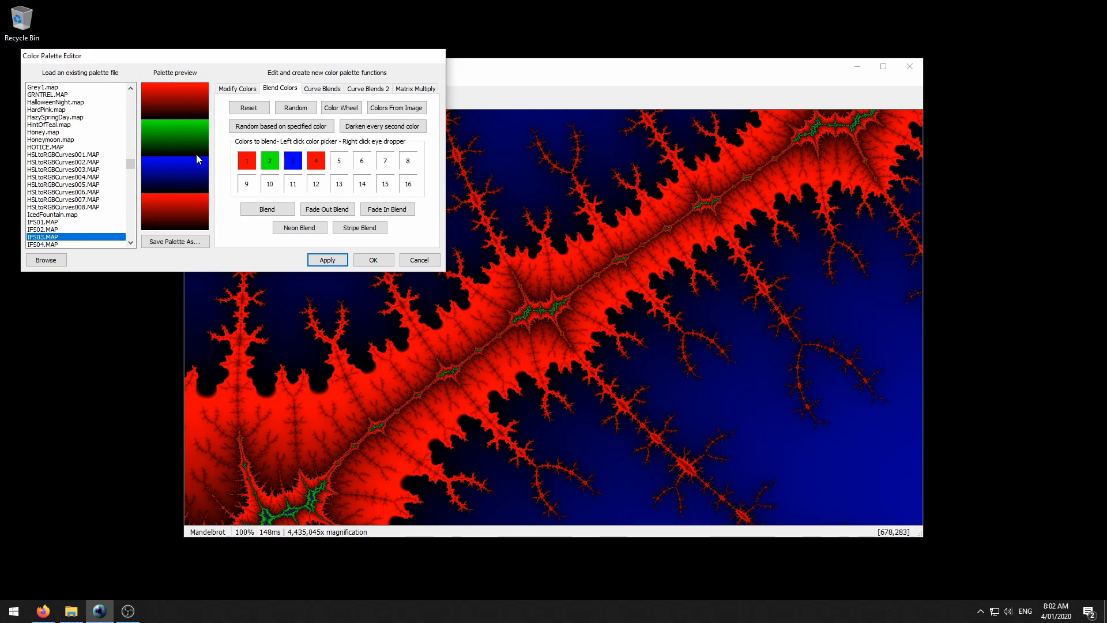
# - Apply a neon blend of the four colours, then build a four-colour stripe blend
pyautogui.click(388, 209)
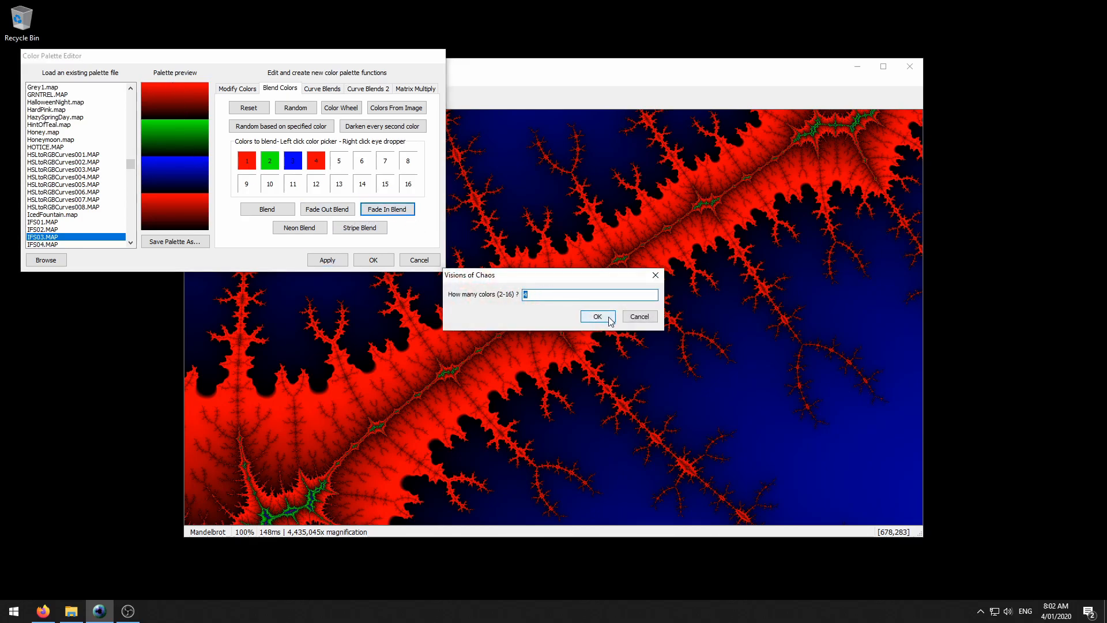
pyautogui.click(597, 316)
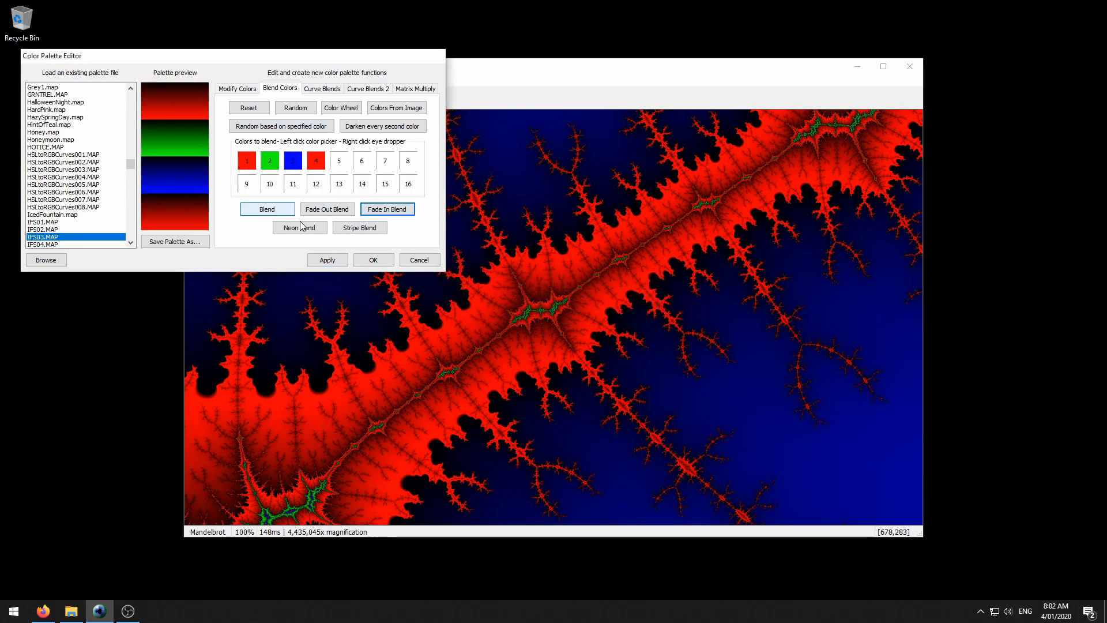
pyautogui.click(299, 227)
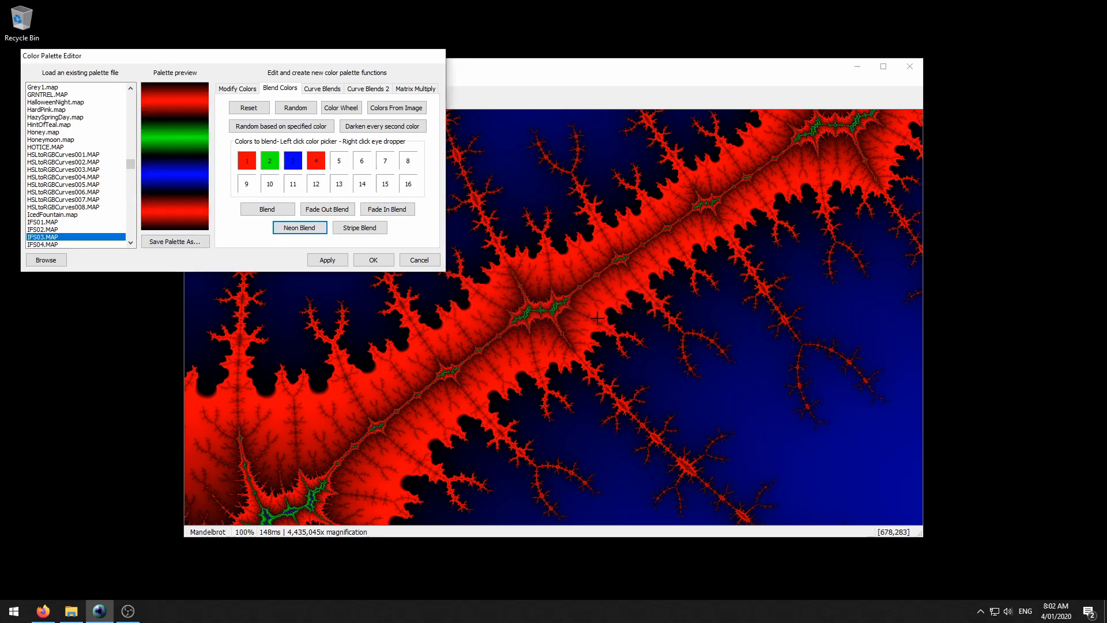
pyautogui.moveTo(191, 117)
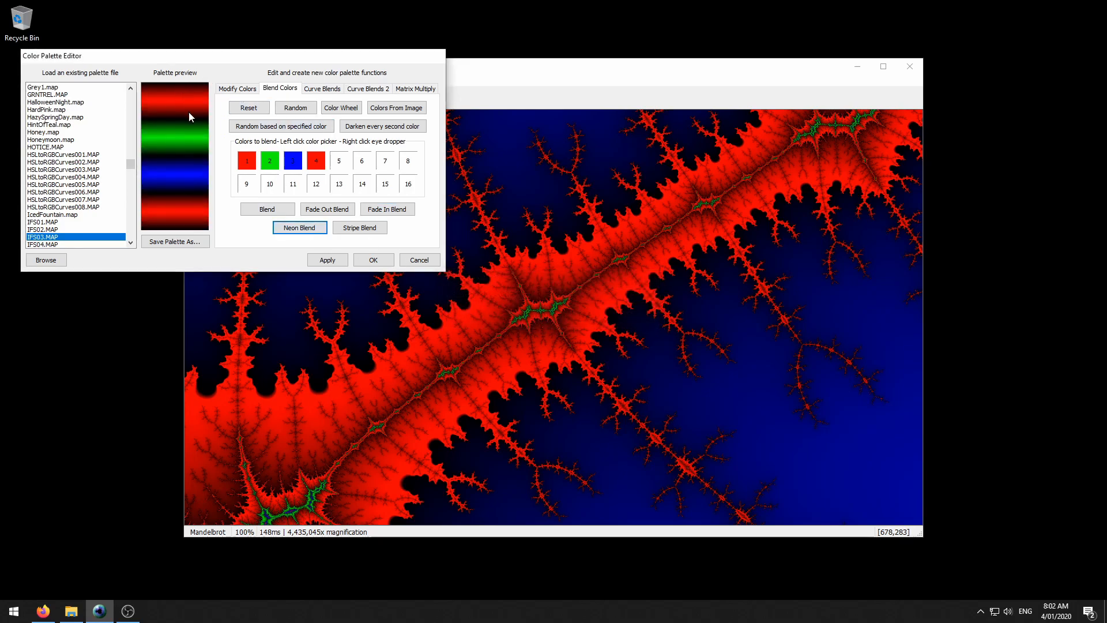
pyautogui.click(327, 260)
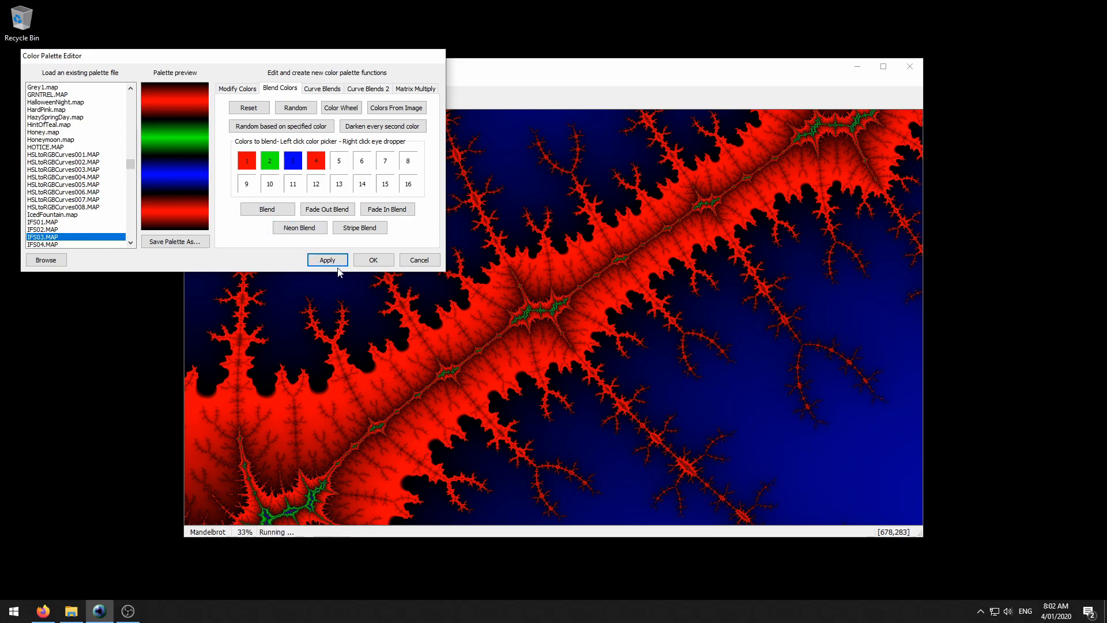
pyautogui.click(327, 259)
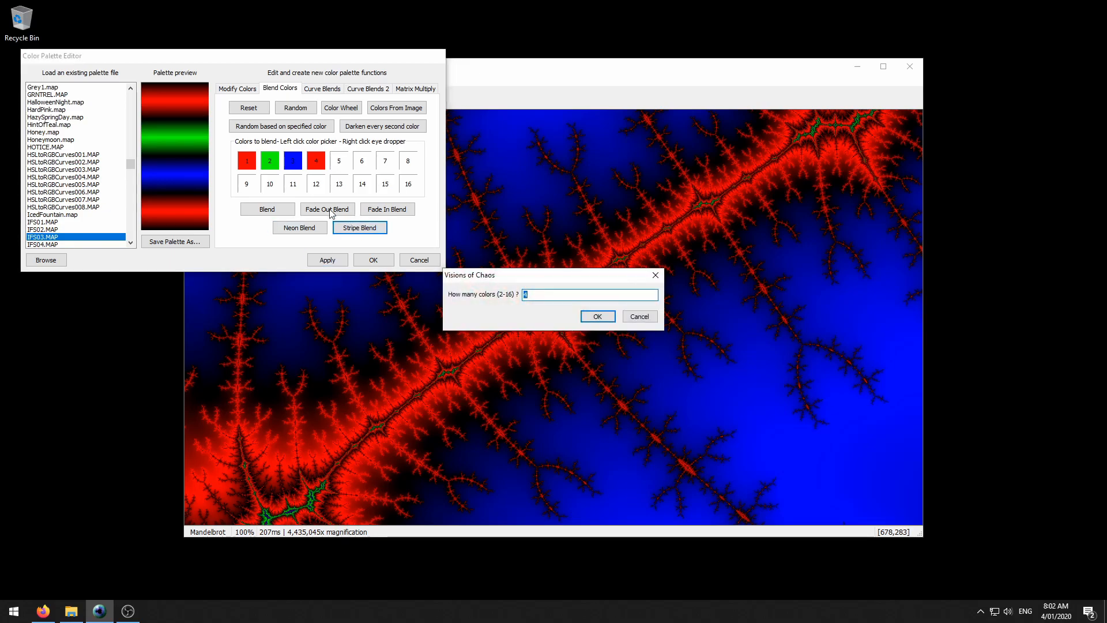
pyautogui.moveTo(148, 113)
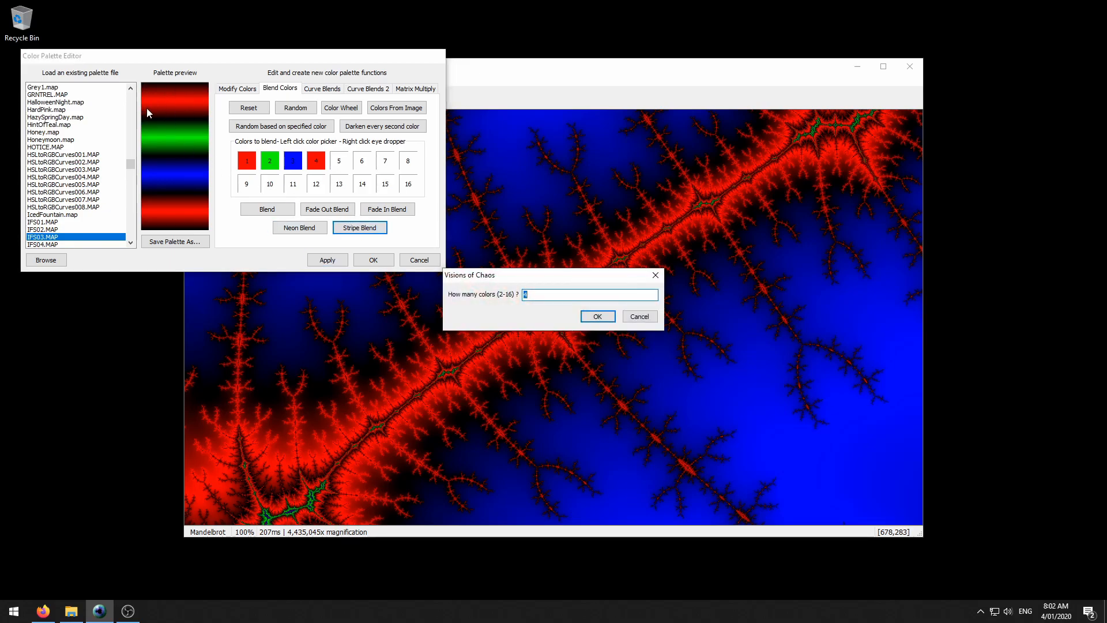
pyautogui.moveTo(188, 88)
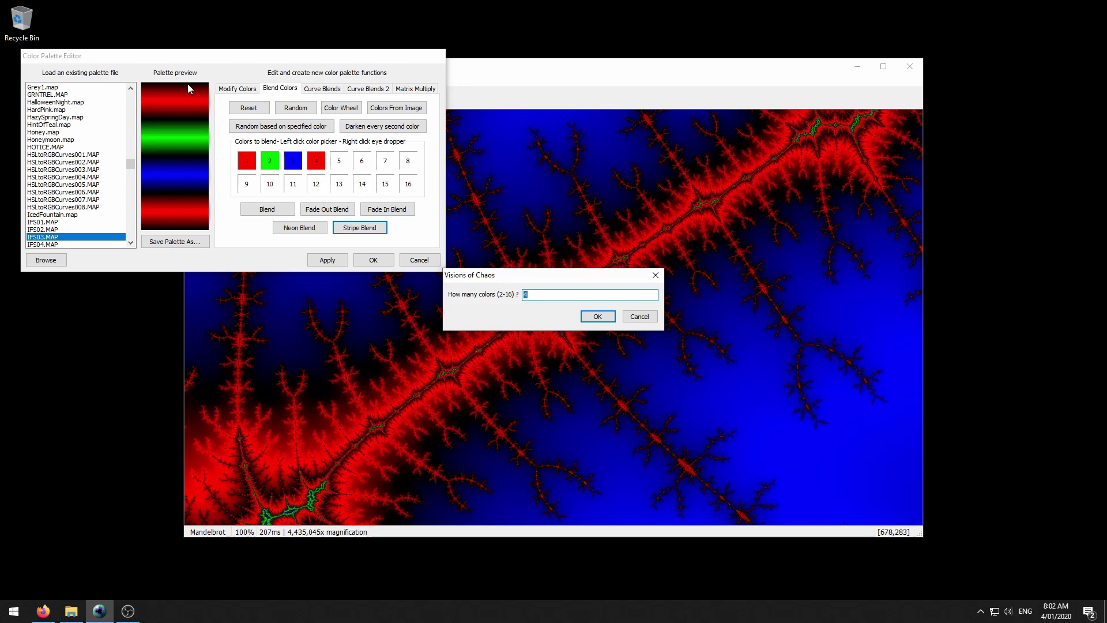
pyautogui.moveTo(374, 243)
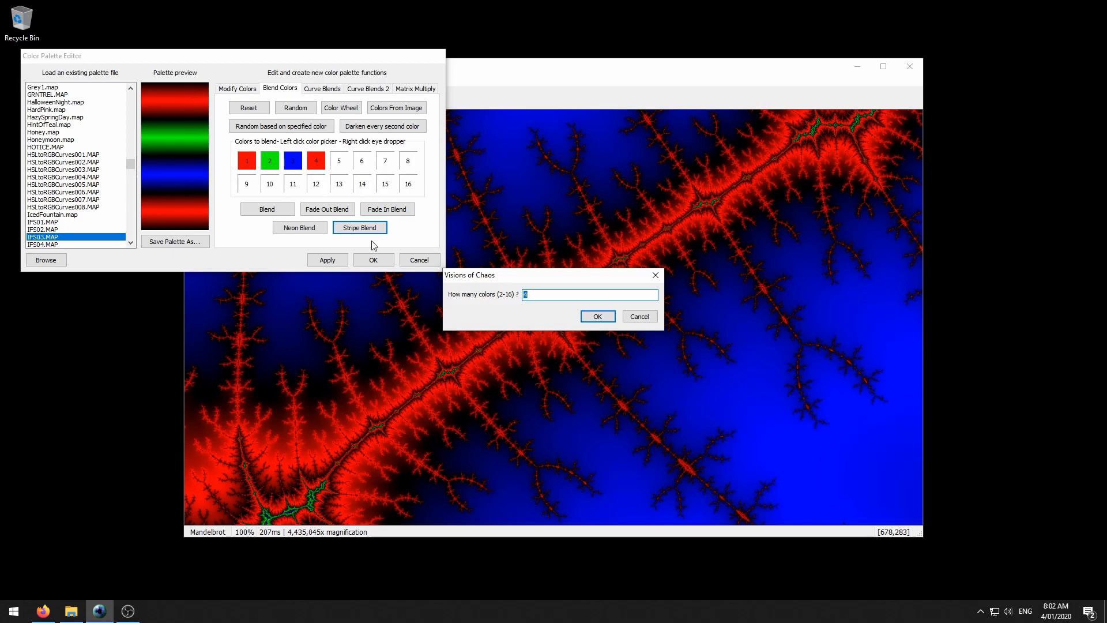
pyautogui.click(598, 316)
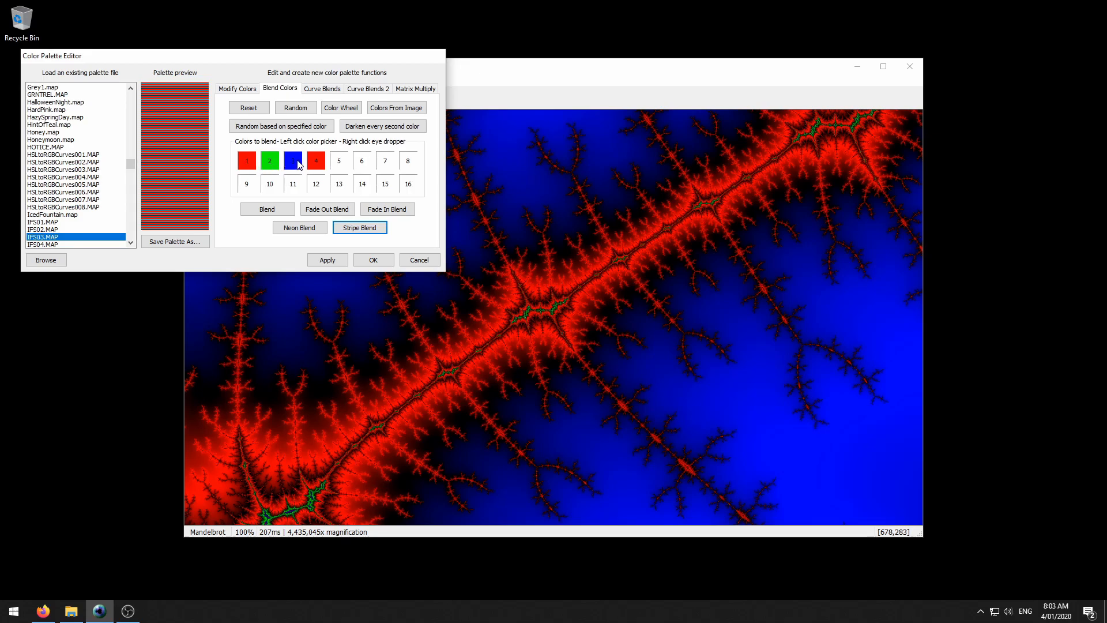
pyautogui.moveTo(295, 156)
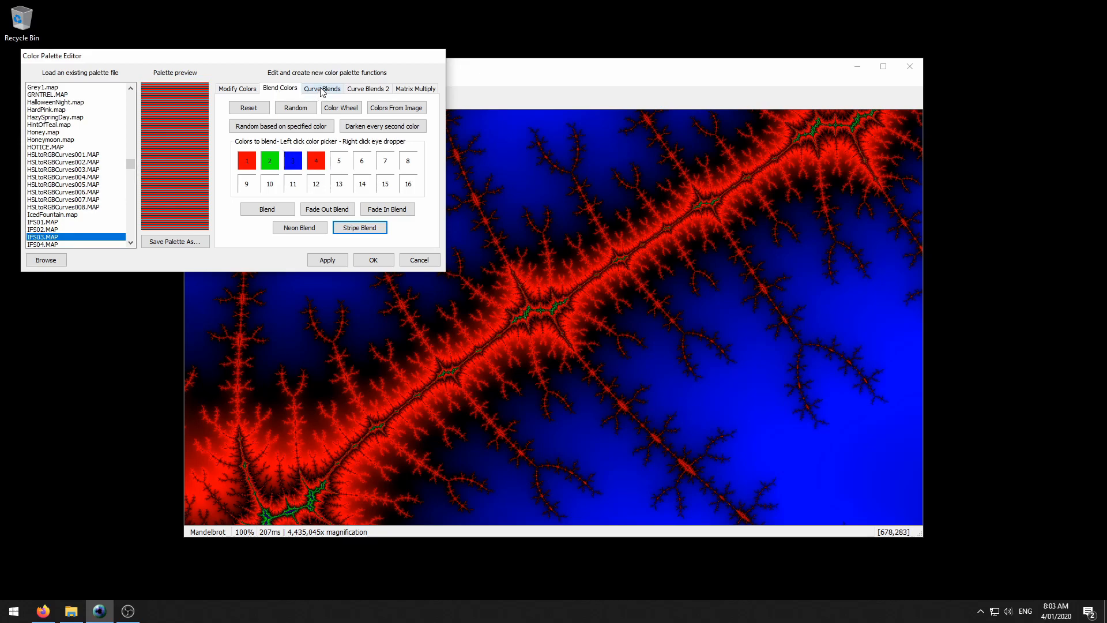
# - Preview several Sine and Multiple Sine palettes, ending on an IQ green-red-blue gradient
pyautogui.click(321, 89)
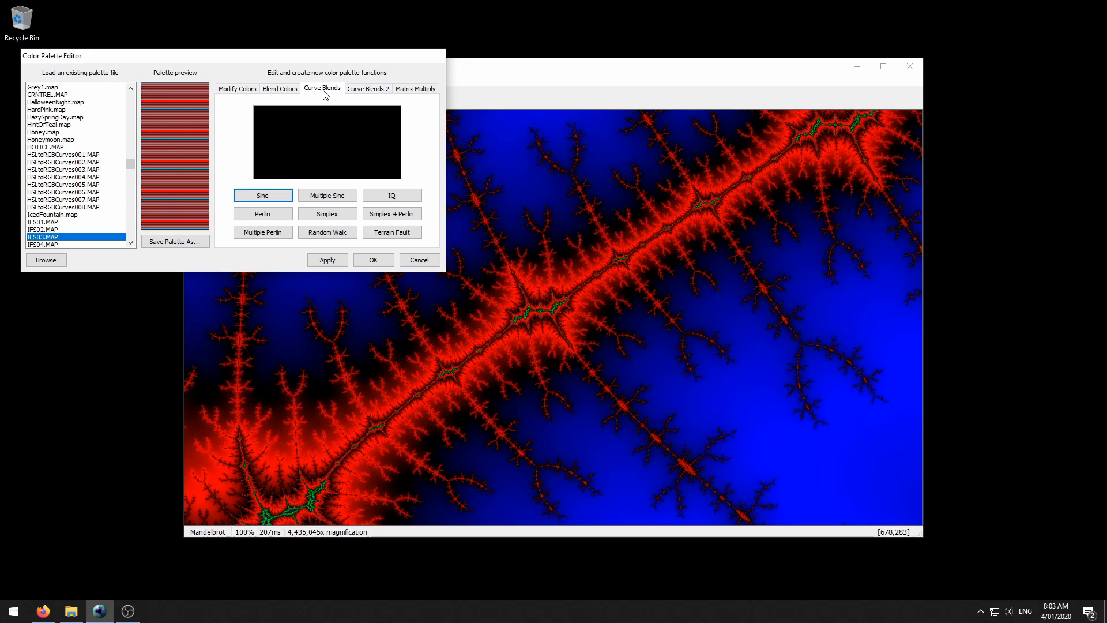
pyautogui.click(262, 195)
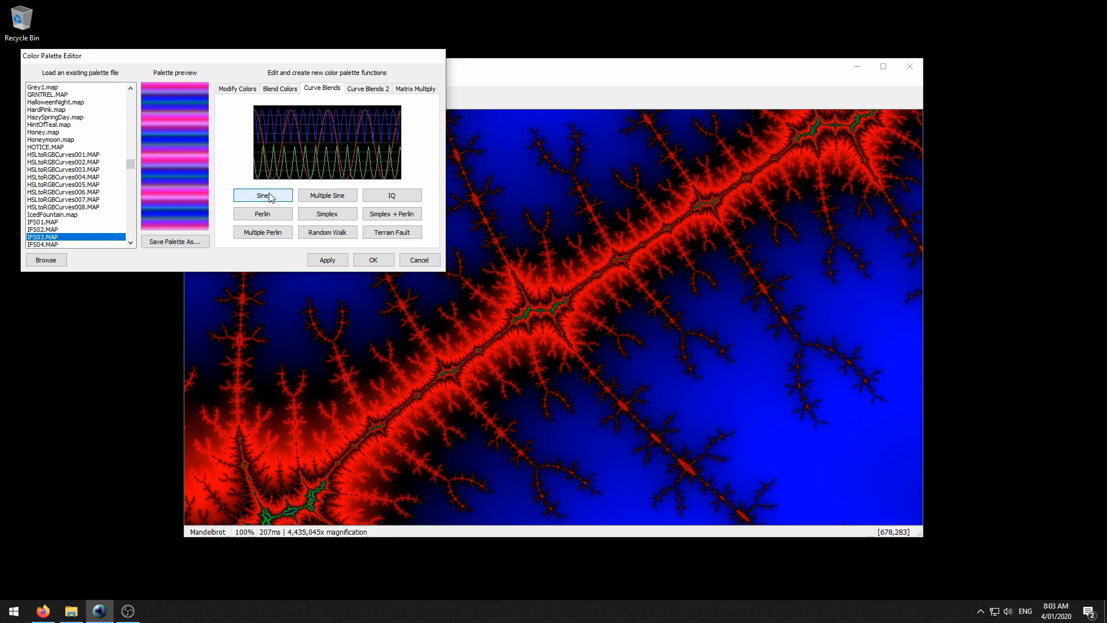
pyautogui.click(262, 195)
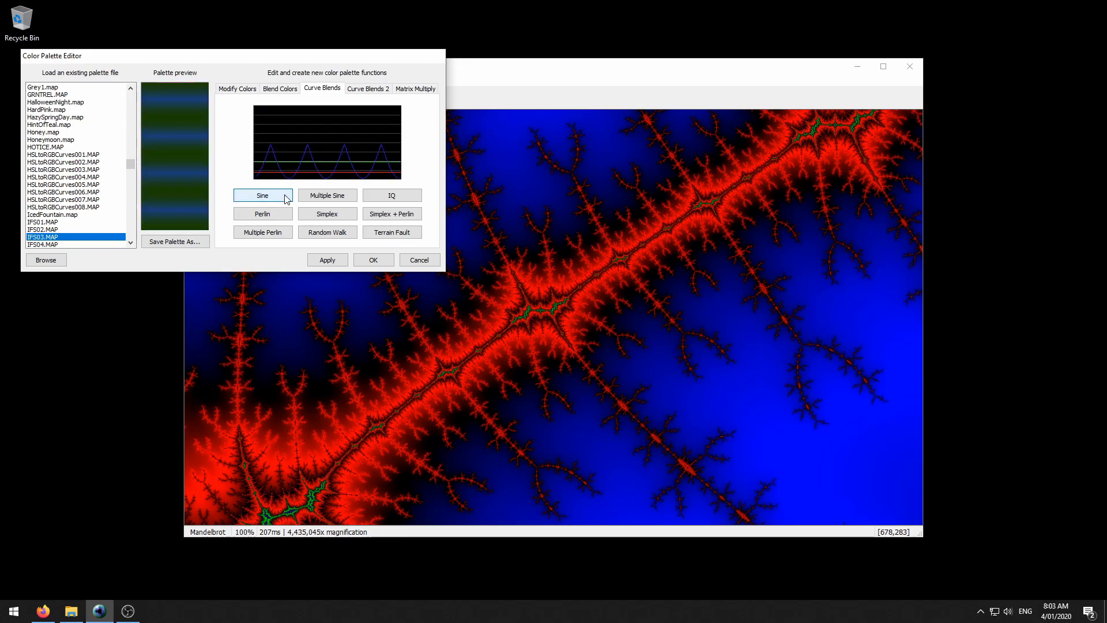
pyautogui.click(263, 195)
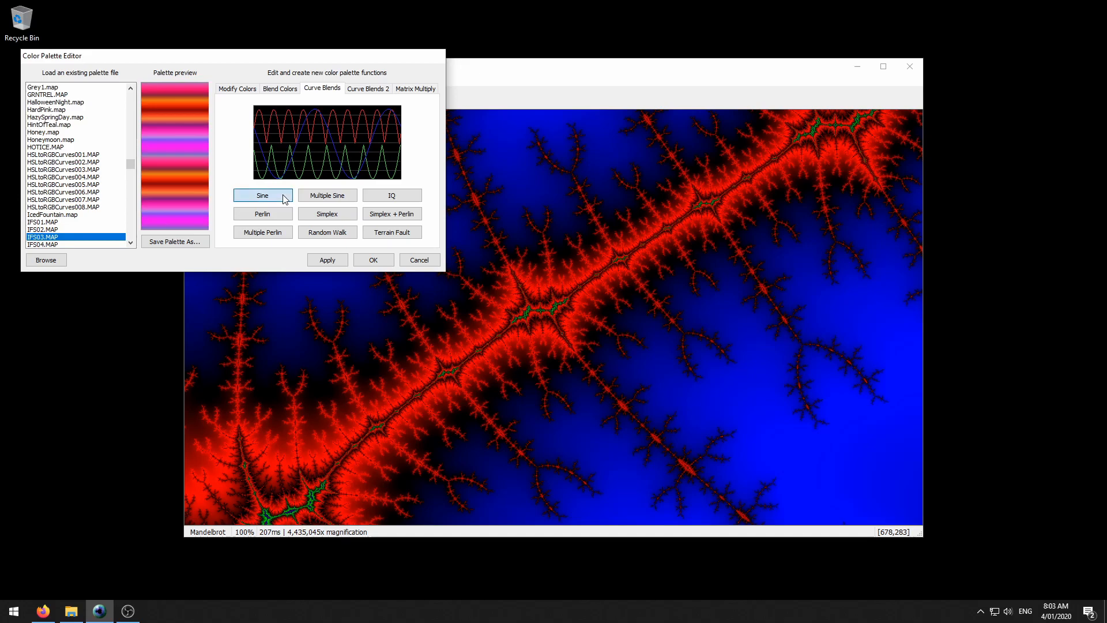
pyautogui.click(327, 194)
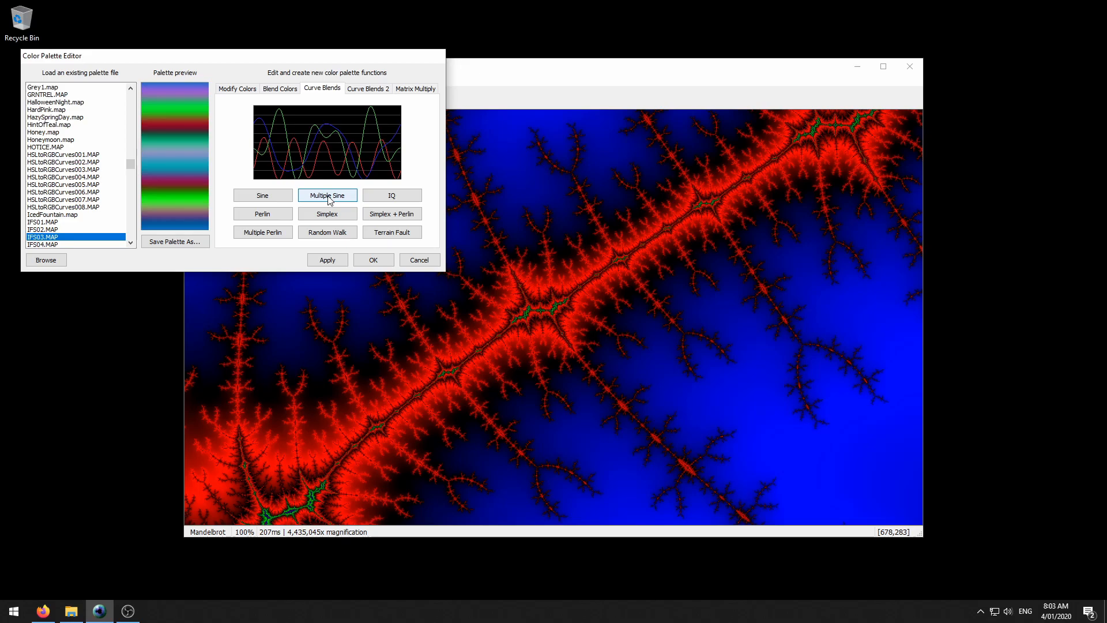
pyautogui.click(327, 195)
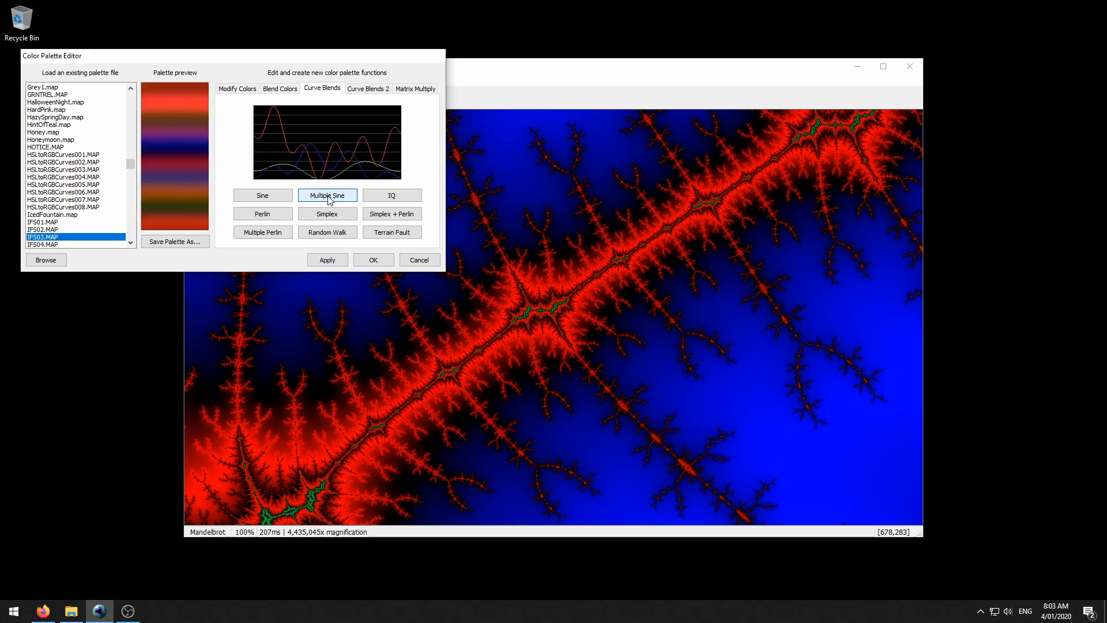
pyautogui.click(327, 195)
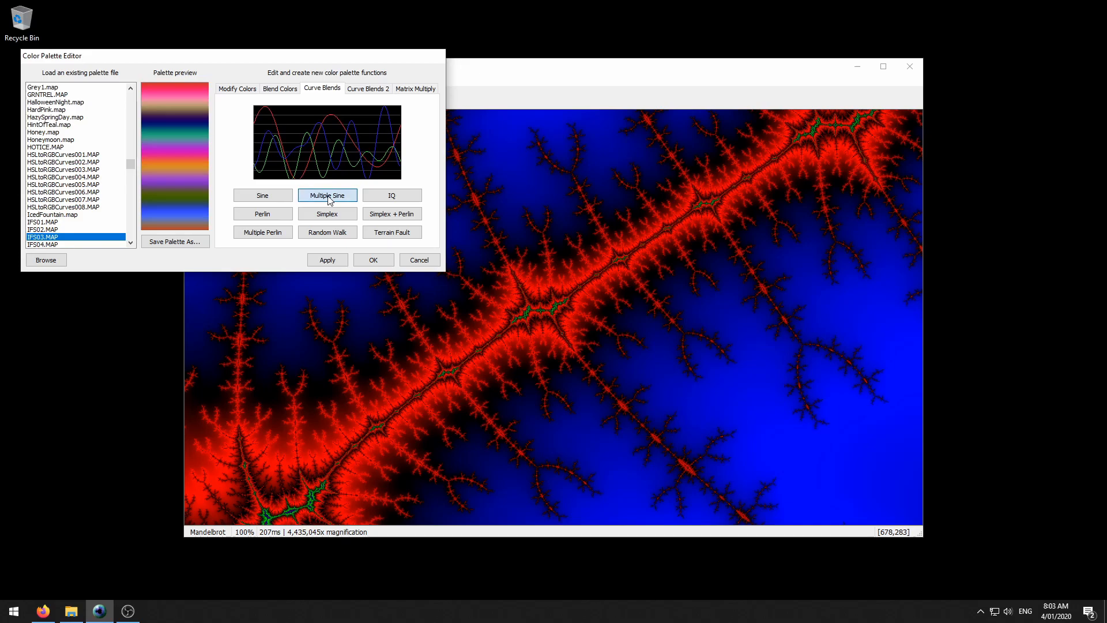
pyautogui.click(392, 194)
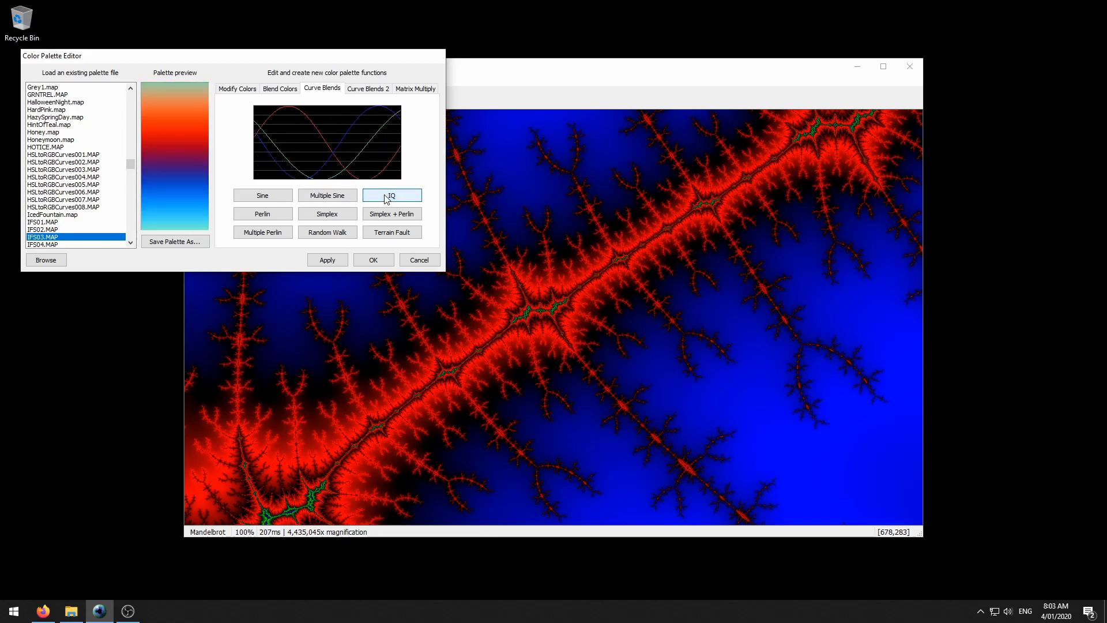
pyautogui.click(263, 195)
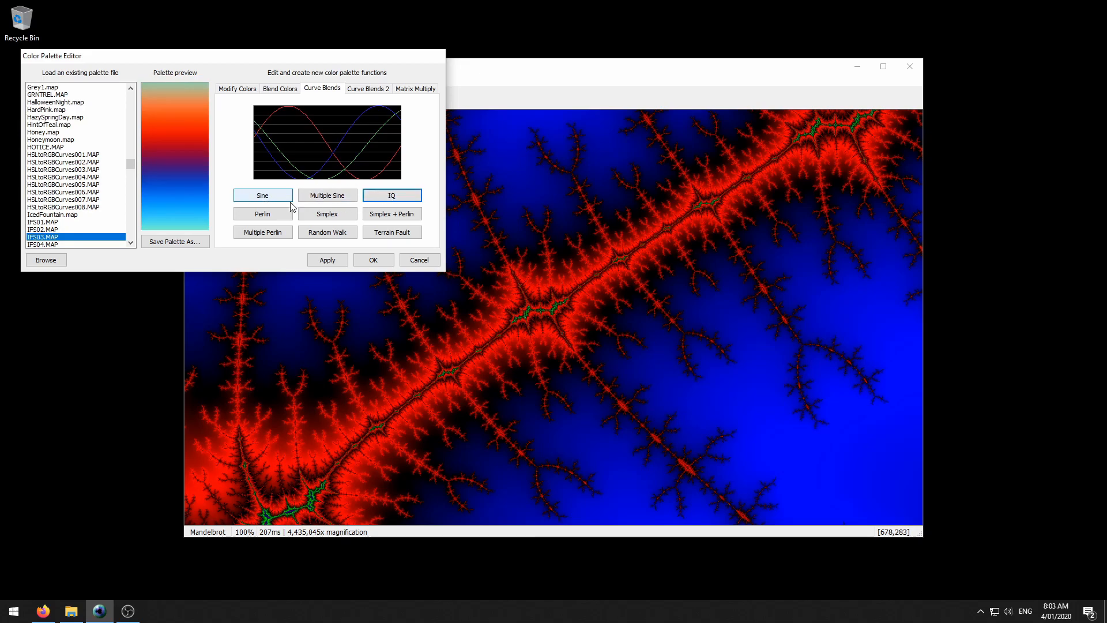
# - Generate several Perlin noise palettes and apply one to the fractal
pyautogui.click(263, 213)
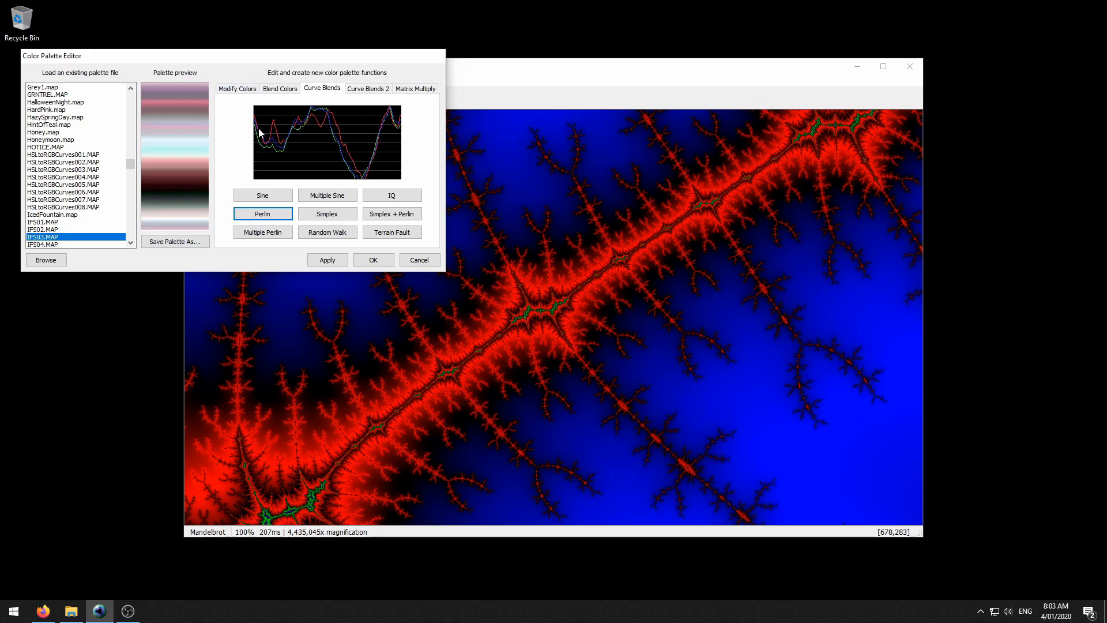
pyautogui.click(262, 213)
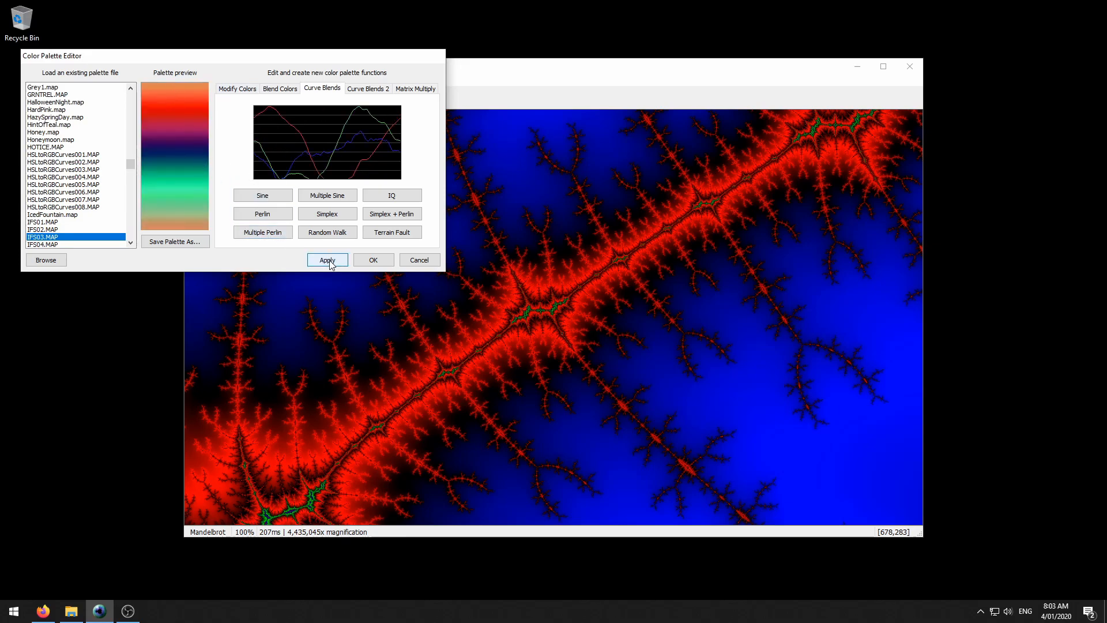
pyautogui.click(262, 213)
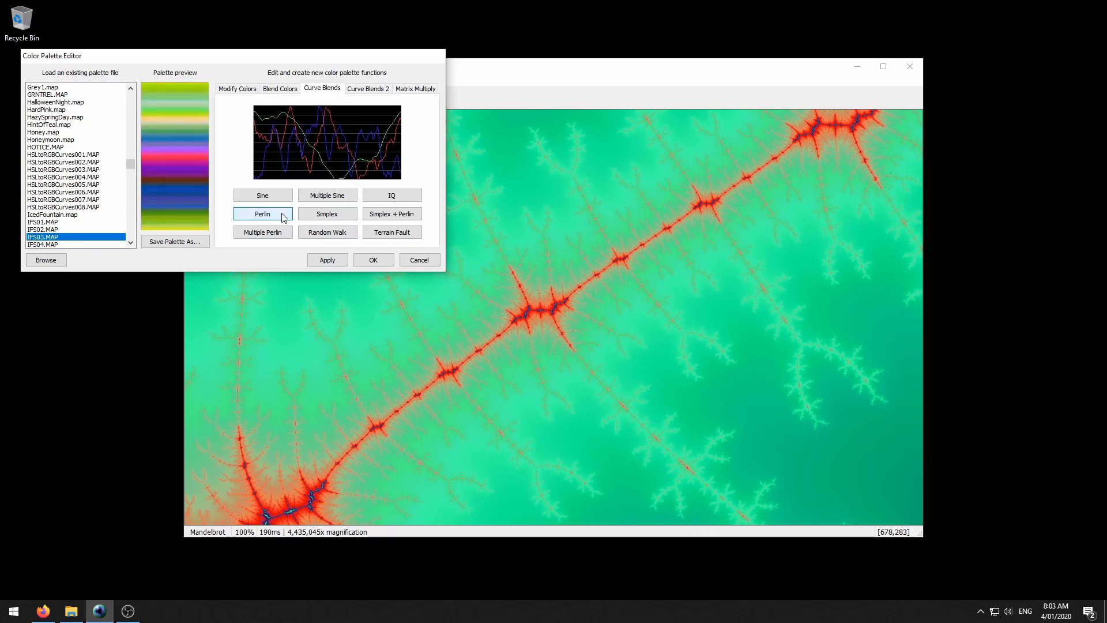
pyautogui.click(328, 259)
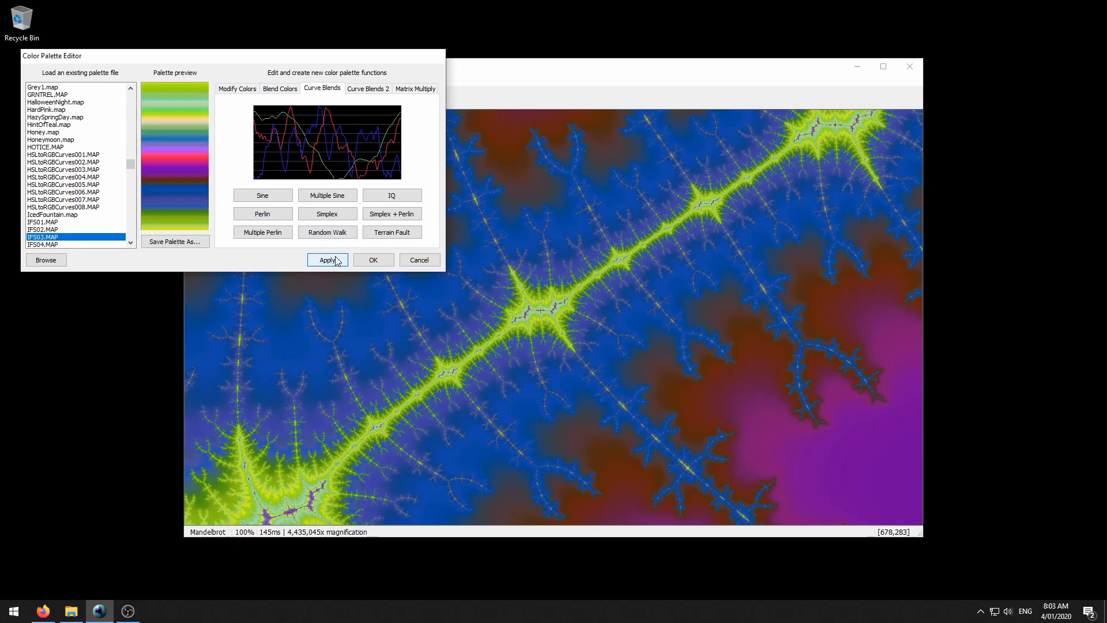
# - Apply a Simplex palette, then a combined Simplex + Perlin noise palette
pyautogui.click(326, 213)
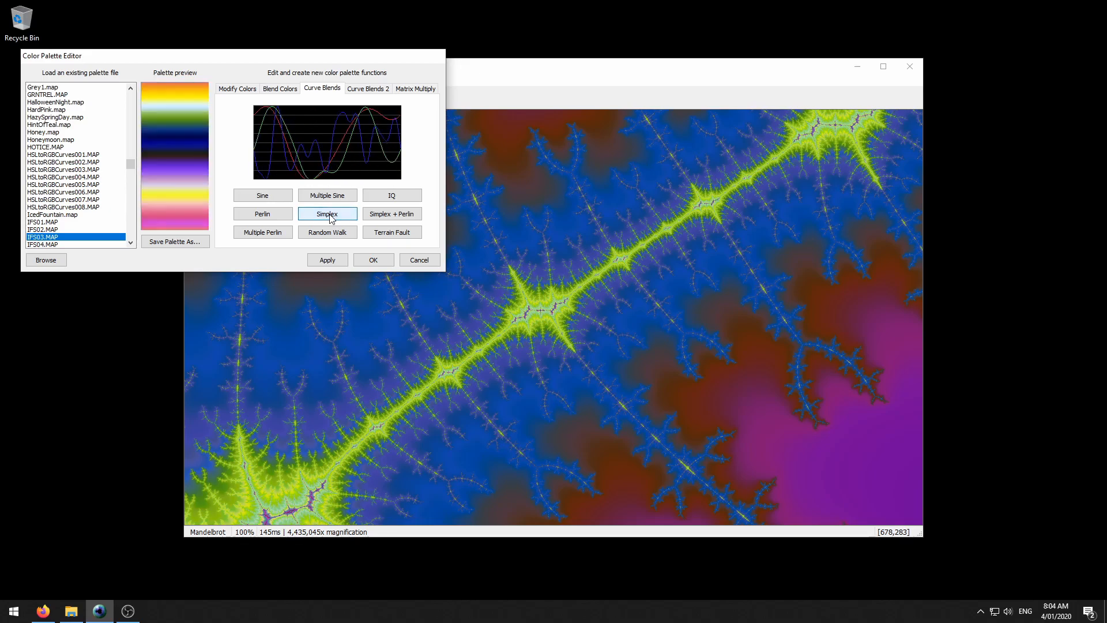
pyautogui.click(327, 259)
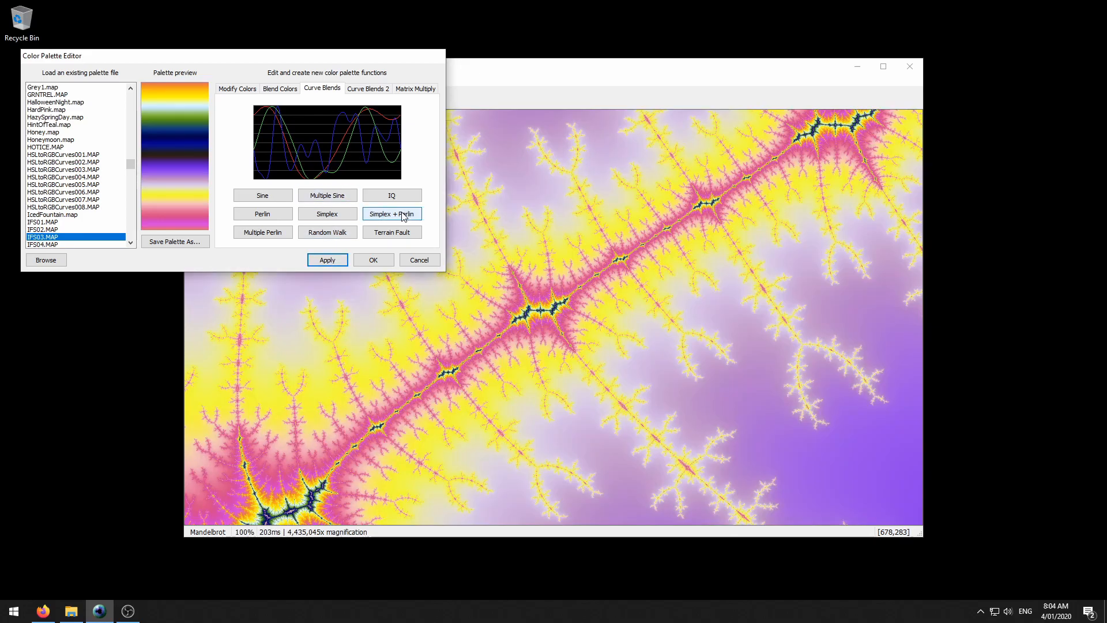
pyautogui.click(391, 214)
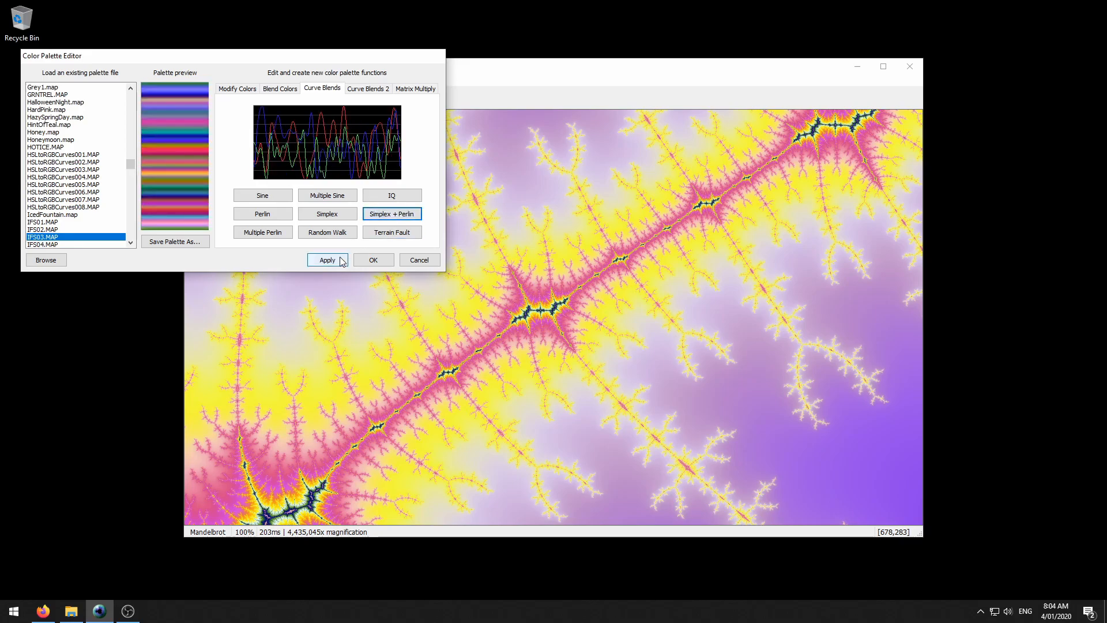
pyautogui.click(262, 232)
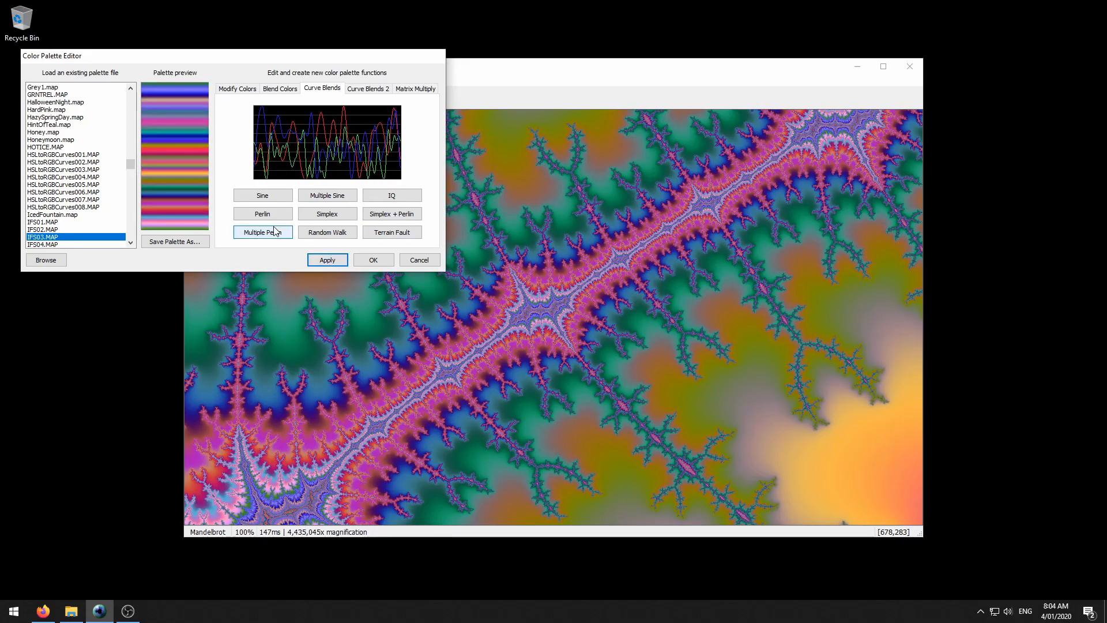
# - Apply a purple-and-green layered Perlin palette, then a red-and-yellow random-walk palette
pyautogui.click(262, 231)
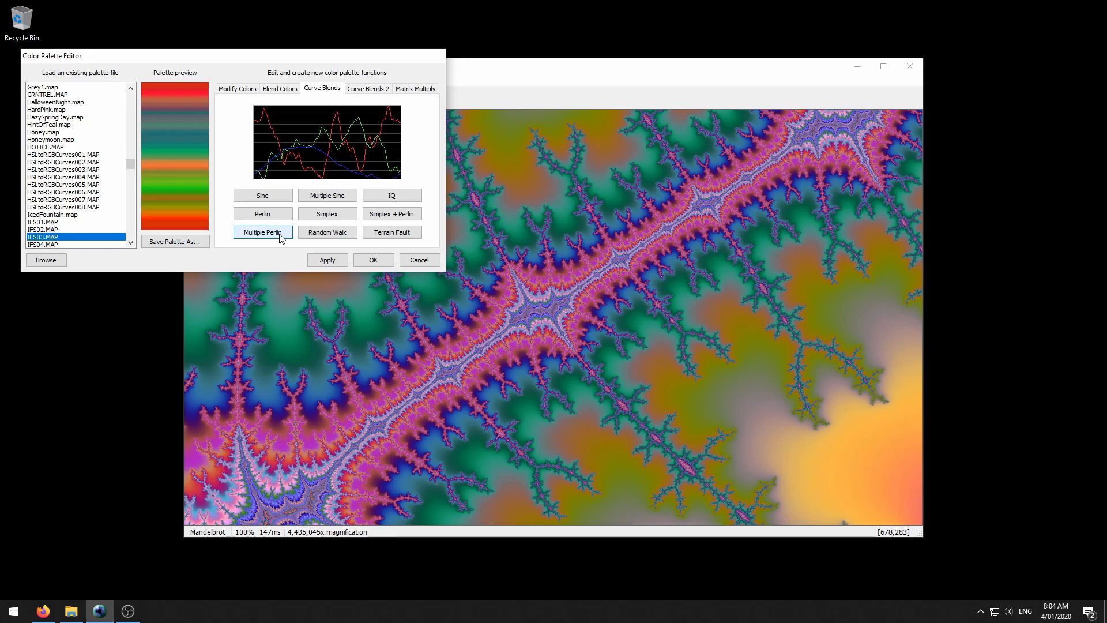
pyautogui.click(262, 231)
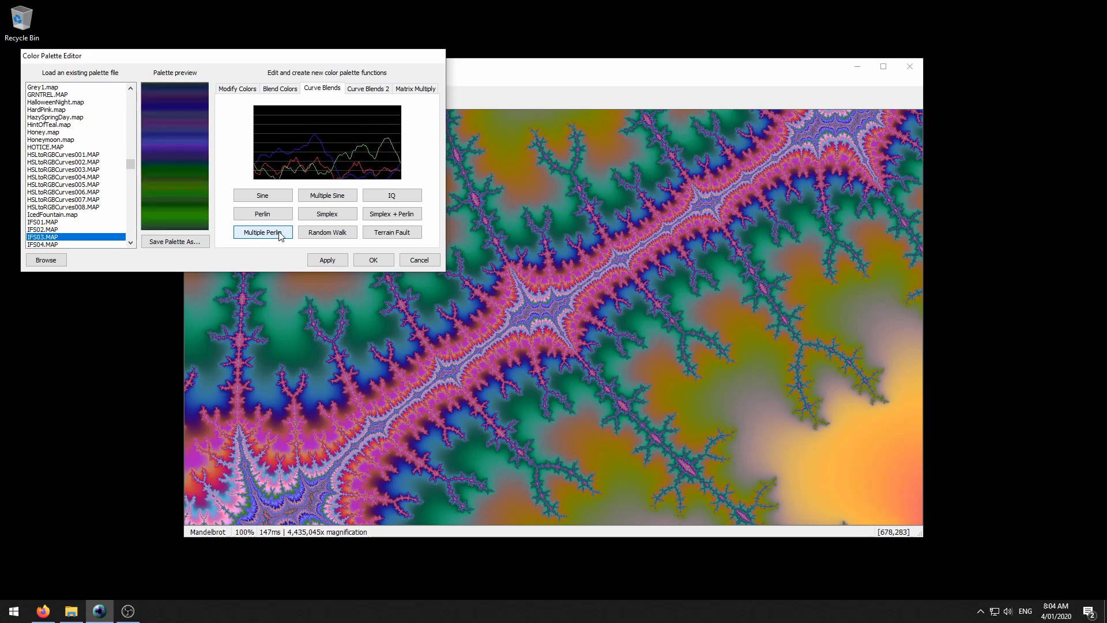
pyautogui.click(327, 260)
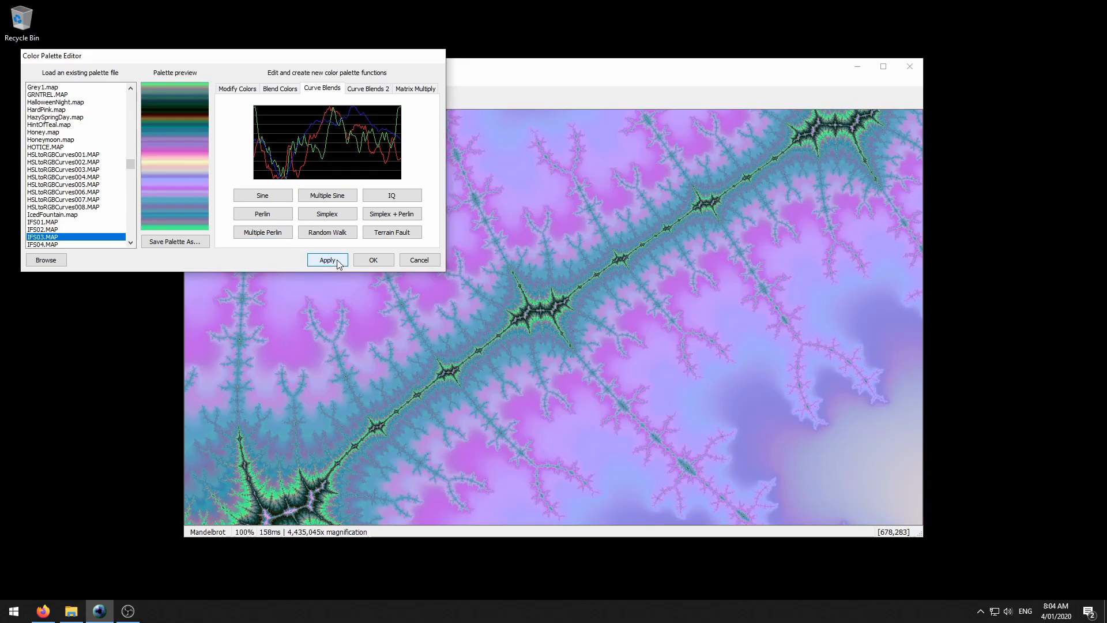
pyautogui.click(327, 232)
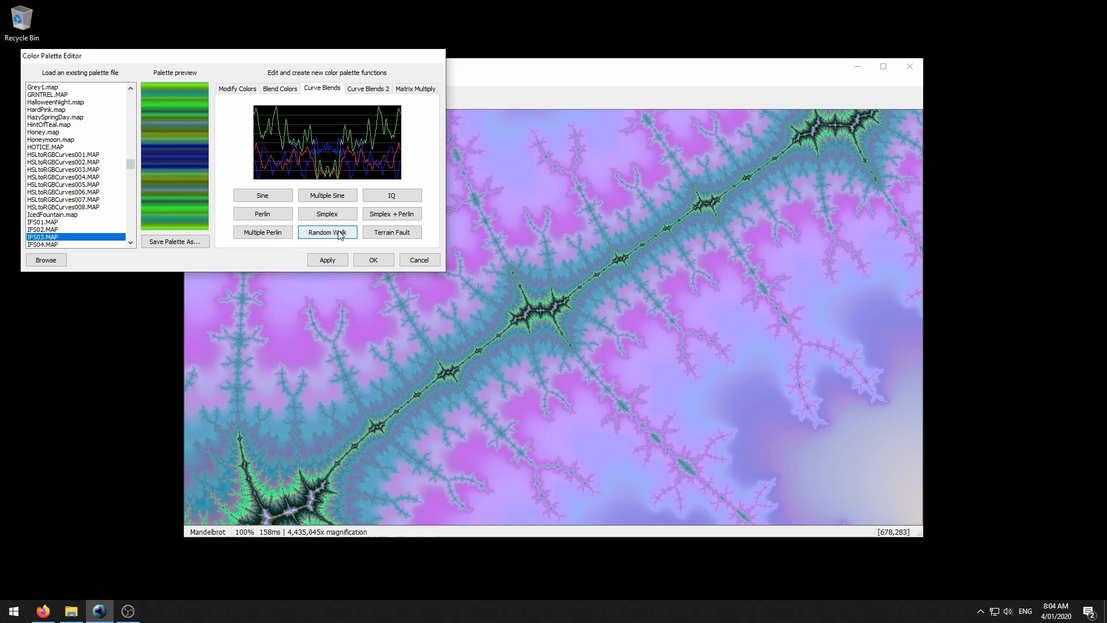
pyautogui.click(327, 232)
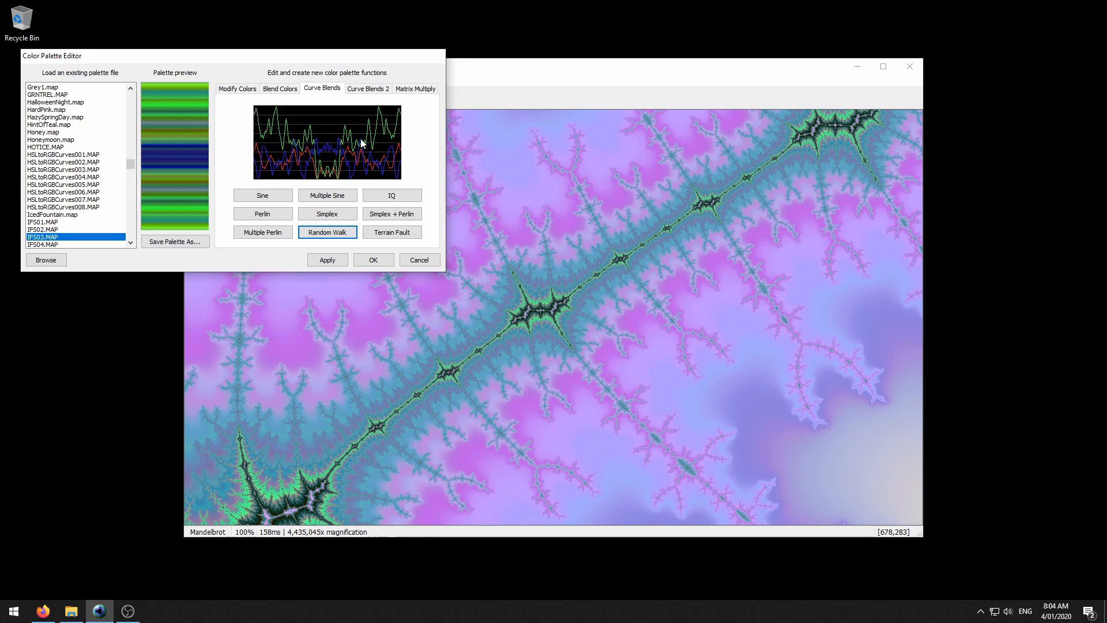
pyautogui.click(328, 260)
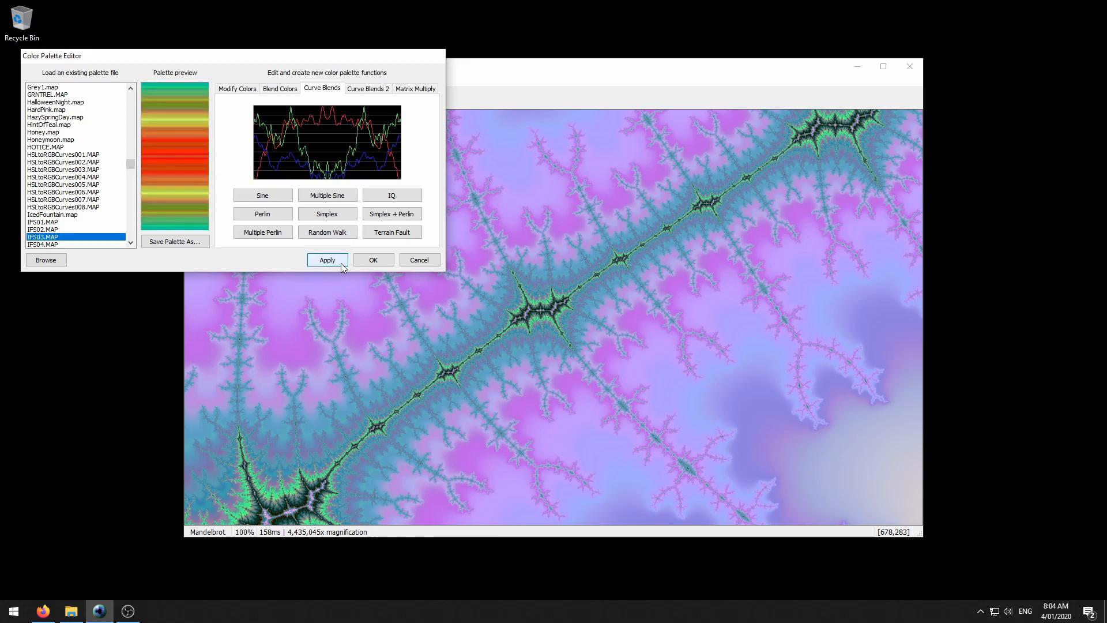
pyautogui.click(327, 260)
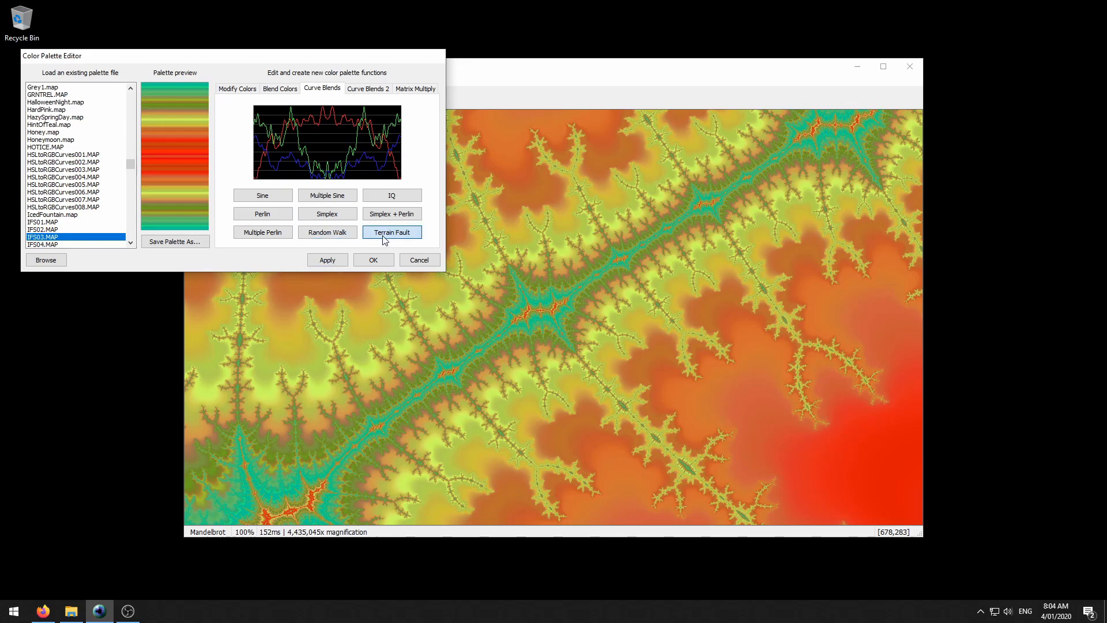
# - Apply a blue terrain-fault palette and bring up the Curve Blends 2 generators
pyautogui.click(391, 232)
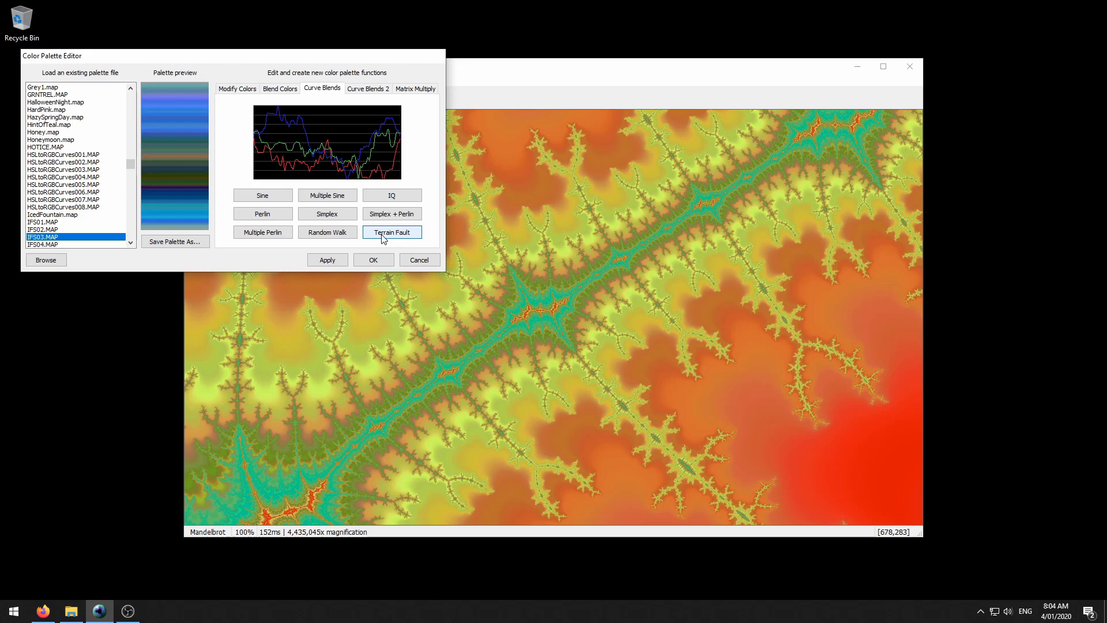
pyautogui.click(391, 231)
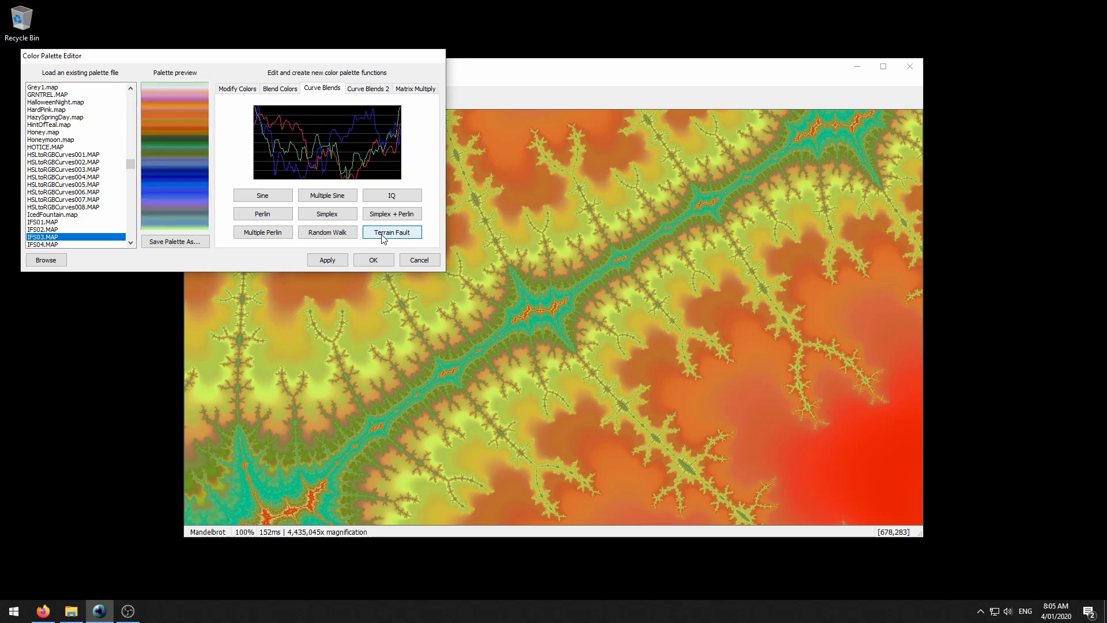
pyautogui.click(367, 88)
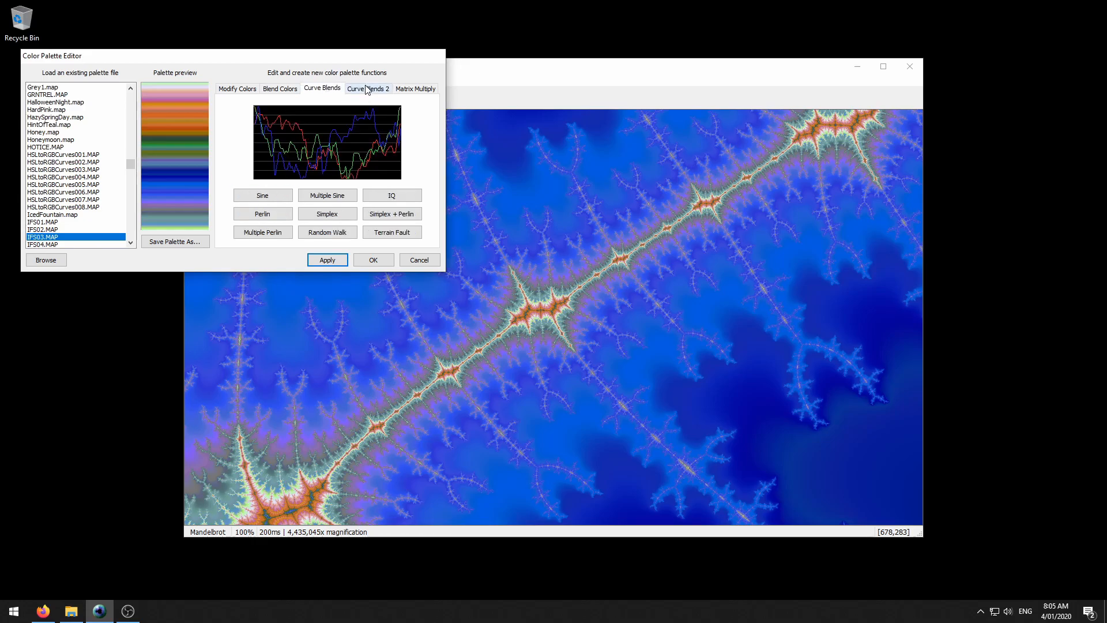
pyautogui.click(367, 88)
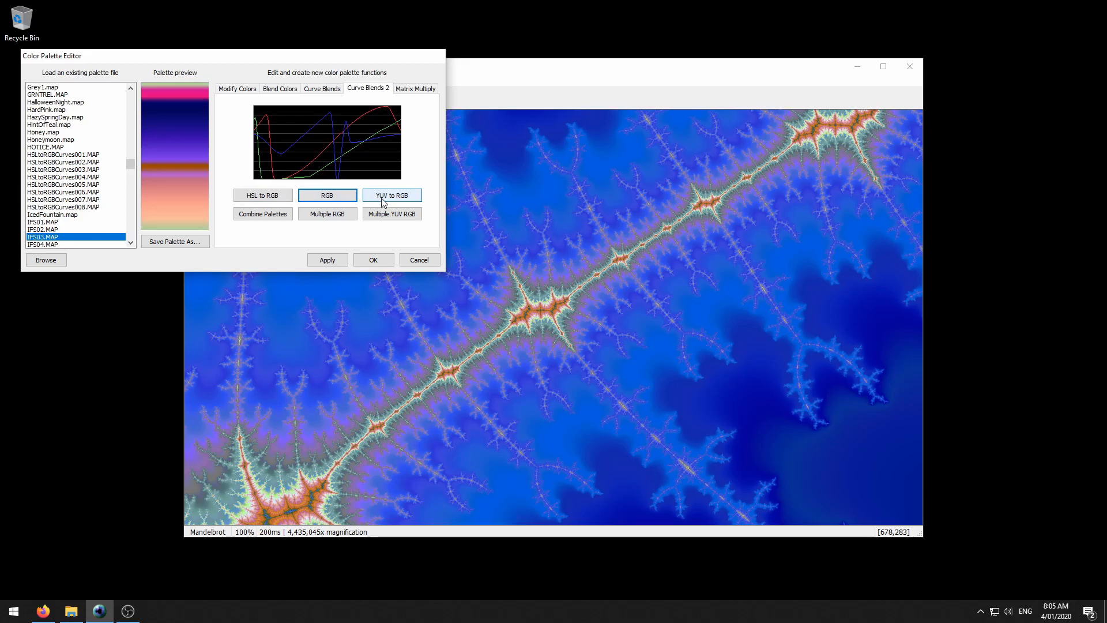
# - Apply a combined palette of muted purple, mustard, slate blue and orange after a YUV preview
pyautogui.click(263, 214)
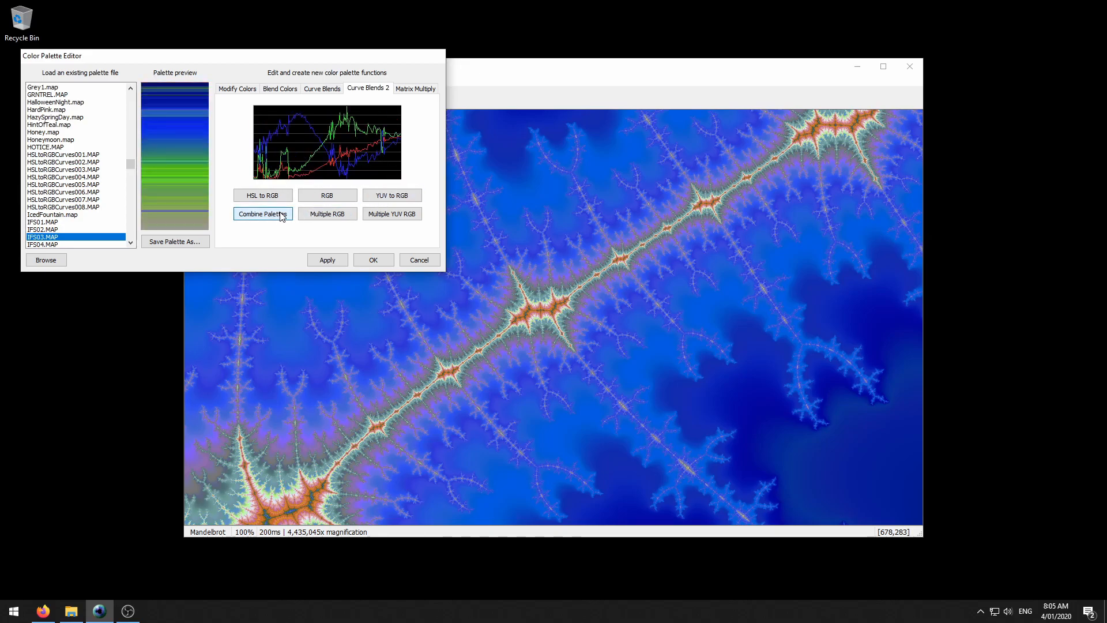
pyautogui.click(263, 214)
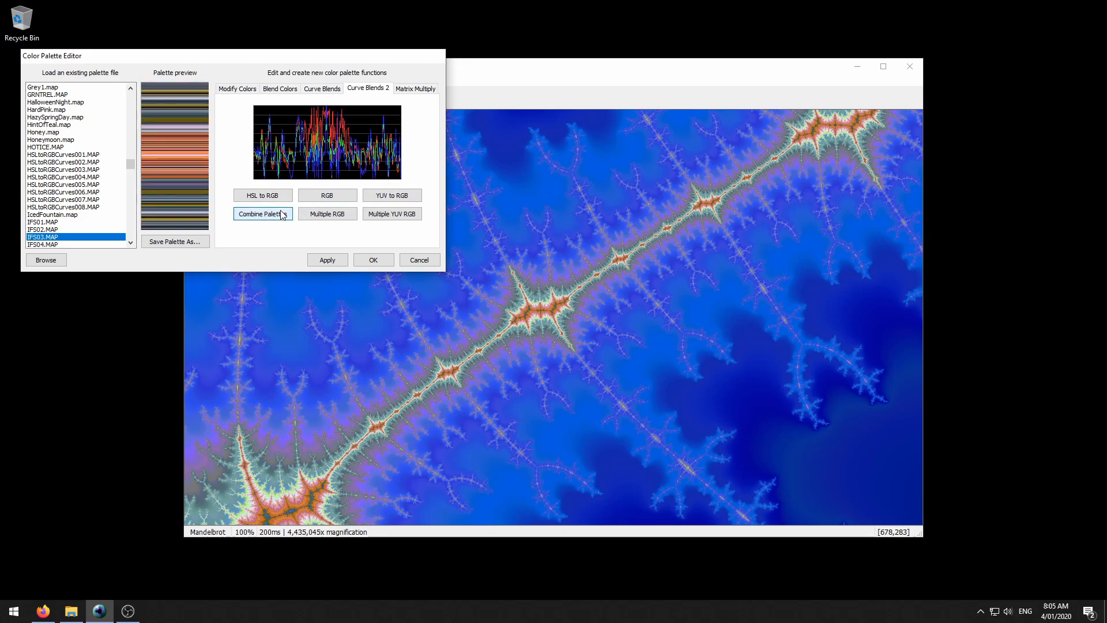
pyautogui.click(327, 260)
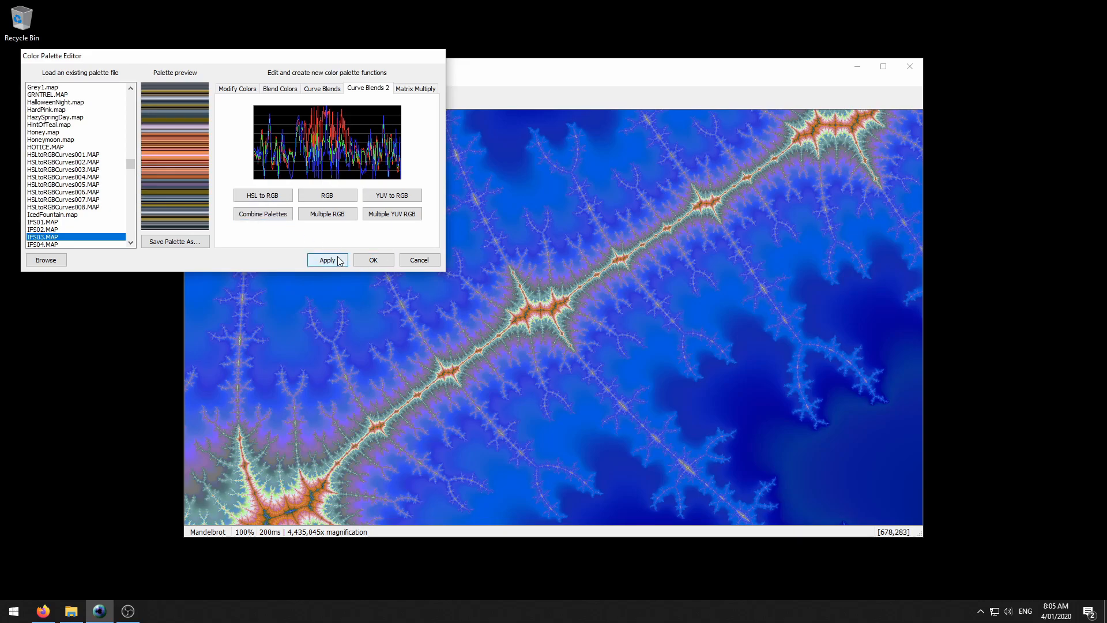
pyautogui.click(327, 259)
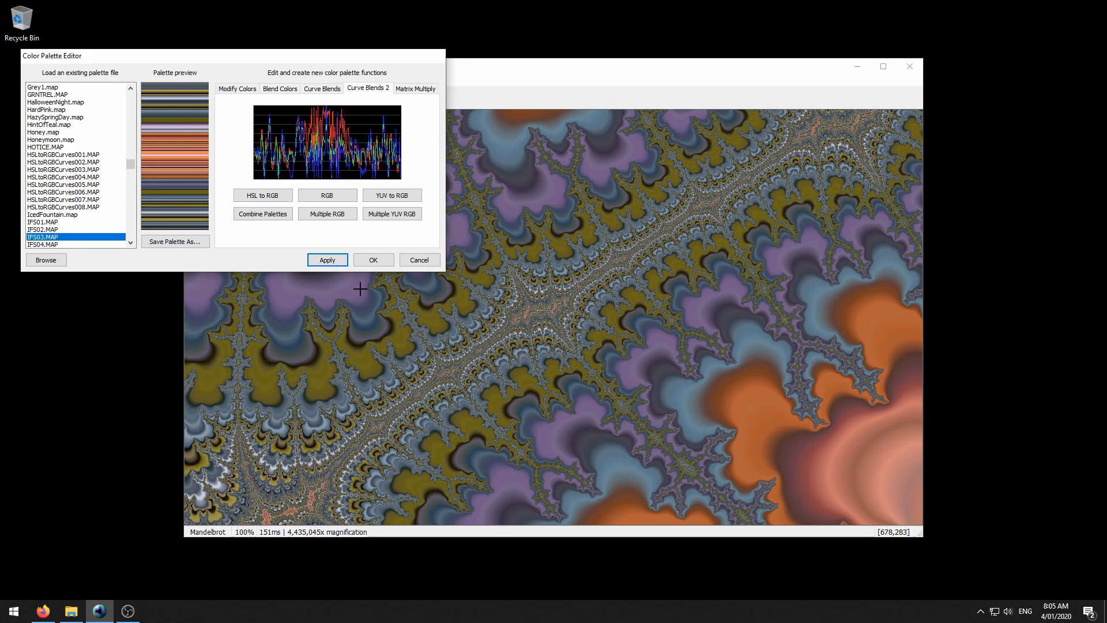
pyautogui.moveTo(372, 252)
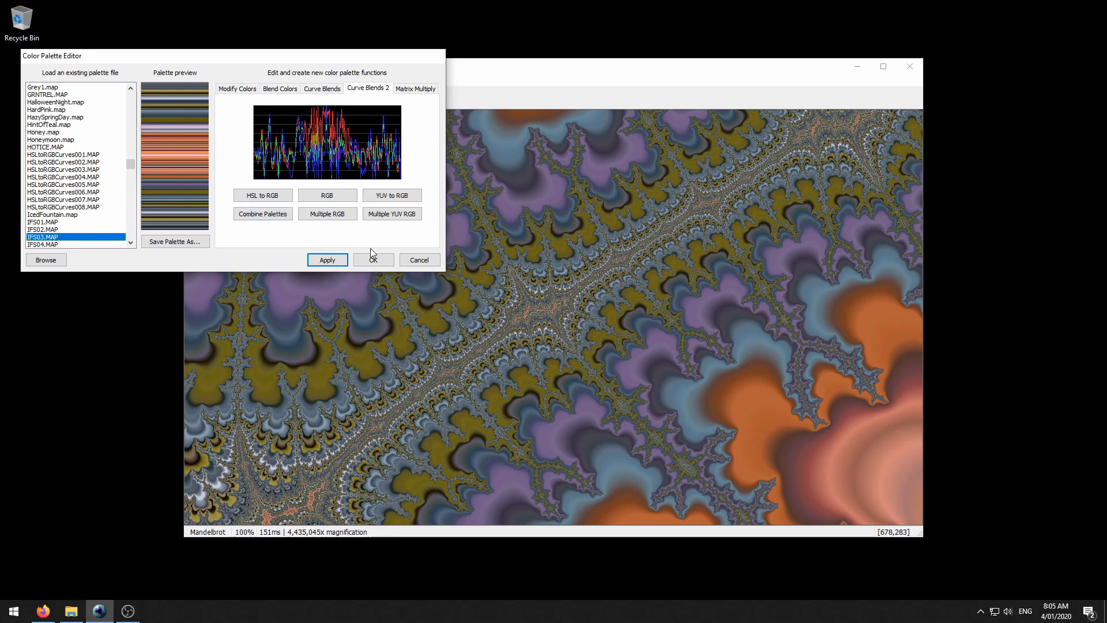
pyautogui.moveTo(235, 93)
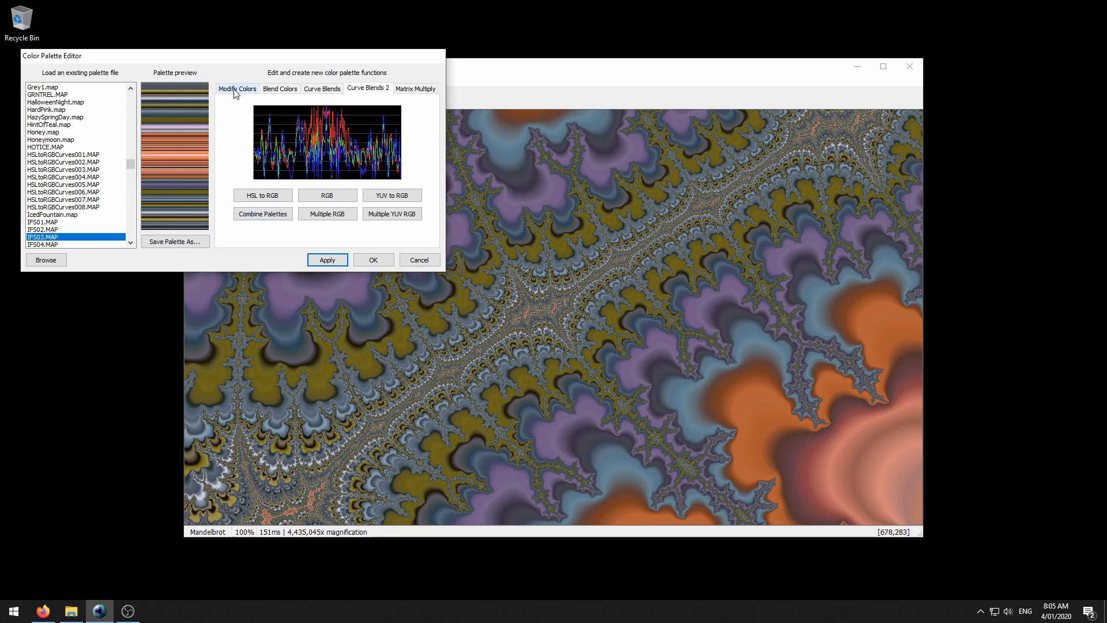
# - Blur the palette and boost its contrast twice, applying each change to the fractal
pyautogui.click(237, 88)
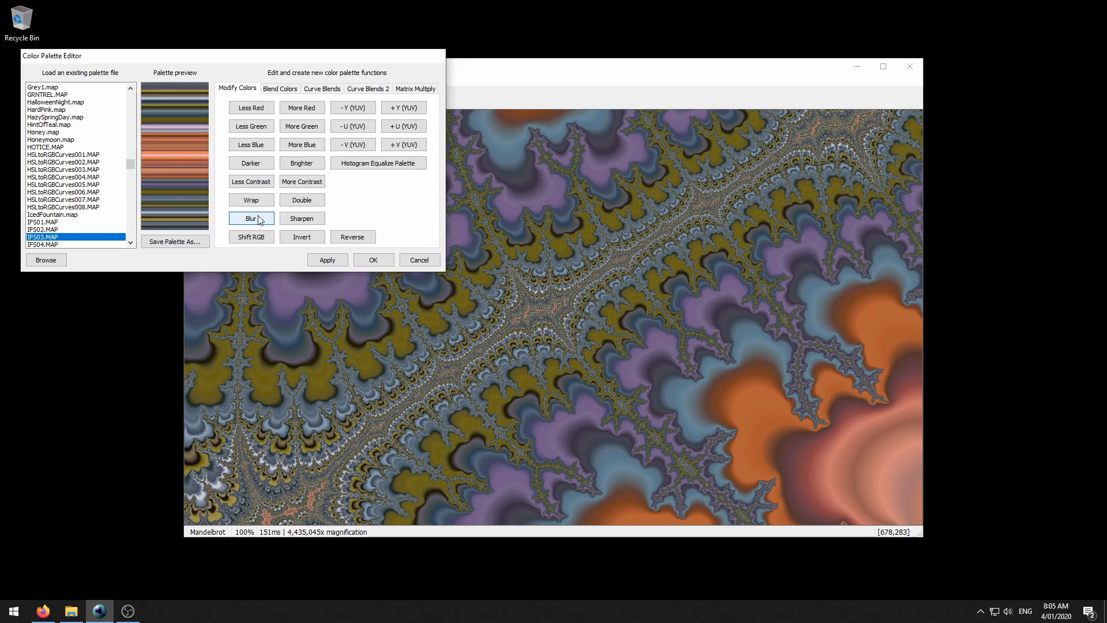
pyautogui.click(302, 181)
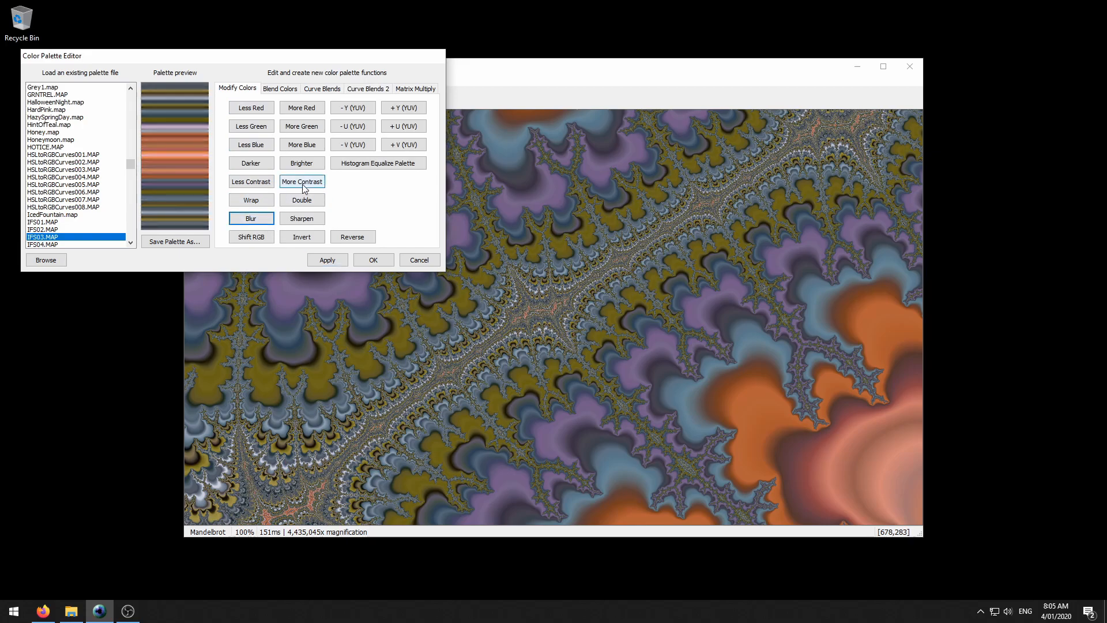
pyautogui.click(327, 260)
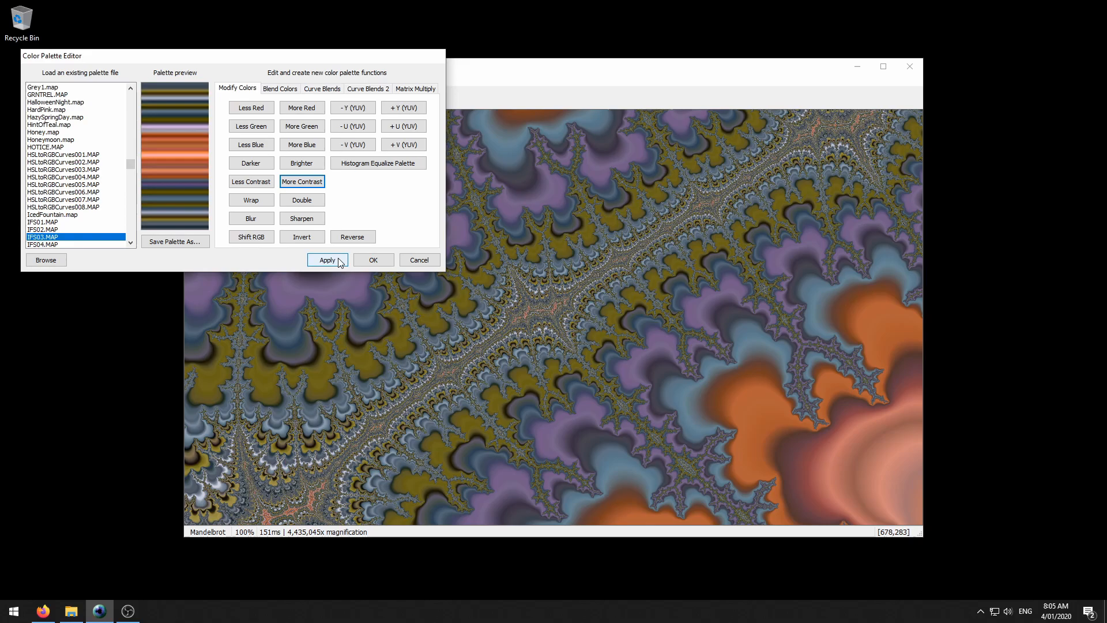
pyautogui.click(327, 259)
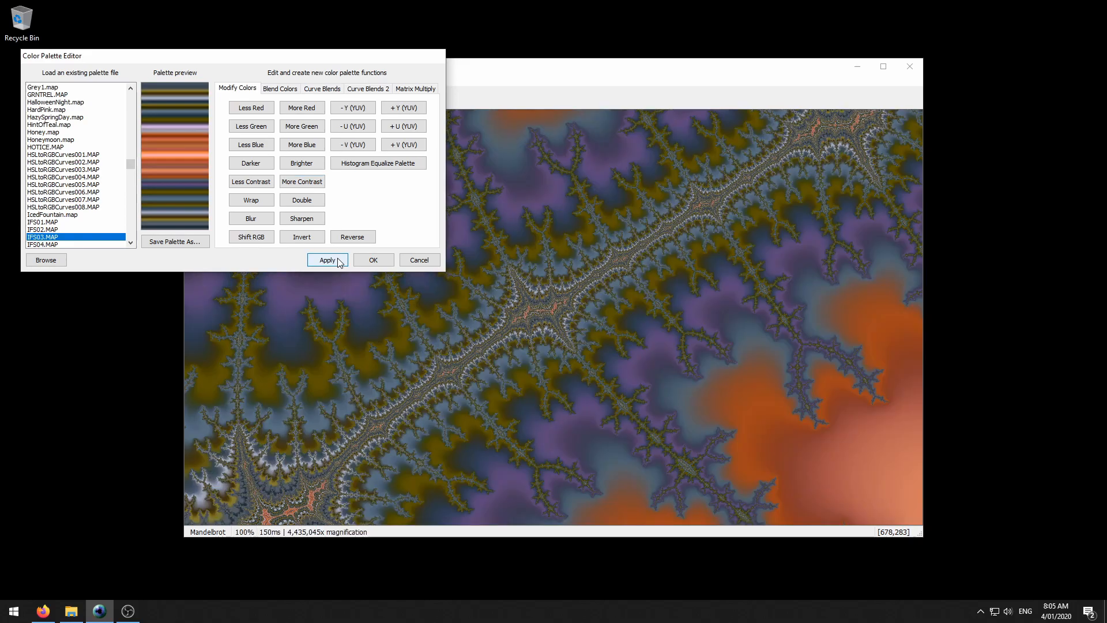
pyautogui.click(301, 181)
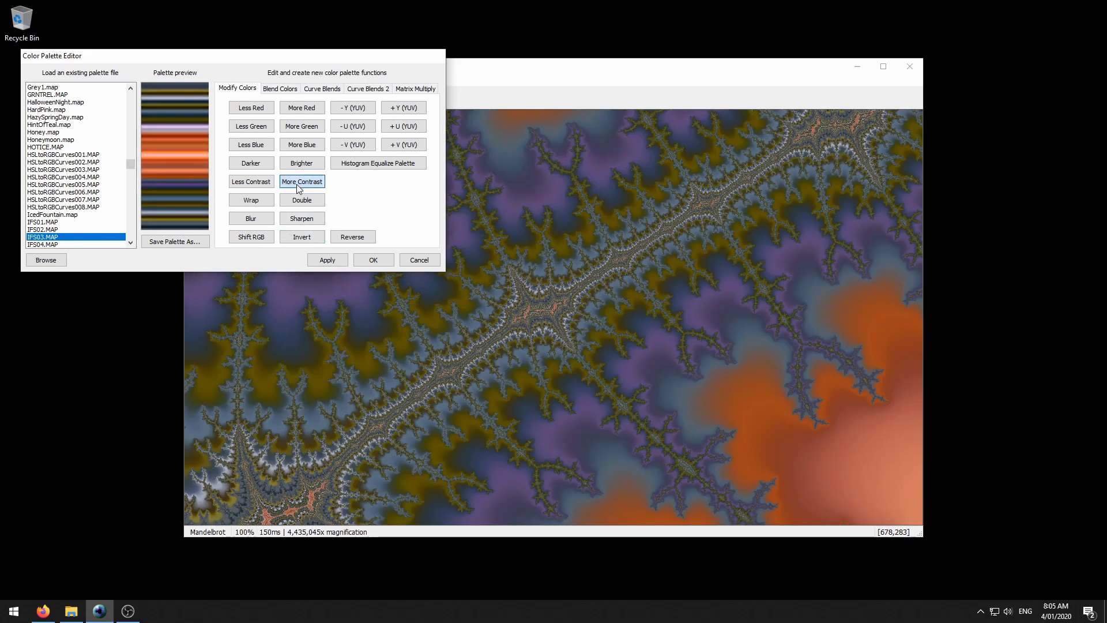
pyautogui.click(327, 260)
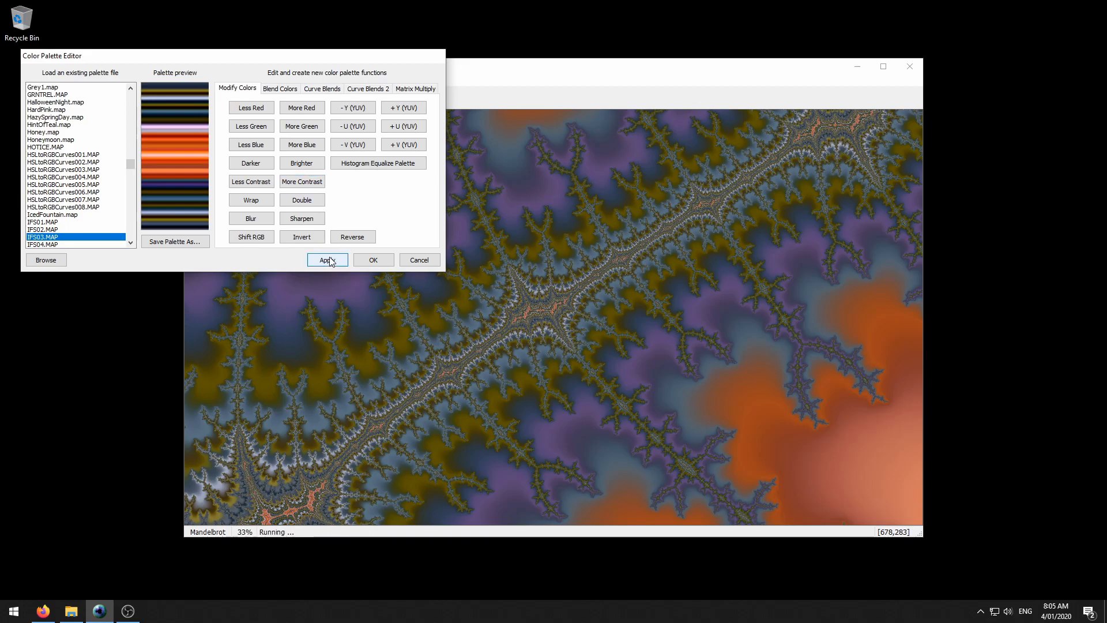
pyautogui.click(328, 259)
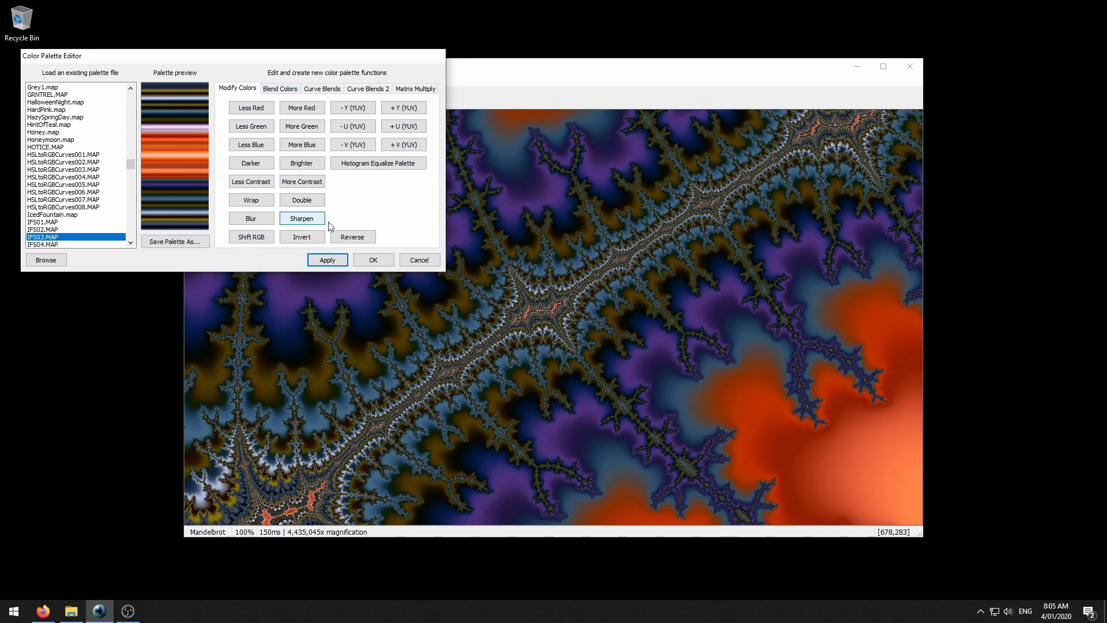
pyautogui.click(367, 88)
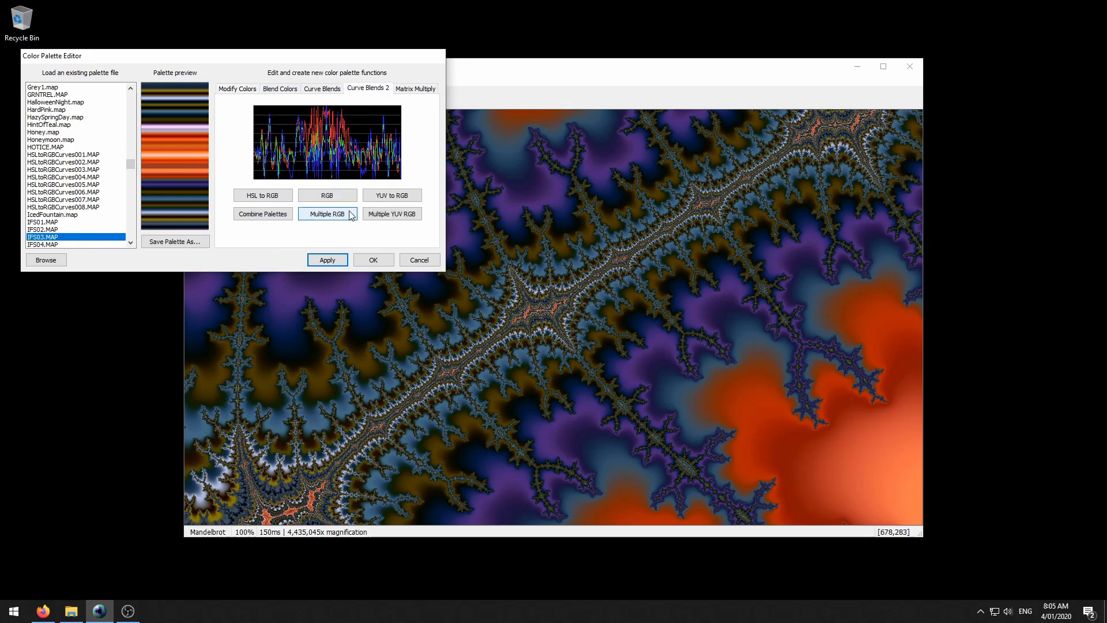
# - Combine YUV and RGB curve palettes into pink, olive and tan stripes and apply
pyautogui.click(392, 213)
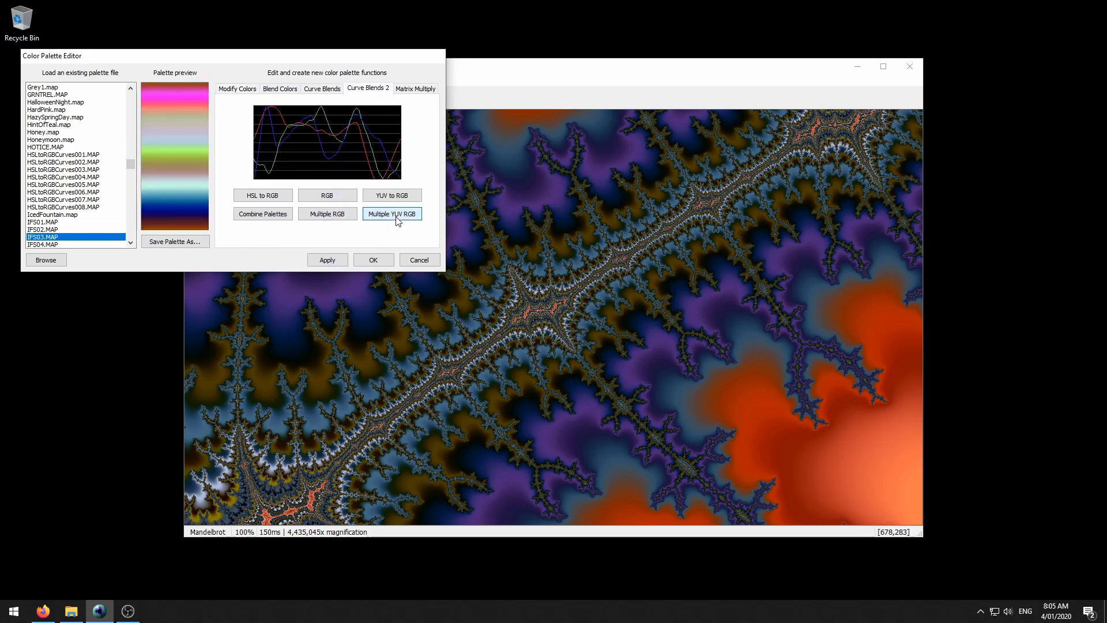
pyautogui.click(392, 213)
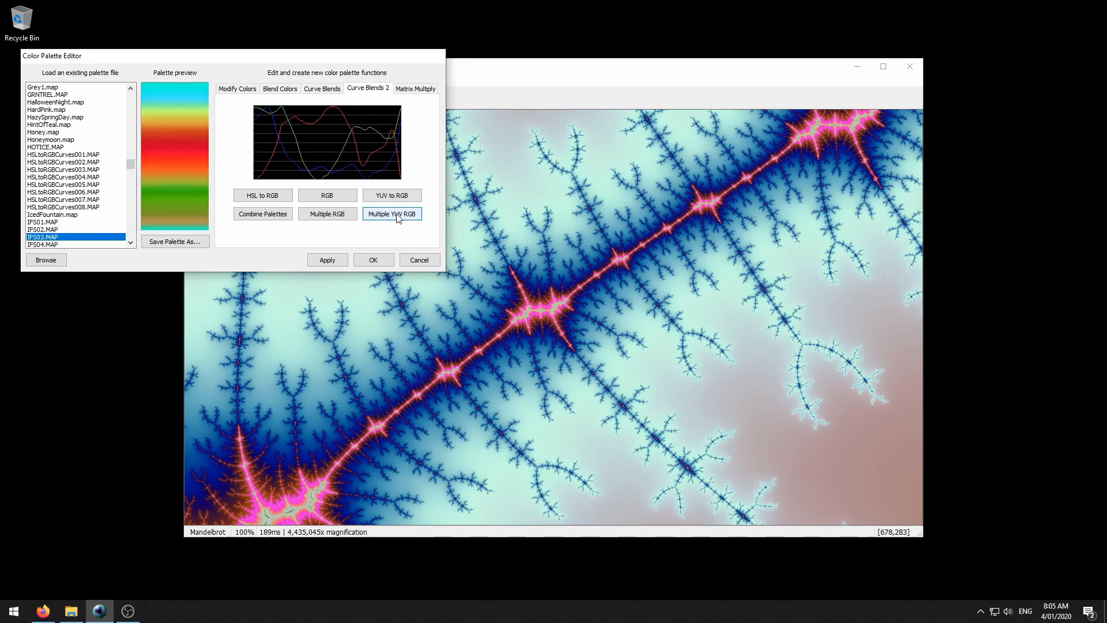
pyautogui.click(327, 214)
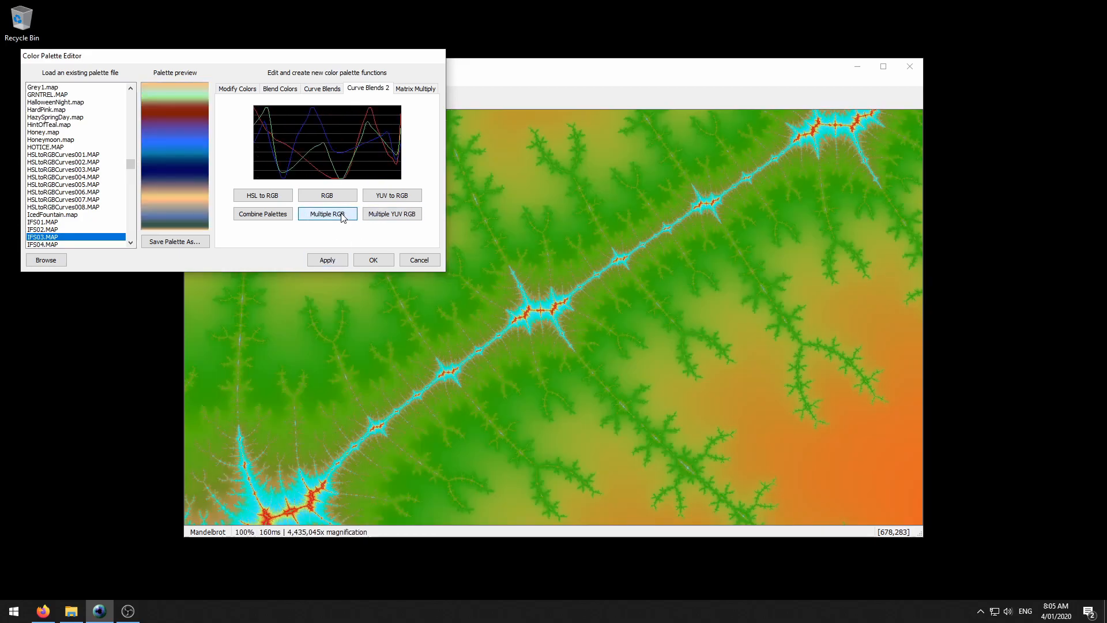
pyautogui.click(262, 213)
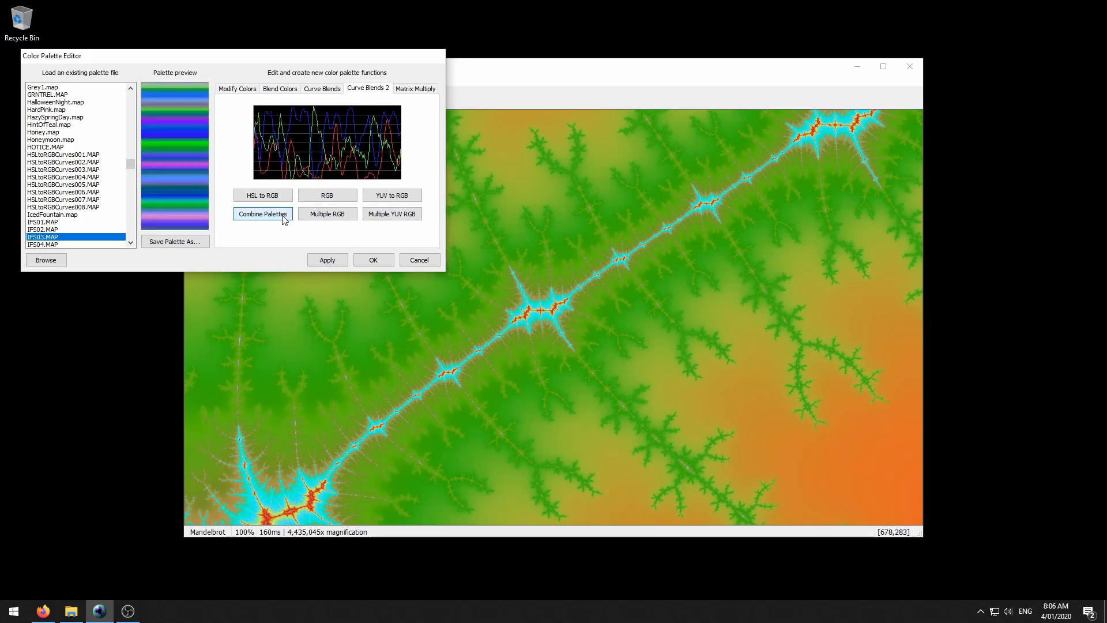
pyautogui.click(262, 213)
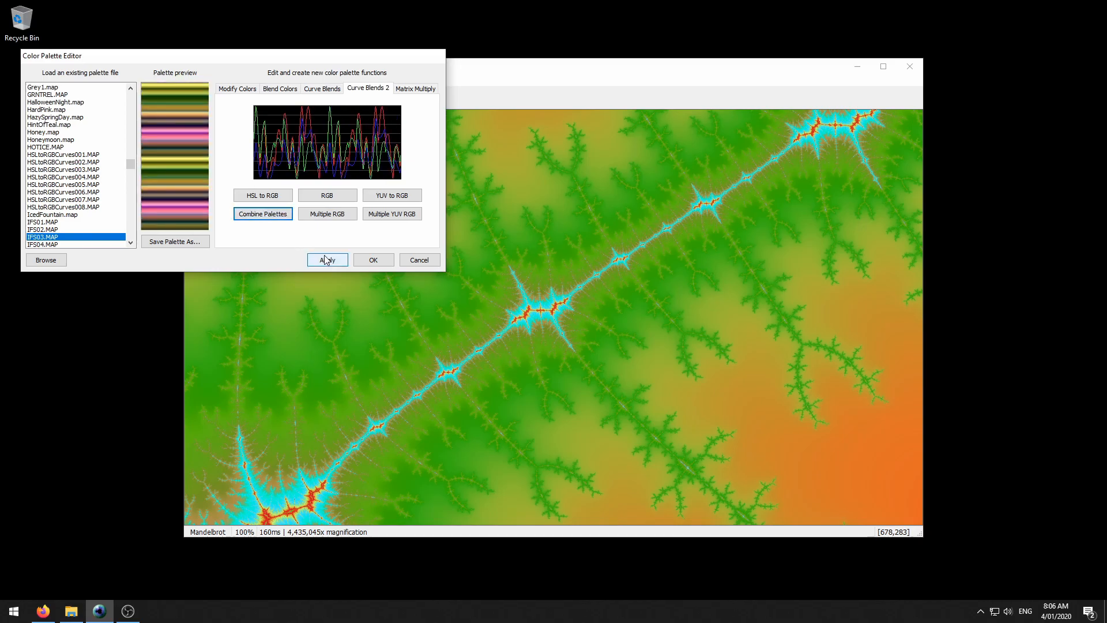
pyautogui.click(327, 259)
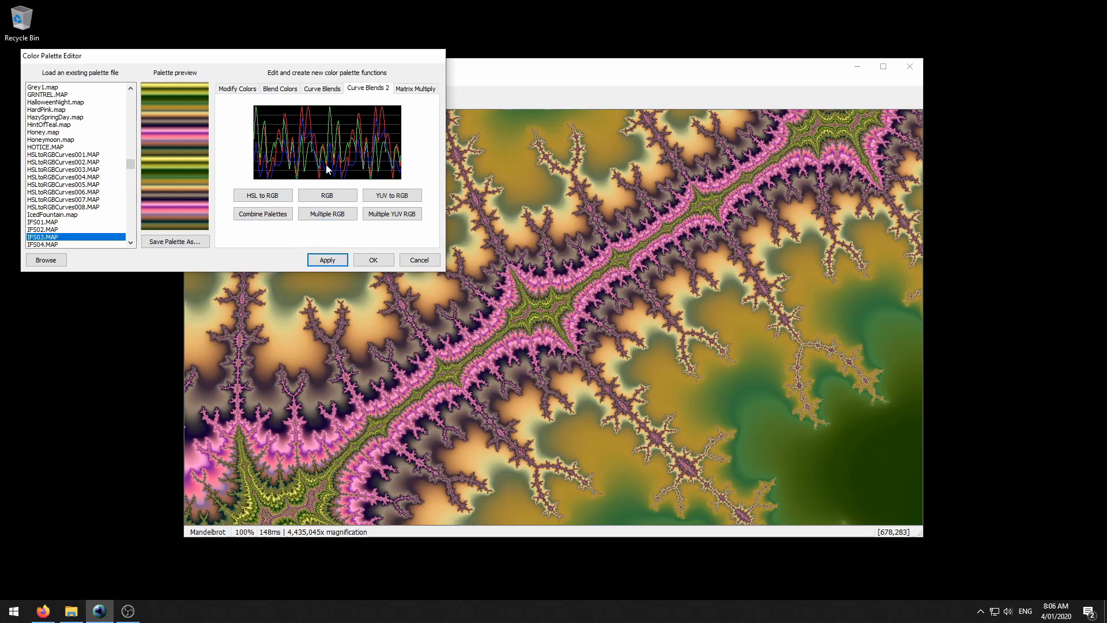
pyautogui.click(415, 88)
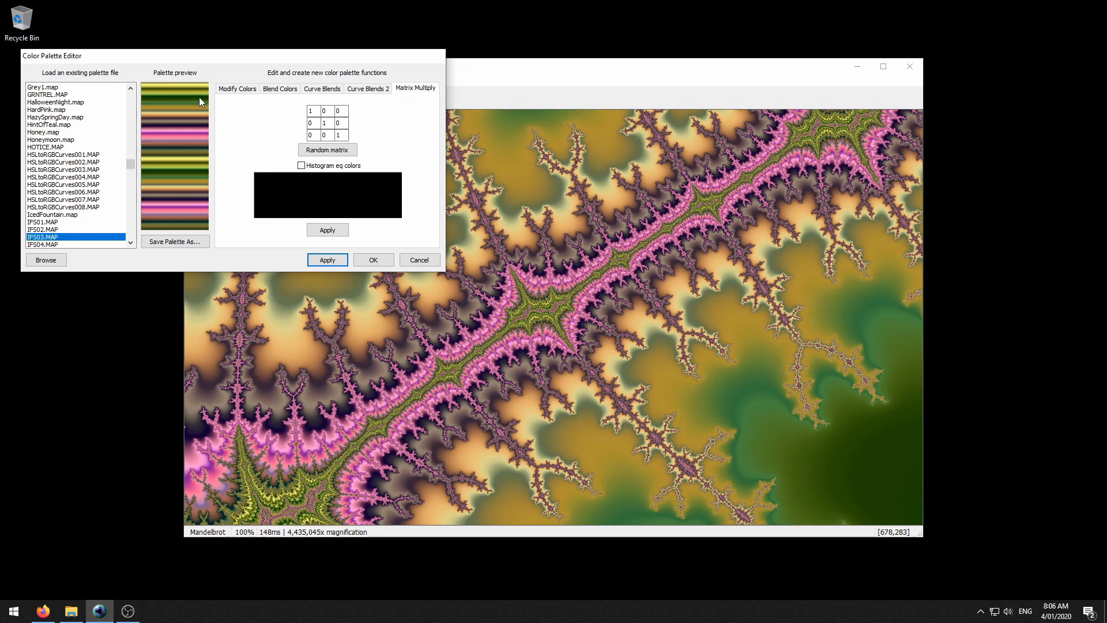
pyautogui.moveTo(275, 116)
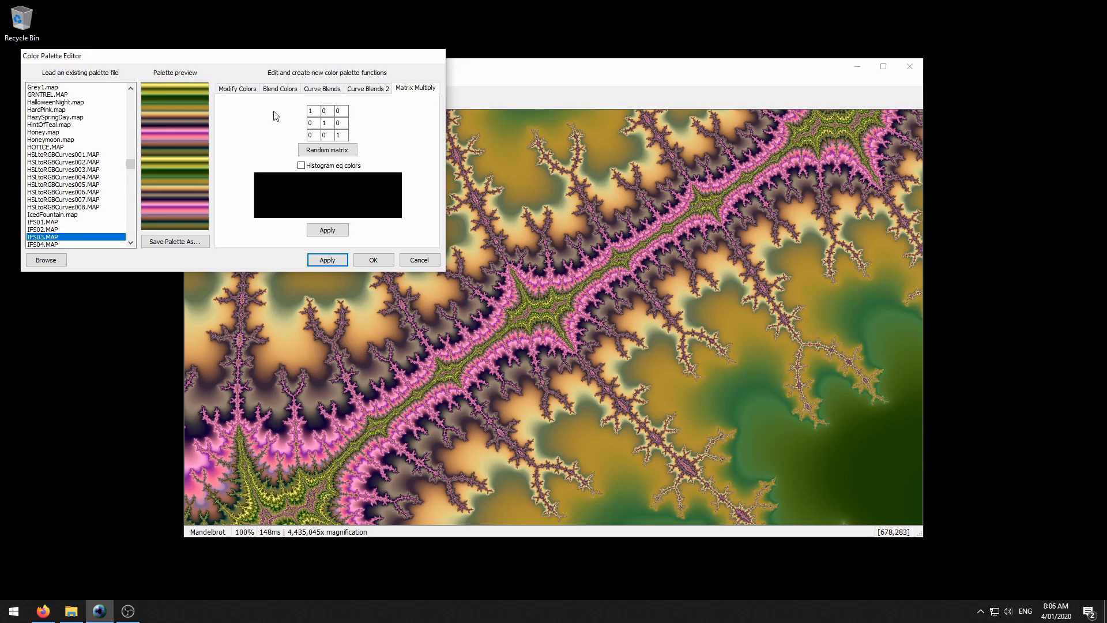
pyautogui.moveTo(317, 123)
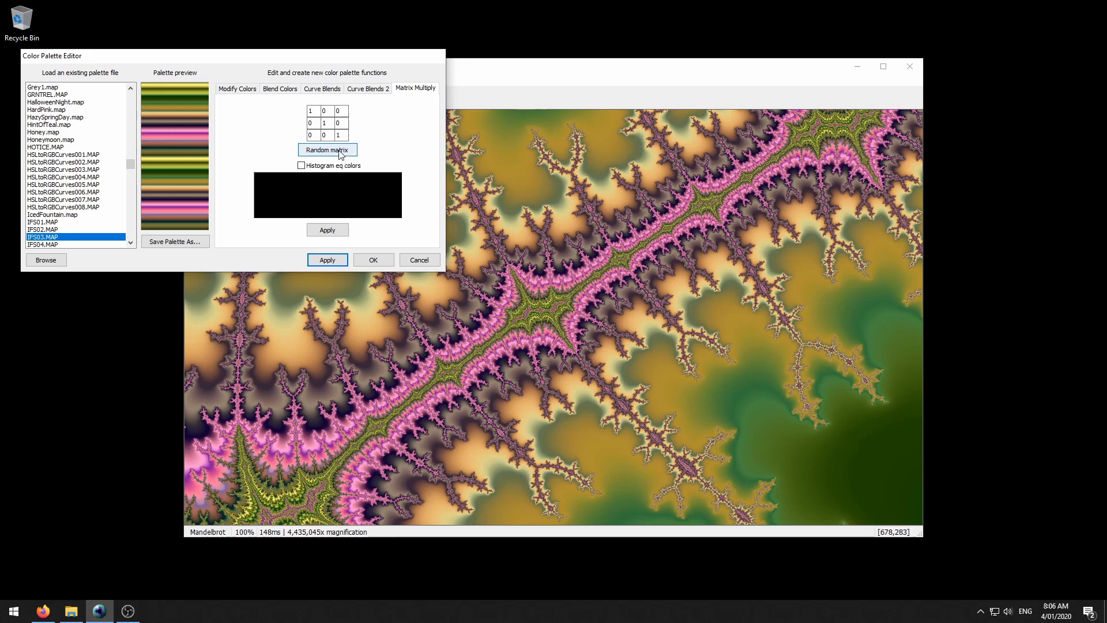
# - Try five random colour matrices and apply the green and golden-yellow result
pyautogui.click(327, 149)
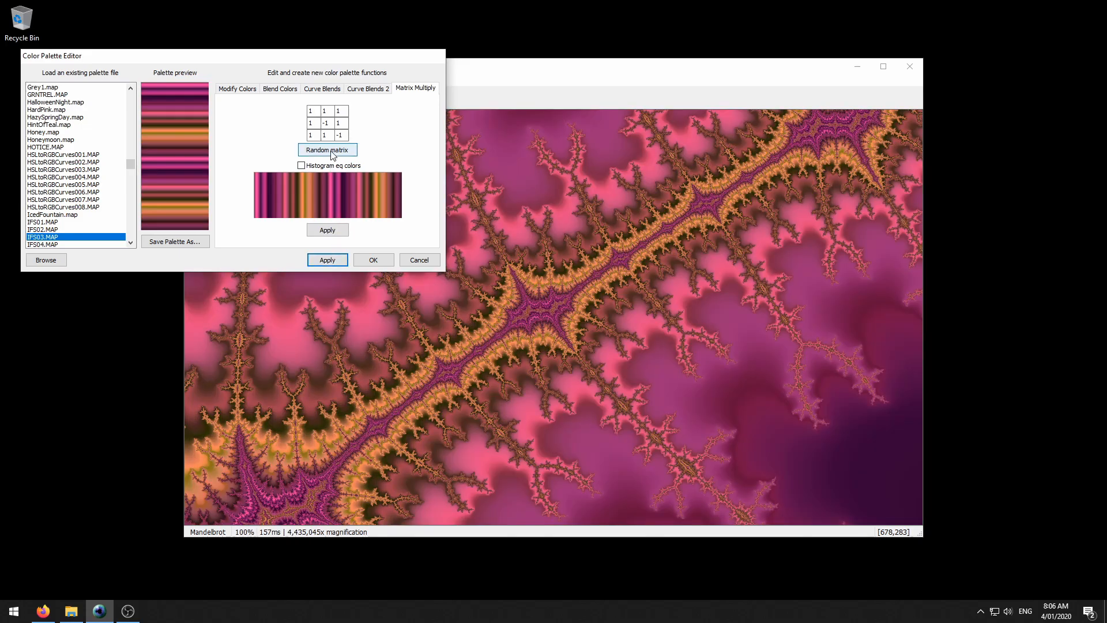
pyautogui.click(327, 150)
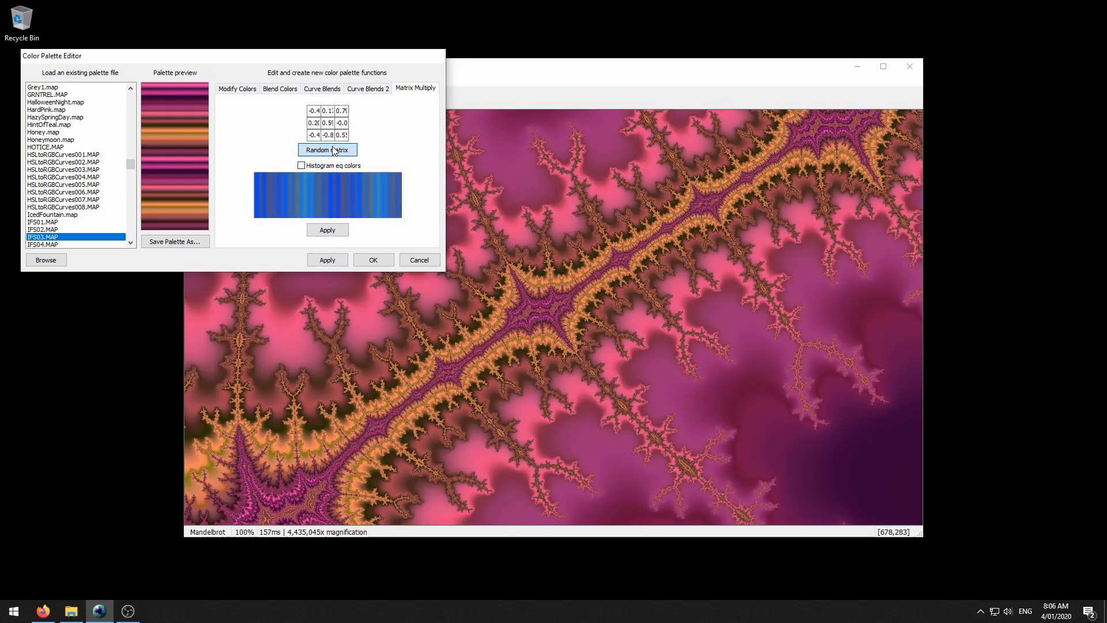
pyautogui.click(327, 149)
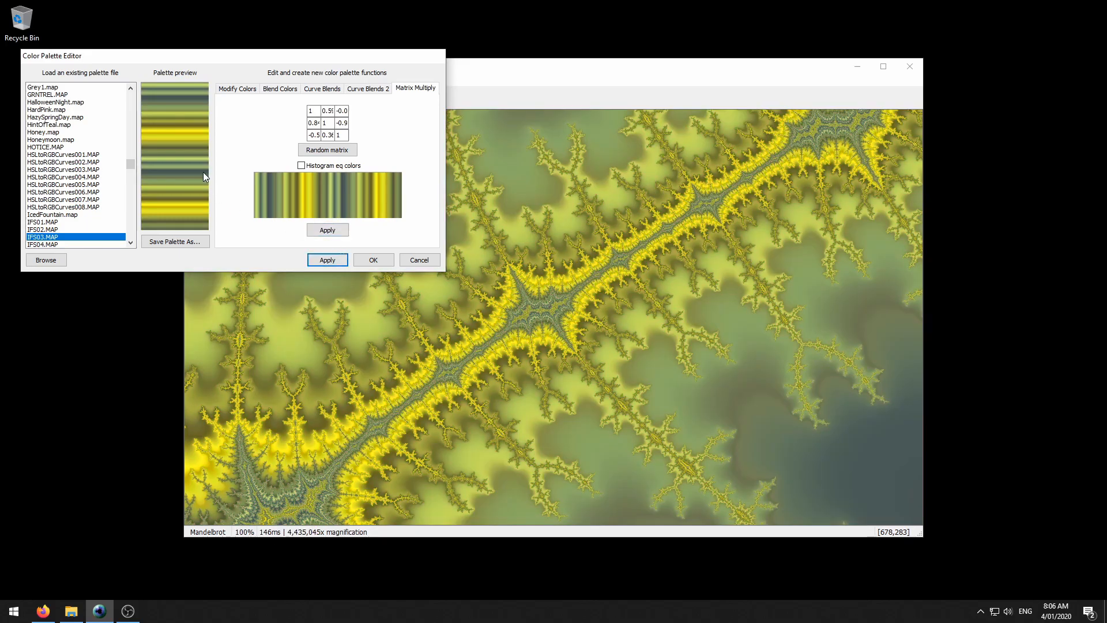
pyautogui.click(327, 150)
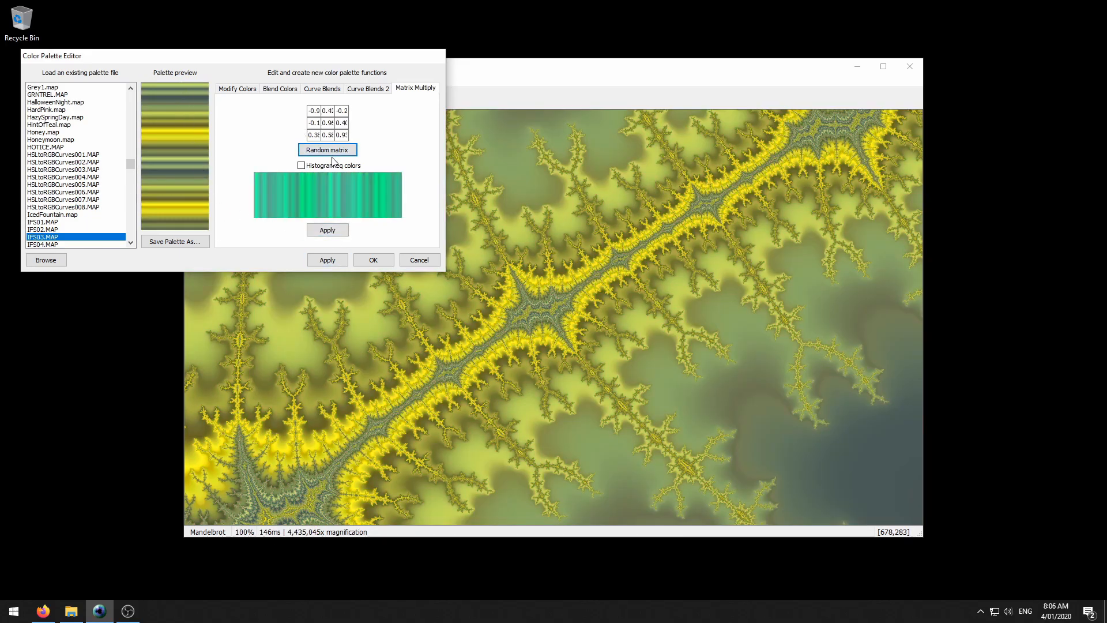
pyautogui.click(327, 150)
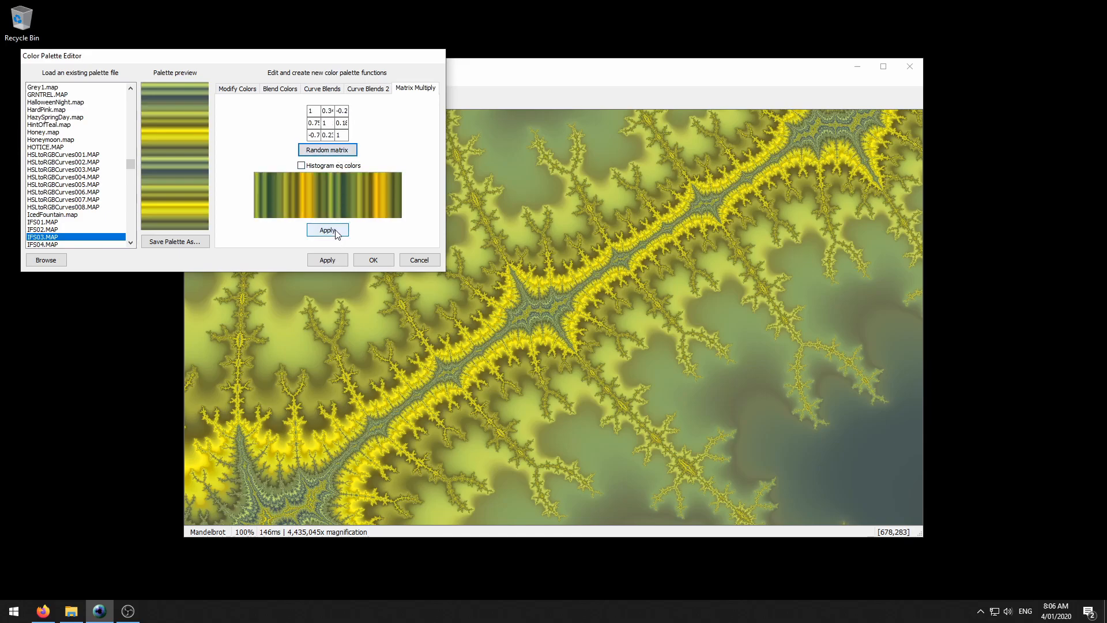
pyautogui.click(326, 259)
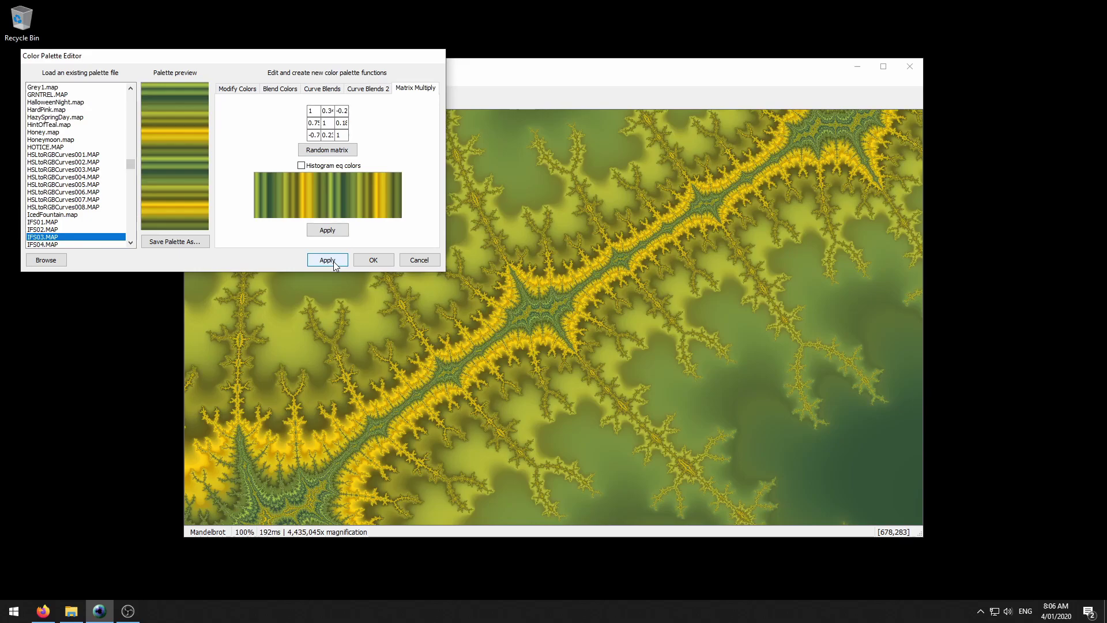
pyautogui.click(237, 88)
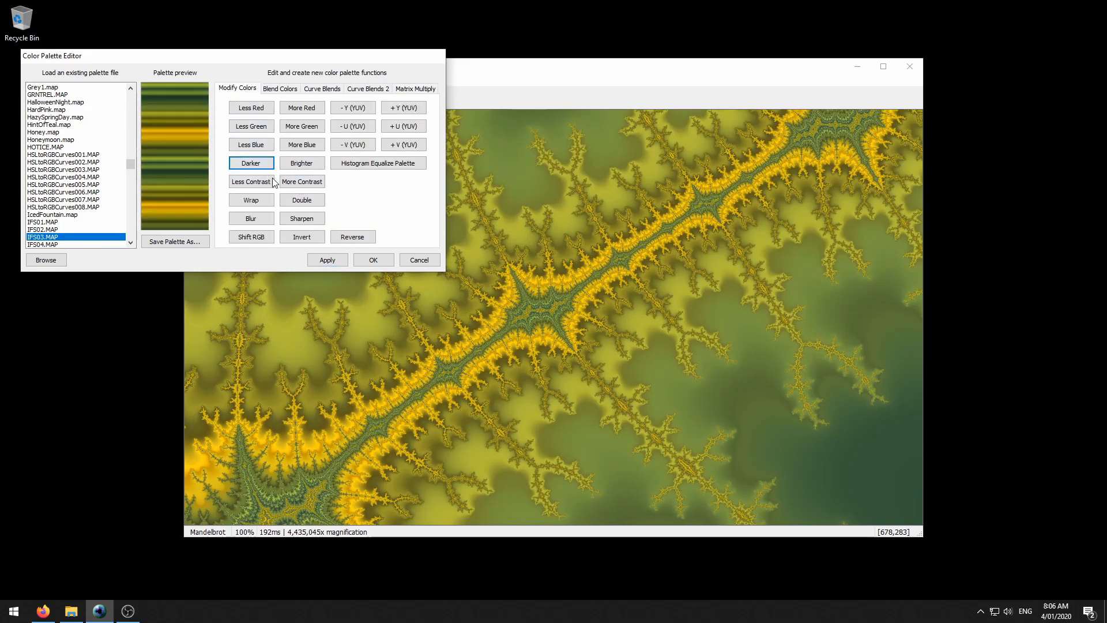
# - Raise the palette contrast, apply it, and redraw the fractal in cyan and dark grey
pyautogui.click(302, 181)
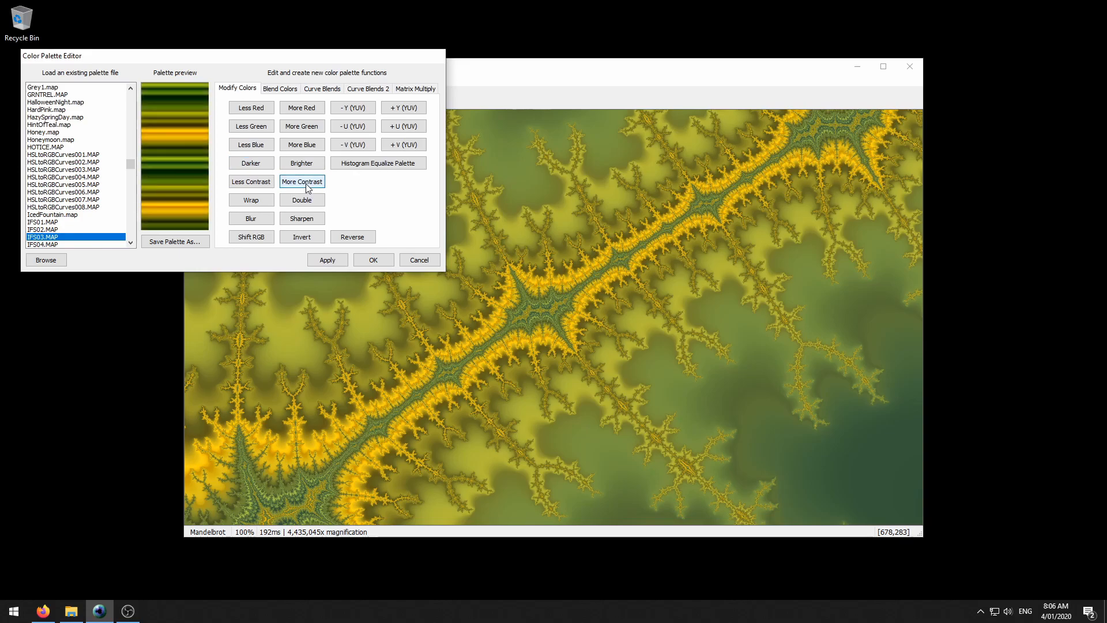
pyautogui.click(327, 260)
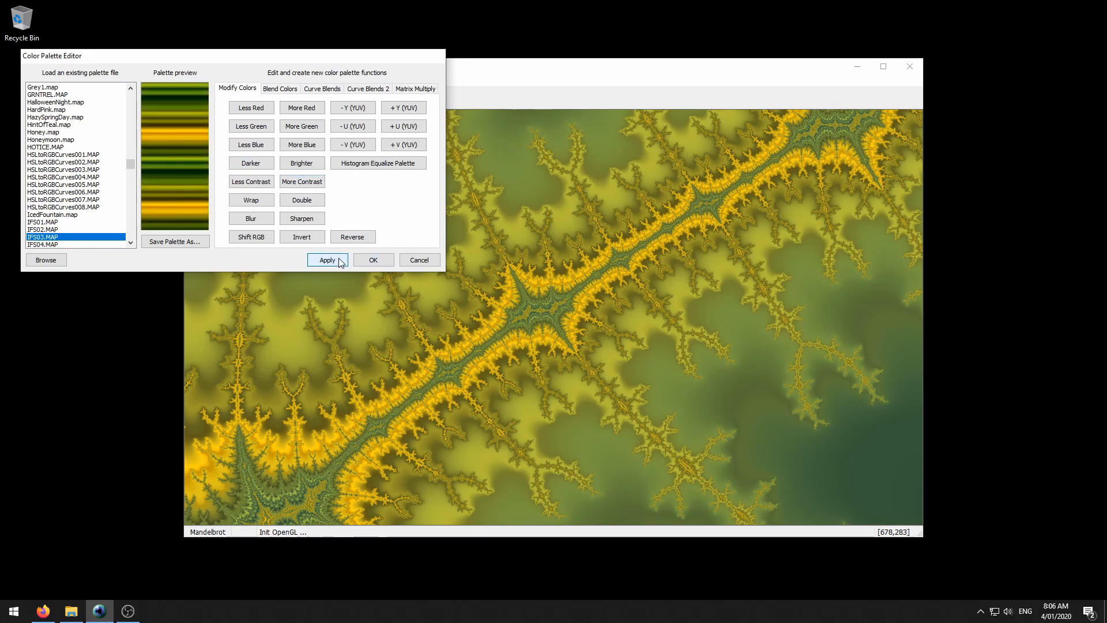
pyautogui.click(378, 163)
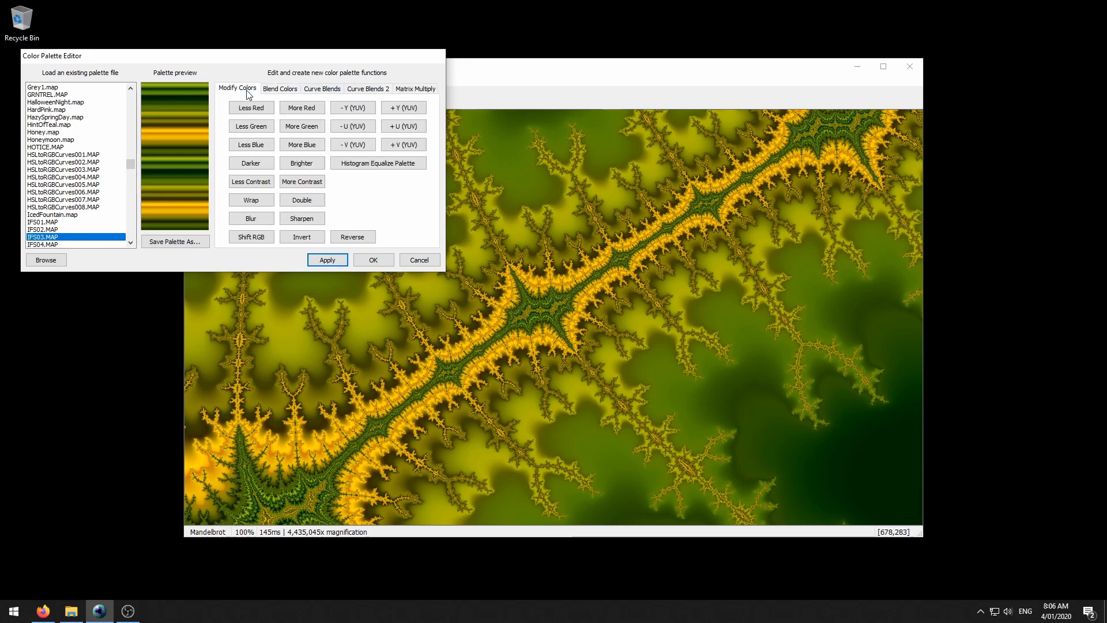
pyautogui.click(322, 88)
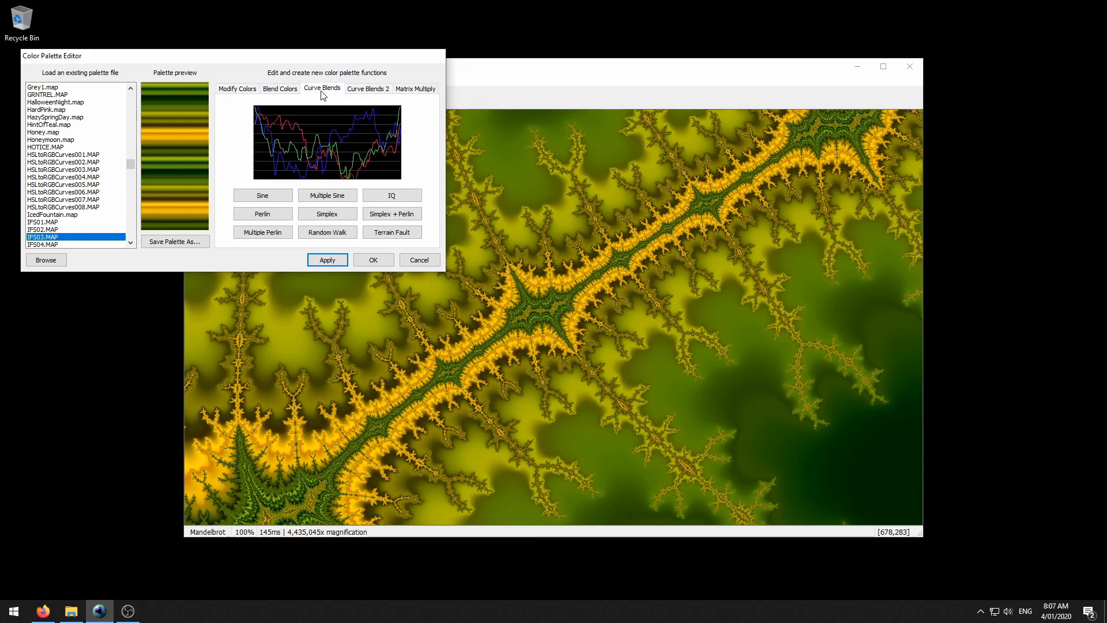
pyautogui.click(237, 88)
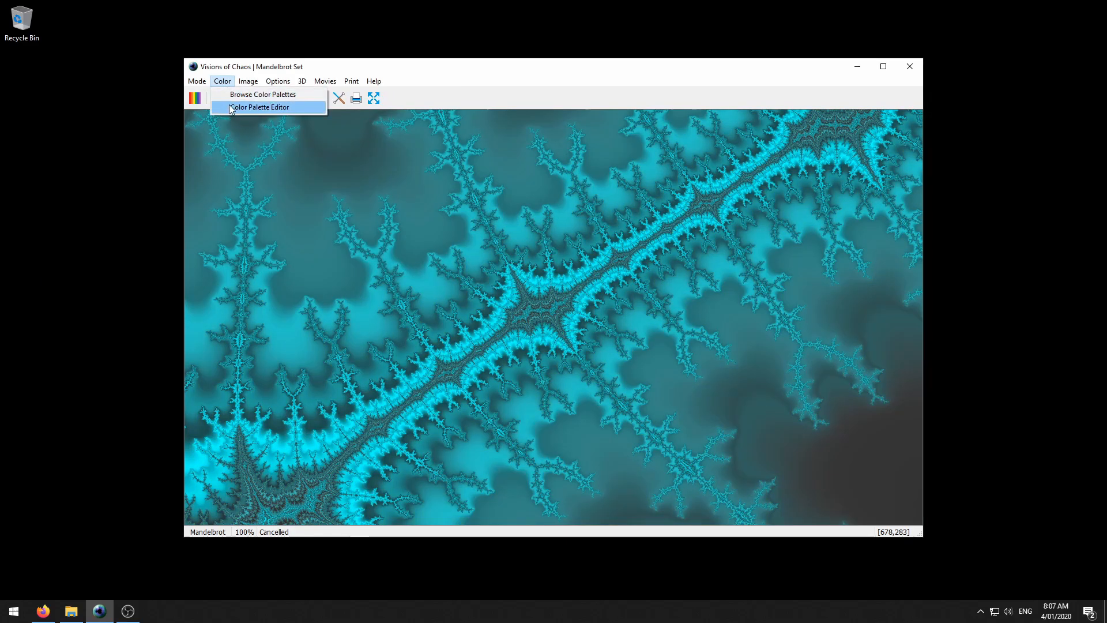
# - Reopen the Color Palette Editor and confirm the cyan and dark-teal palette with OK
pyautogui.click(260, 107)
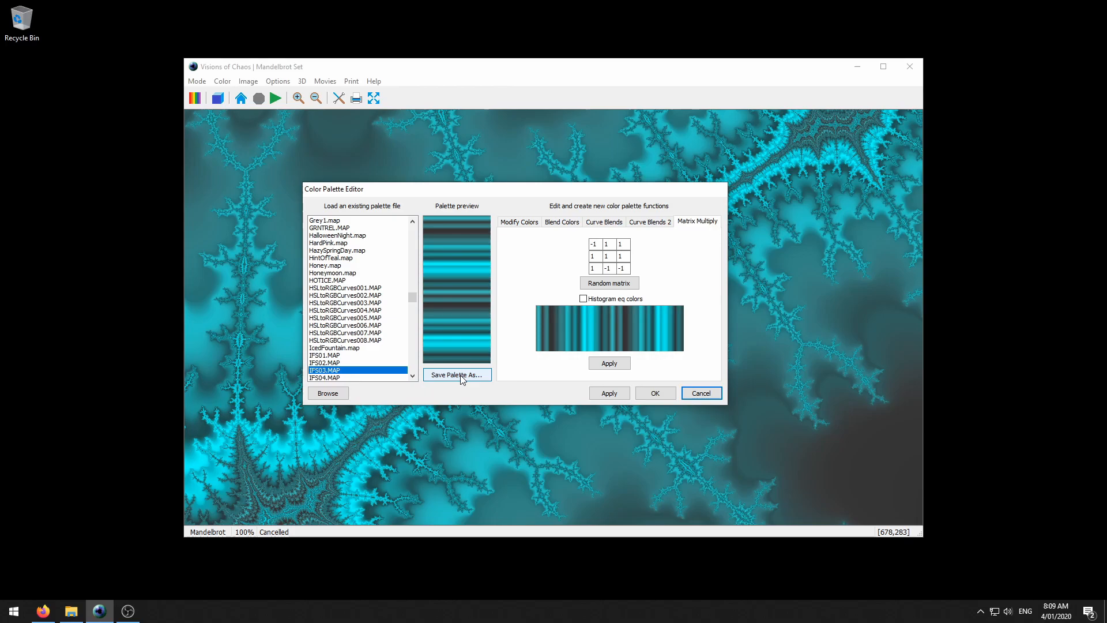
pyautogui.click(701, 393)
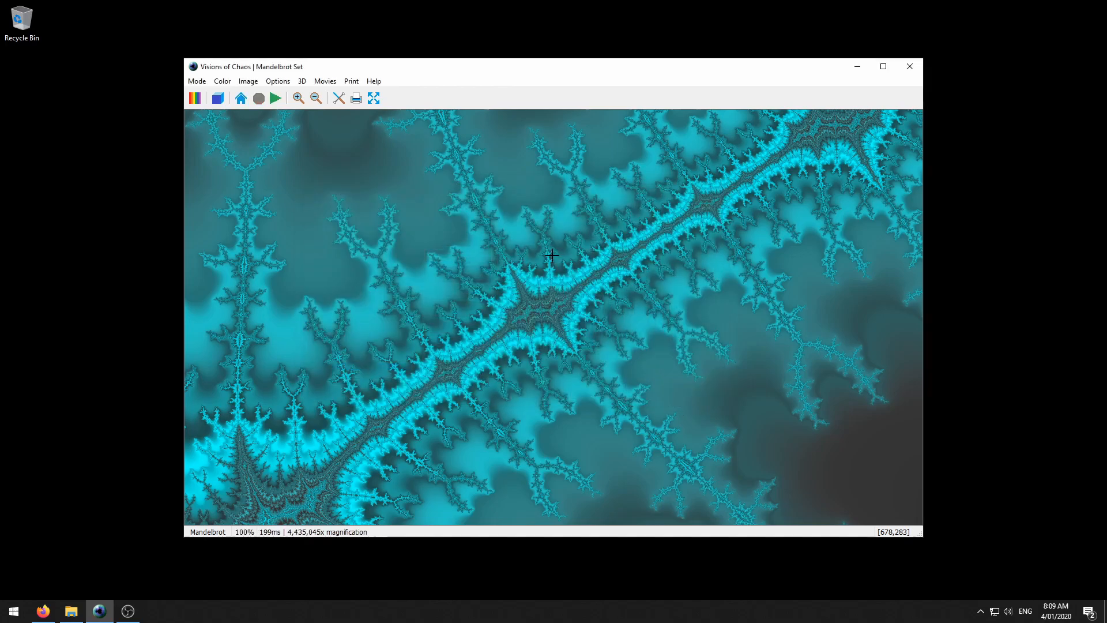